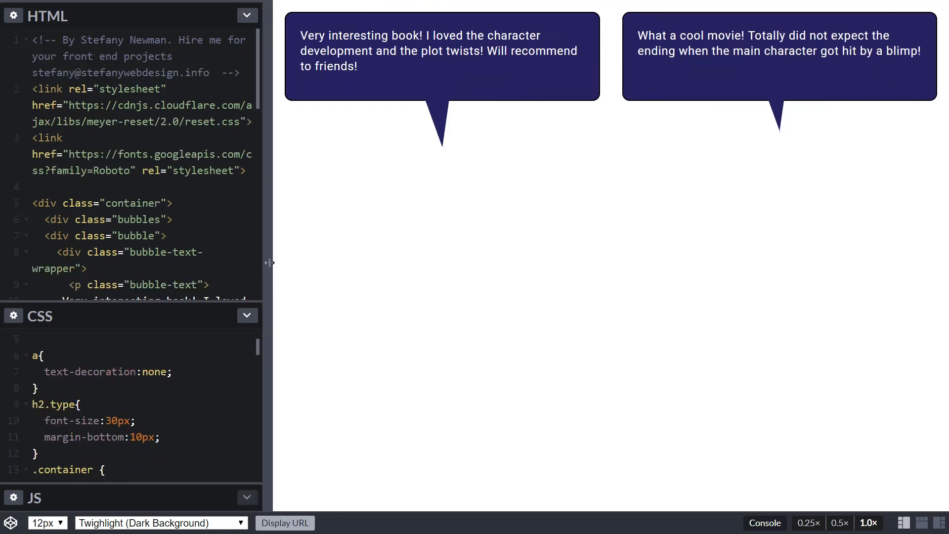
Widen the code editors, then give the preview room to show the bubbles side by side.
drag(267, 262, 563, 264)
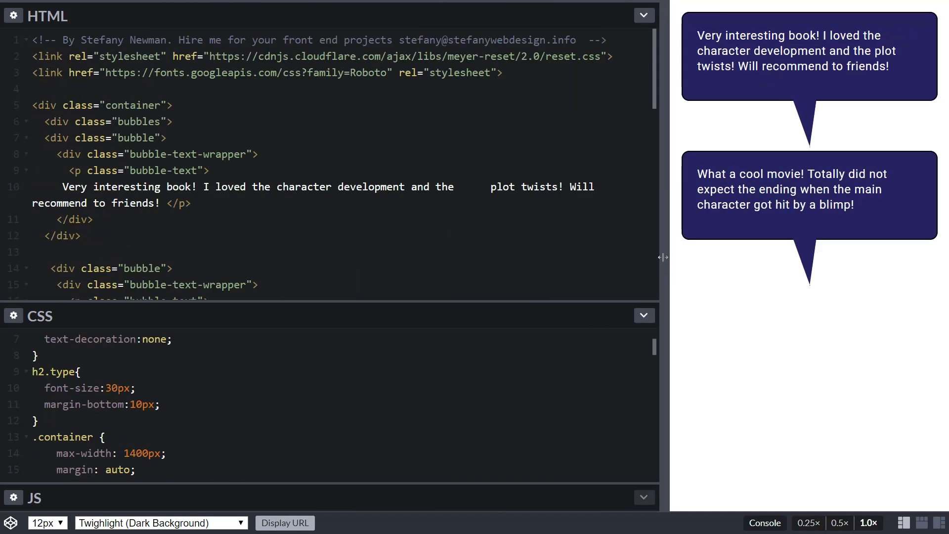
drag(662, 256, 219, 253)
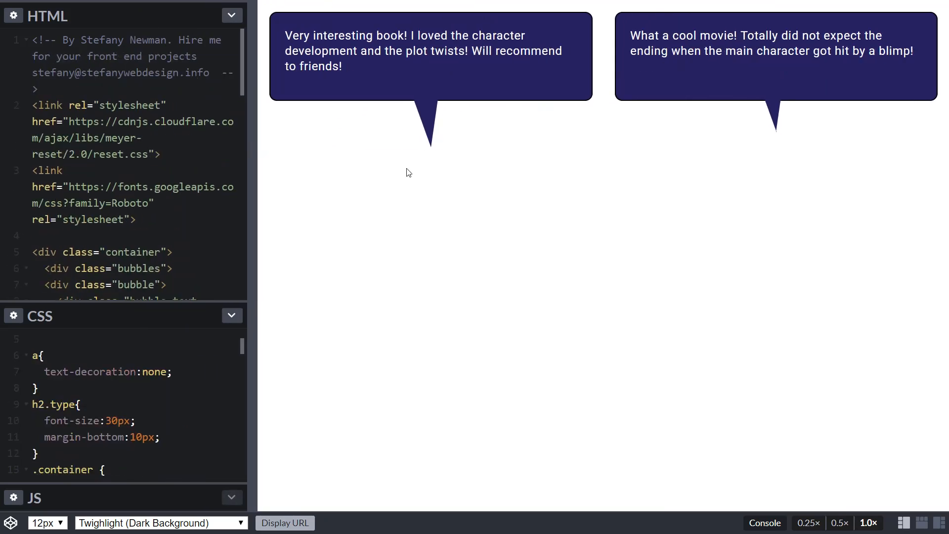
mouse_move(250, 163)
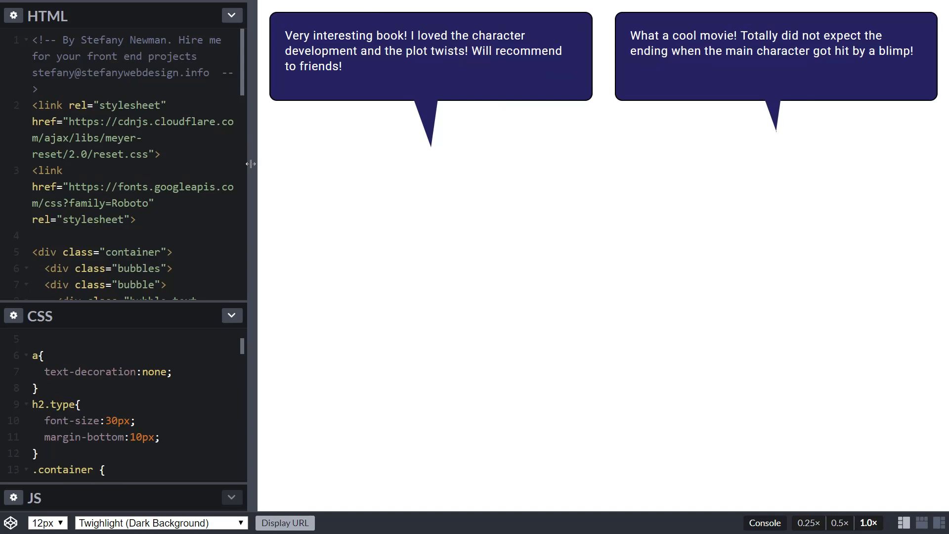
mouse_move(260, 166)
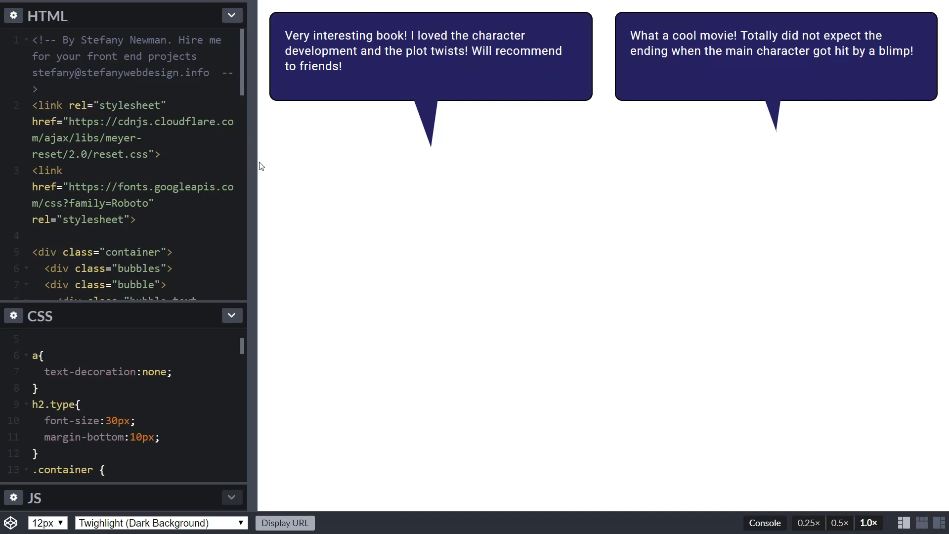
mouse_move(409, 93)
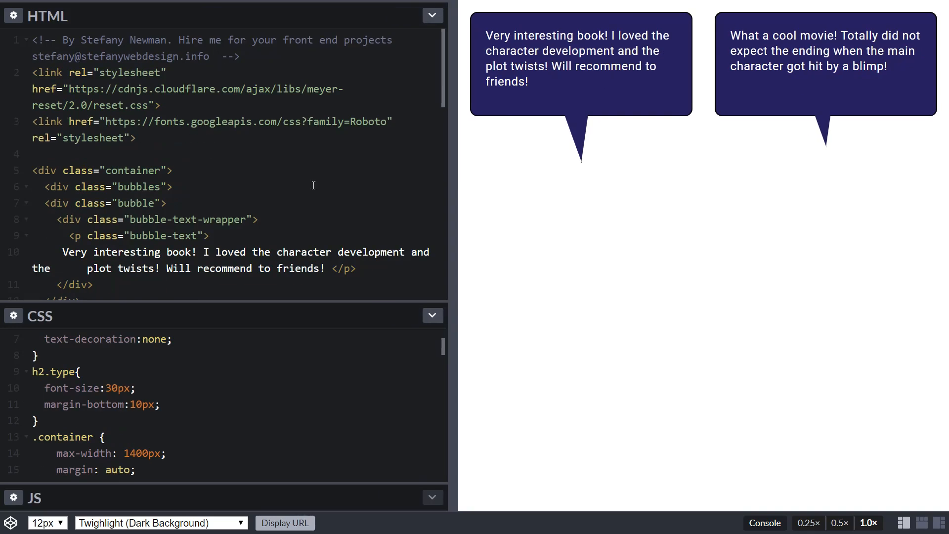
mouse_move(728, 309)
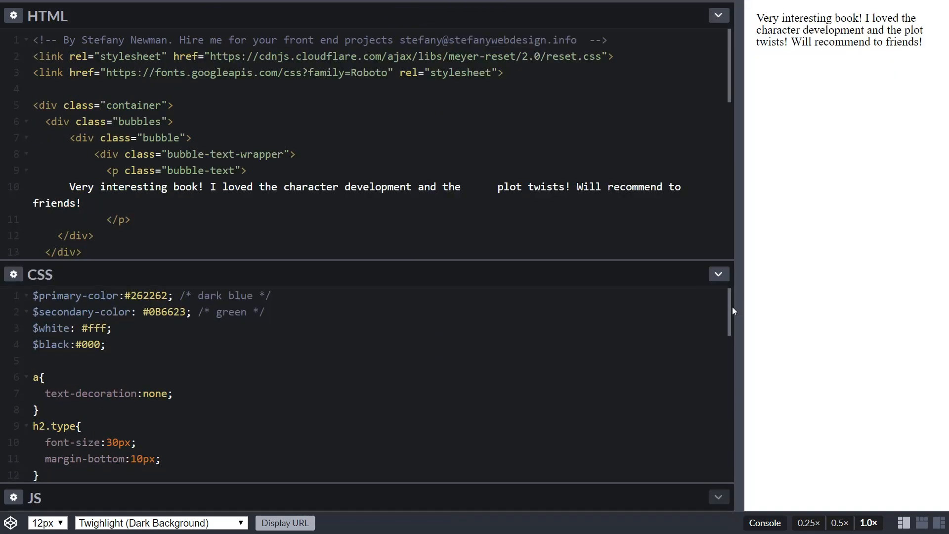
drag(733, 308, 502, 308)
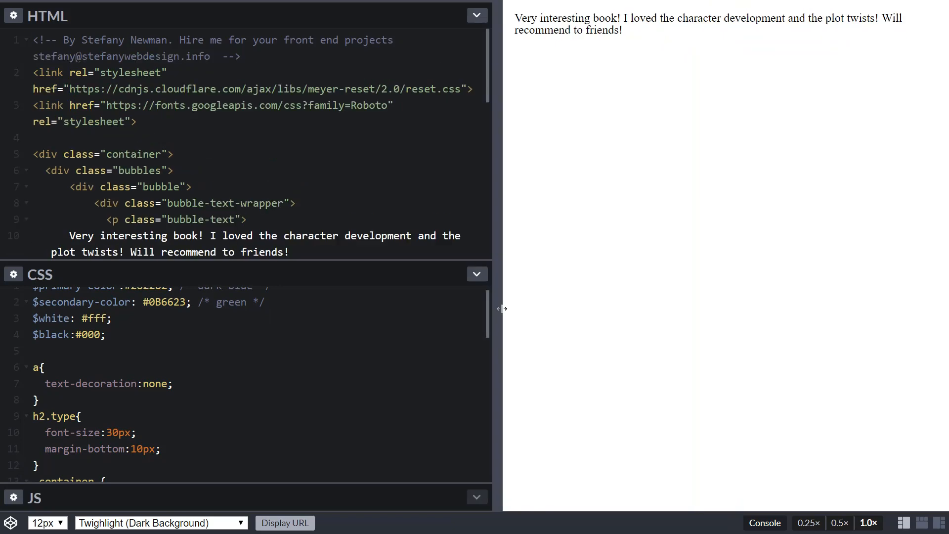
scroll(down, 3)
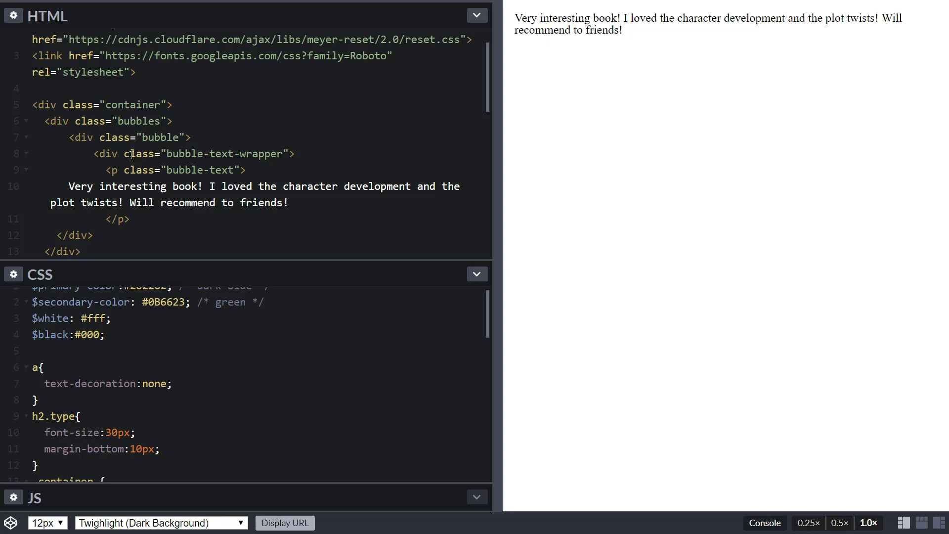
mouse_move(180, 157)
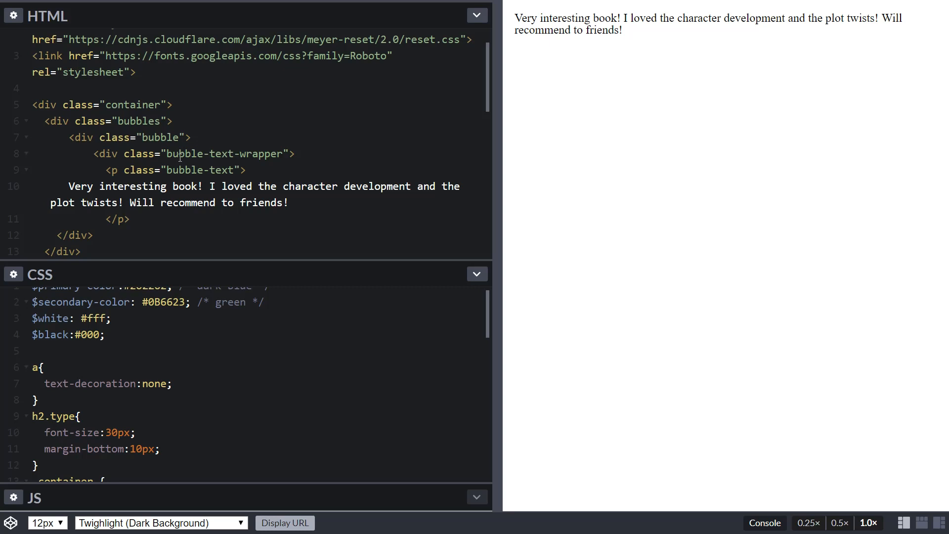
scroll(down, 3)
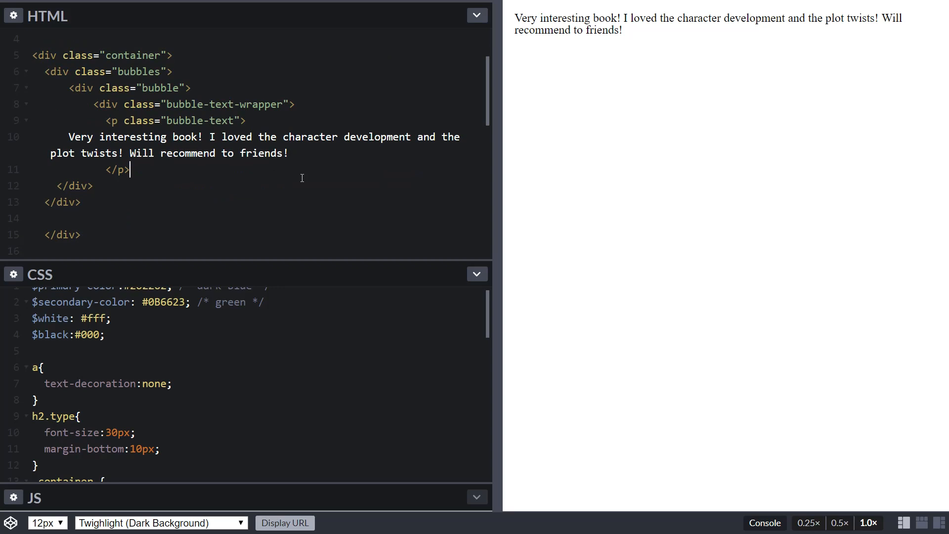
mouse_move(298, 316)
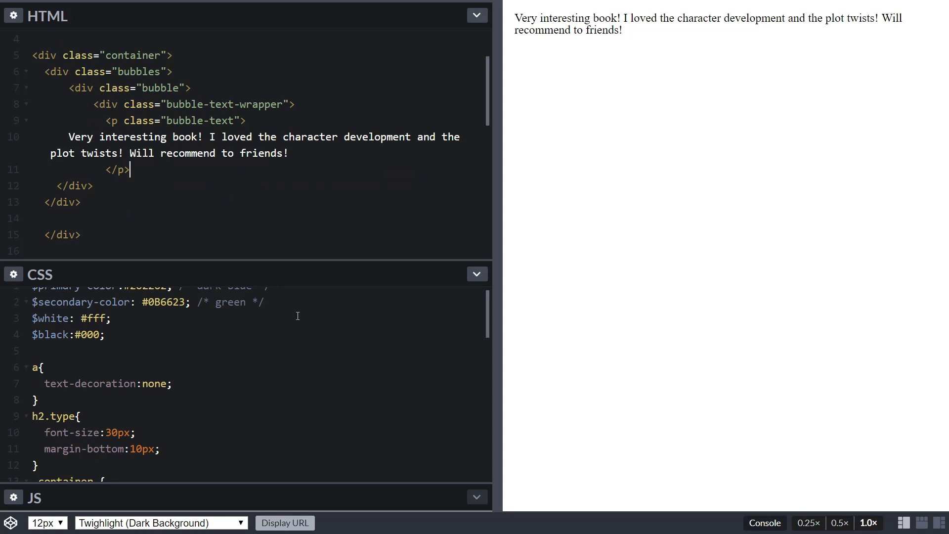
scroll(down, 3)
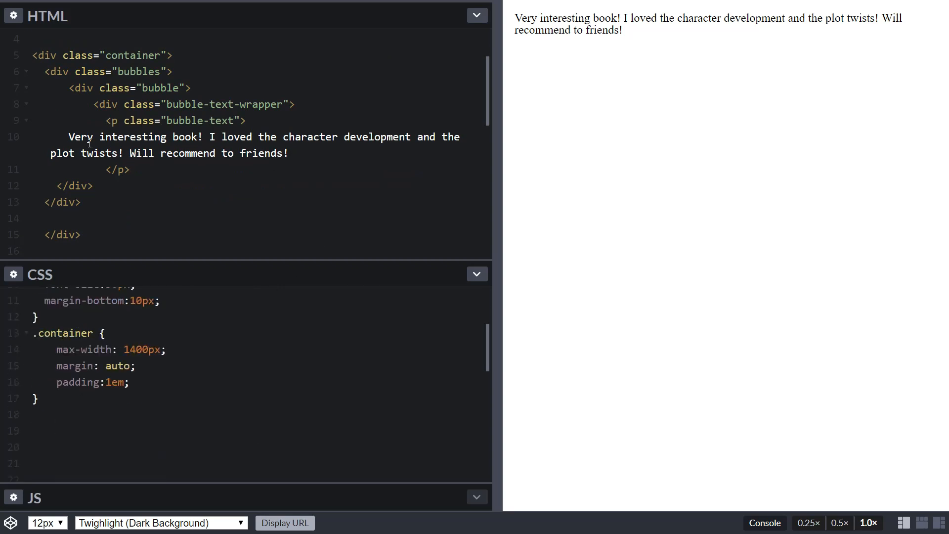
mouse_move(216, 202)
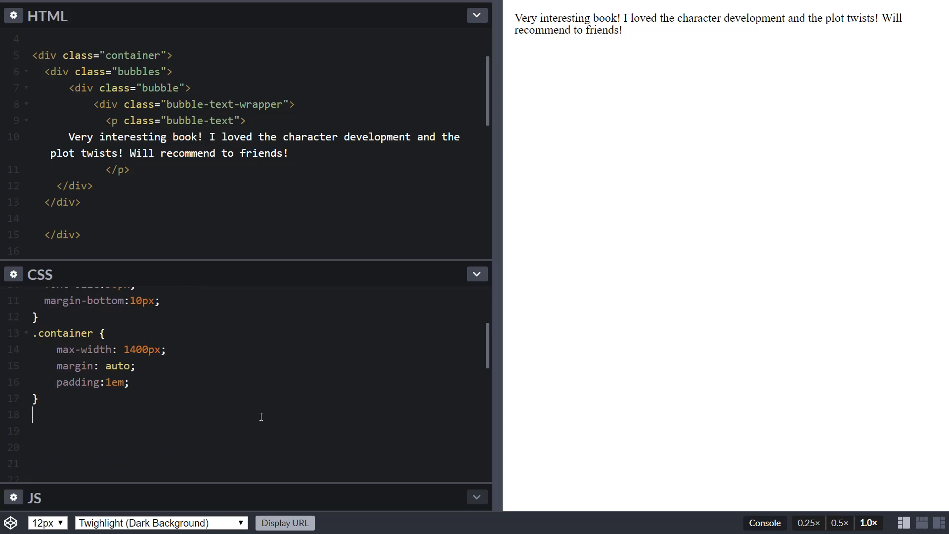
Add a .bubble rule with background $primary-color and white text color.
text(.bu)
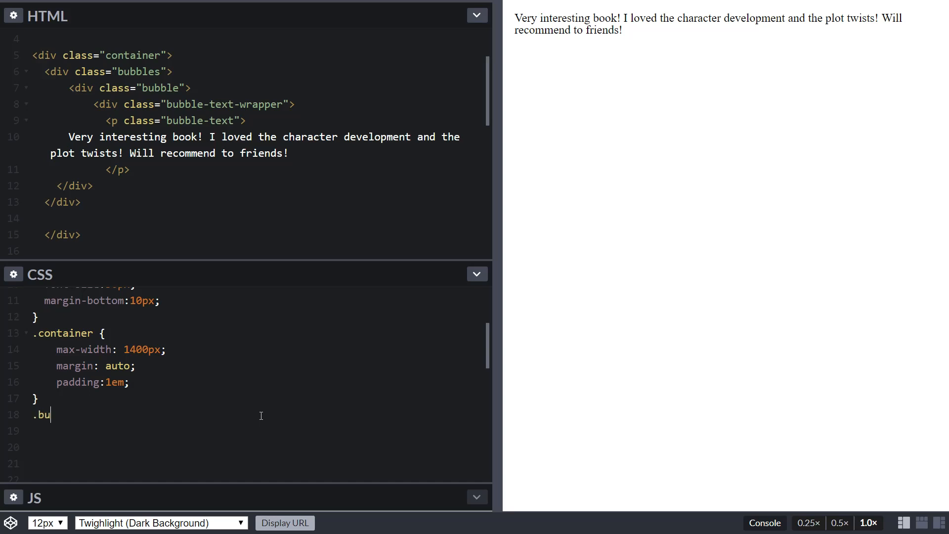
text(bble{})
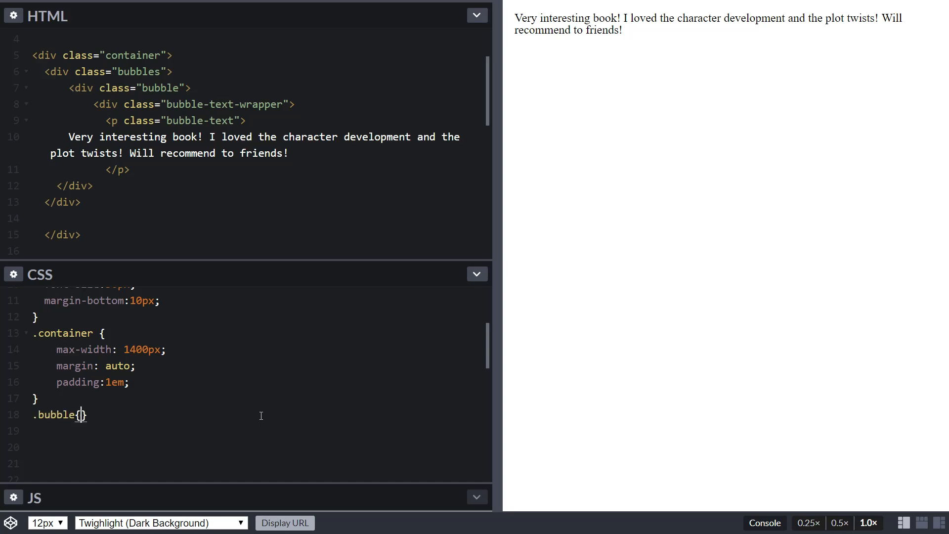
text({)
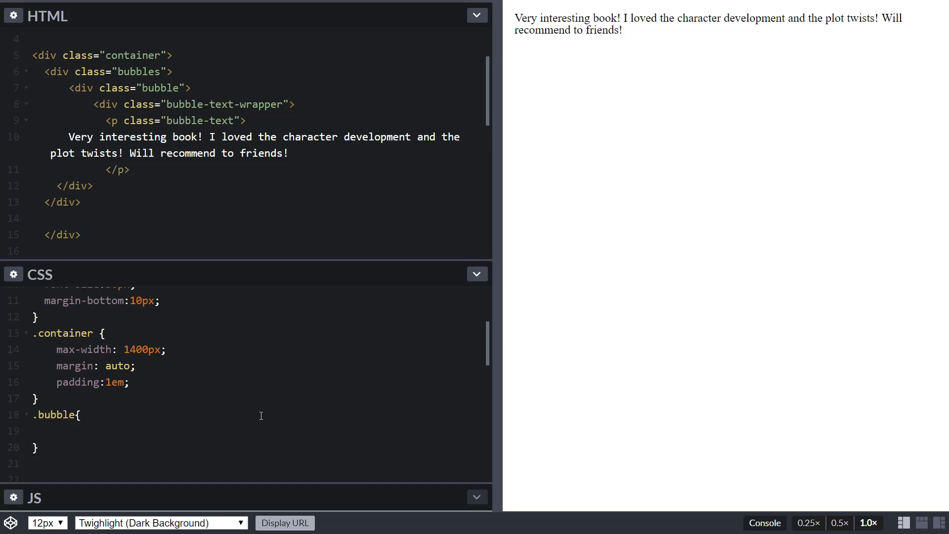
text(backgroun)
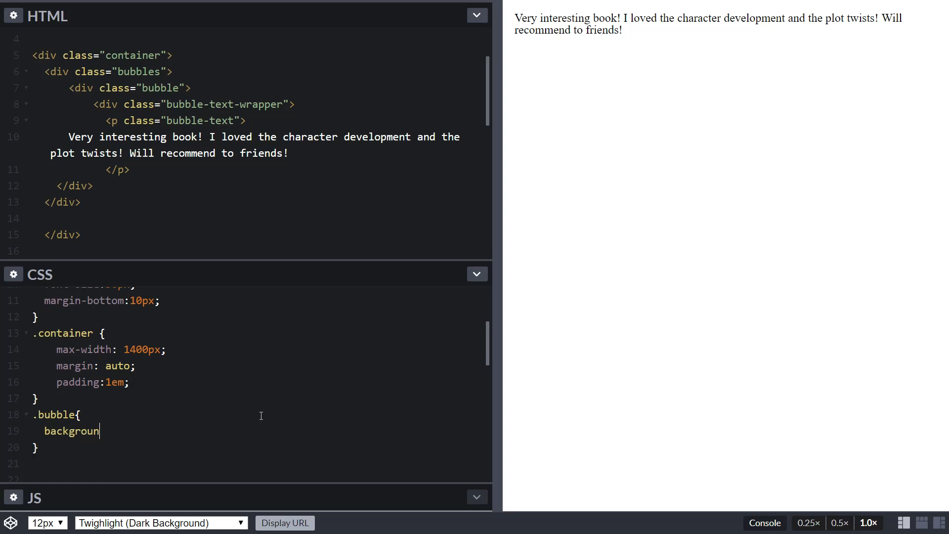
text(:$pr)
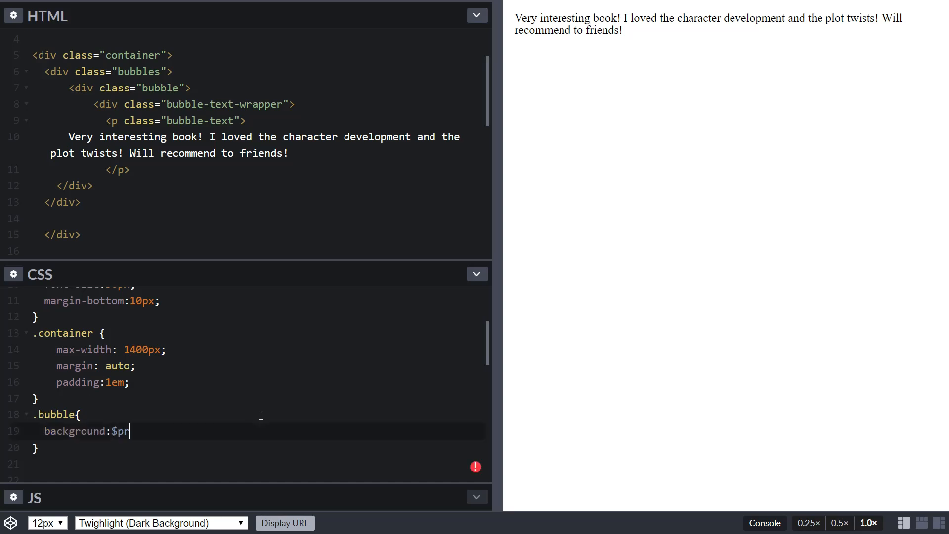
text(is)
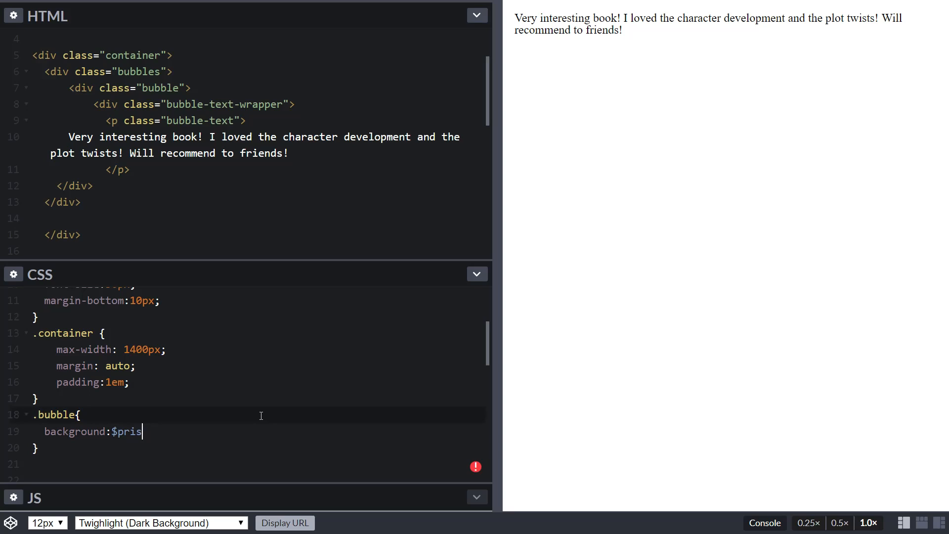
text(mari-color;)
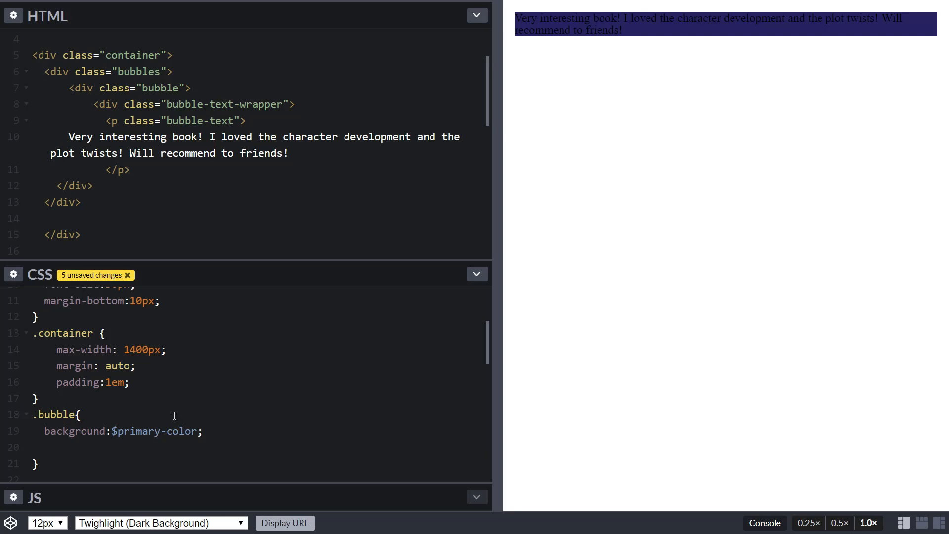
text(color:whit)
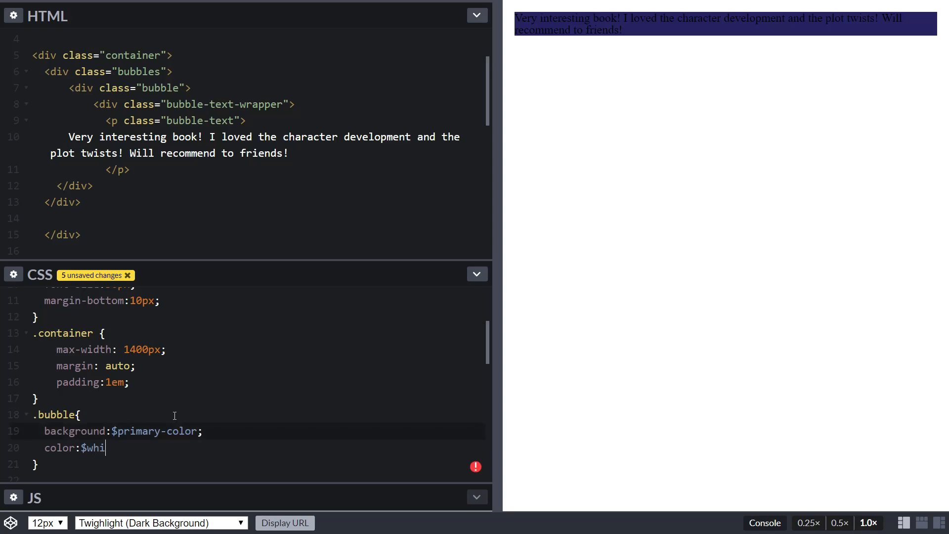
text(te;)
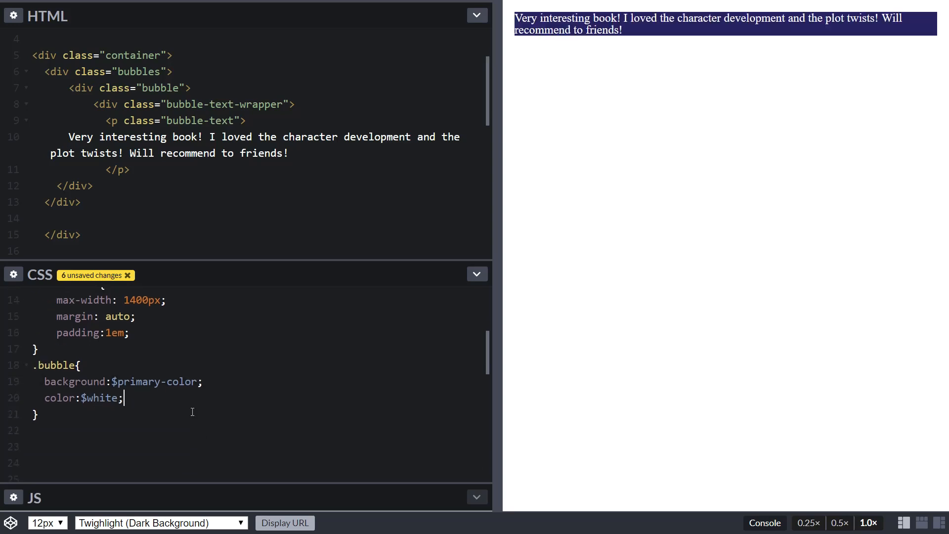
Add border: 1px solid $black to the .bubble rule.
text(1)
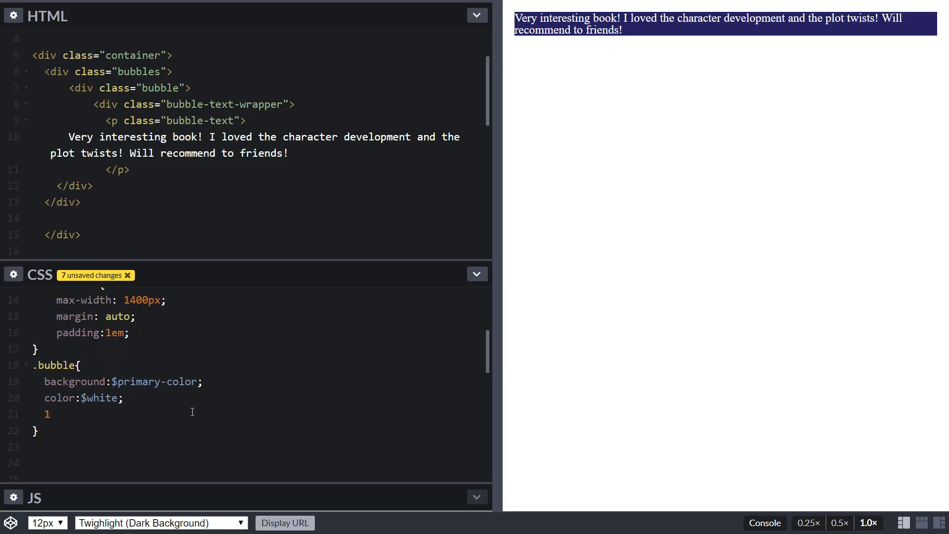
text(borde)
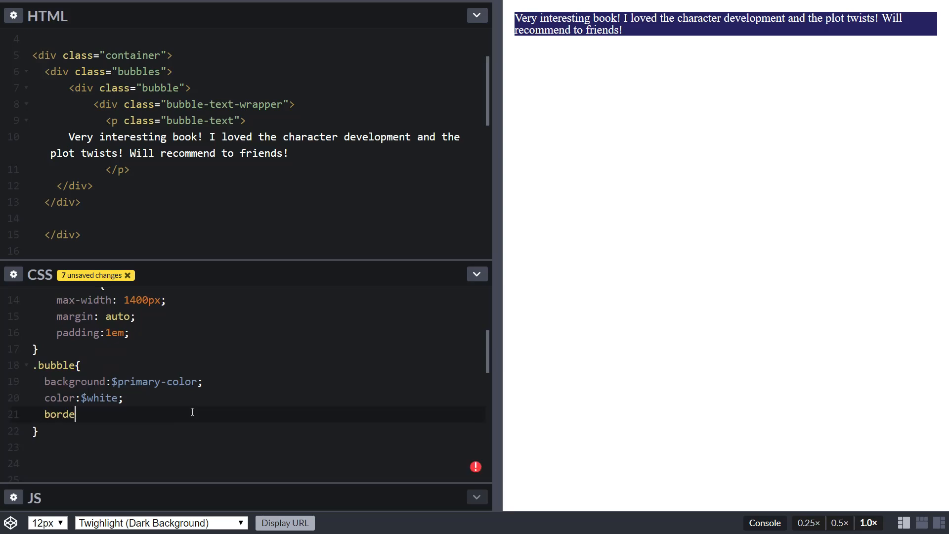
text(r:1px solid)
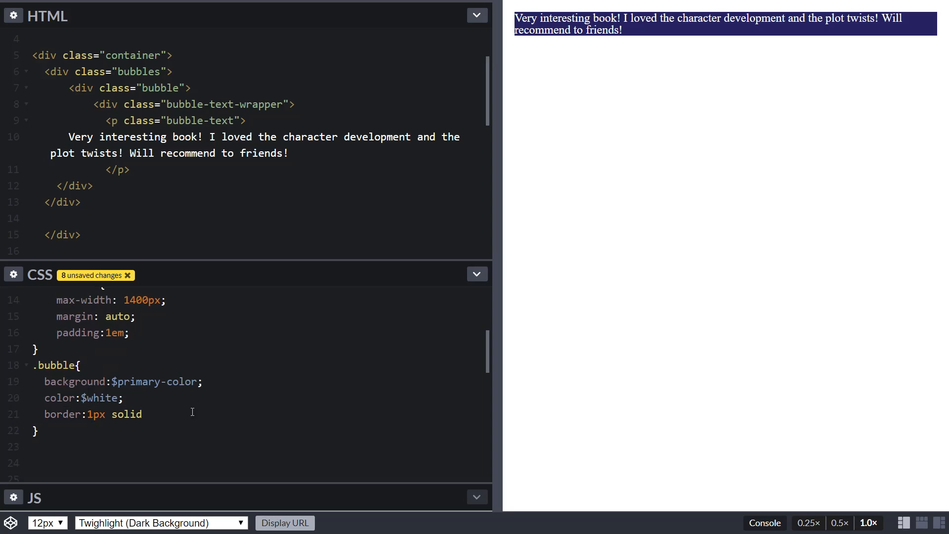
text($black;)
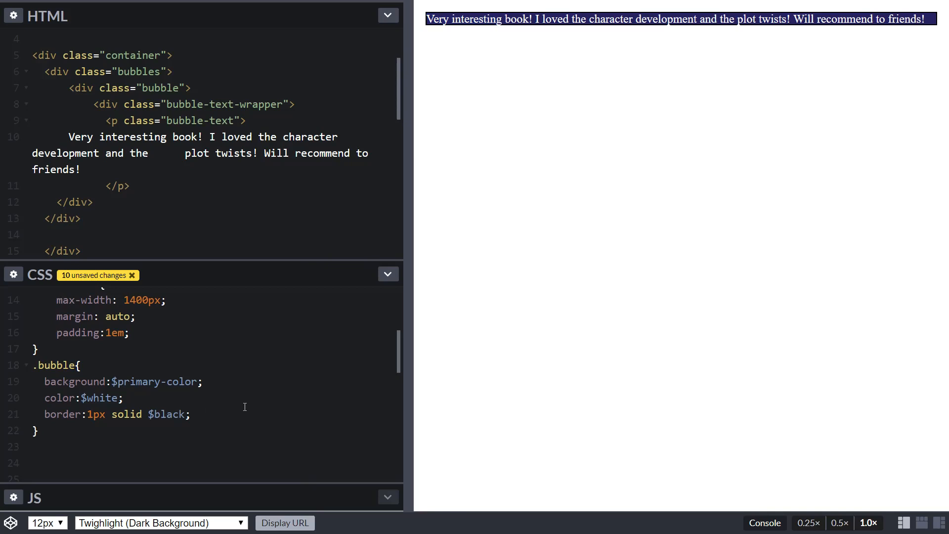
mouse_move(574, 158)
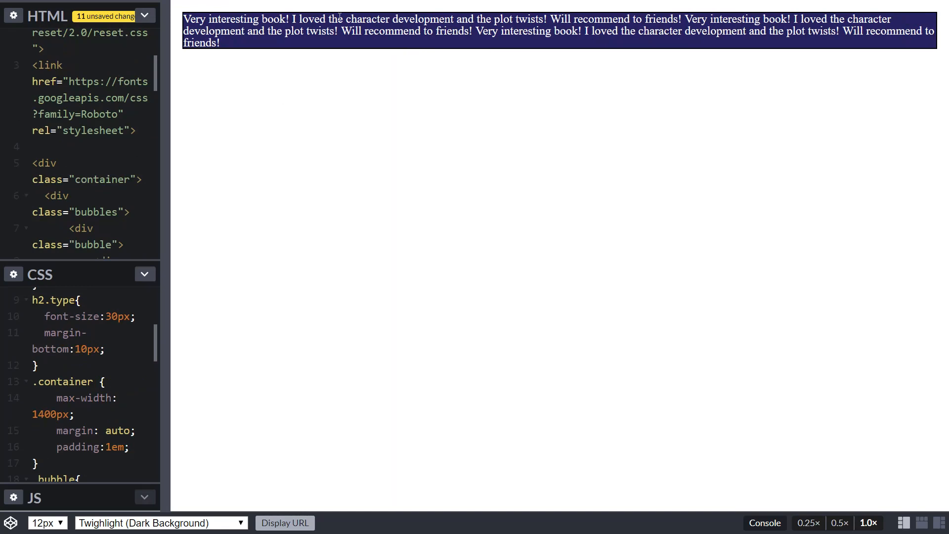
mouse_move(607, 133)
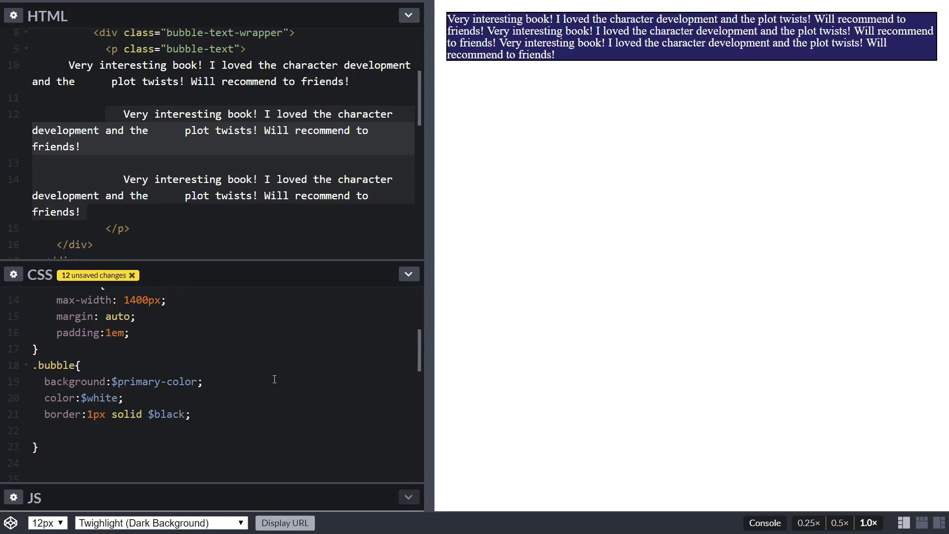
Add max-width: 450px to the .bubble rule.
text(m)
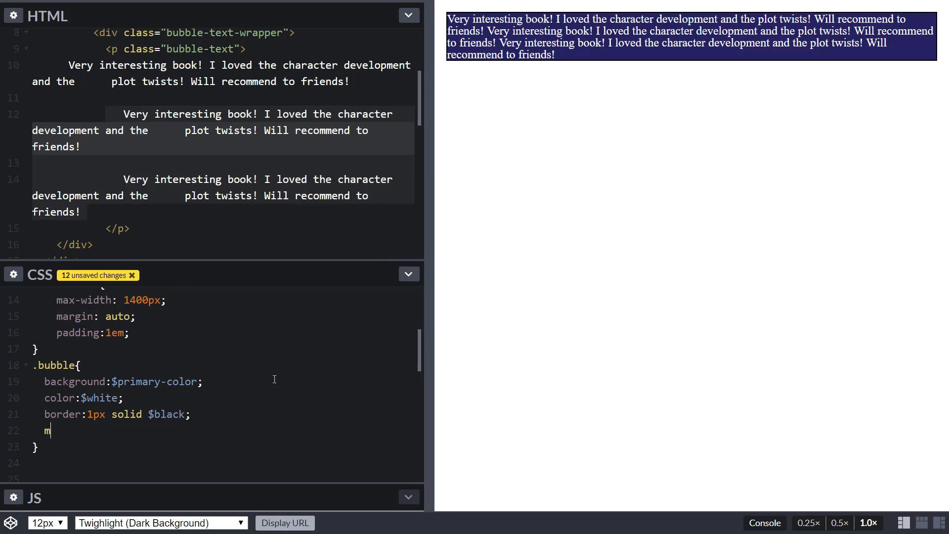
text(ax-width:)
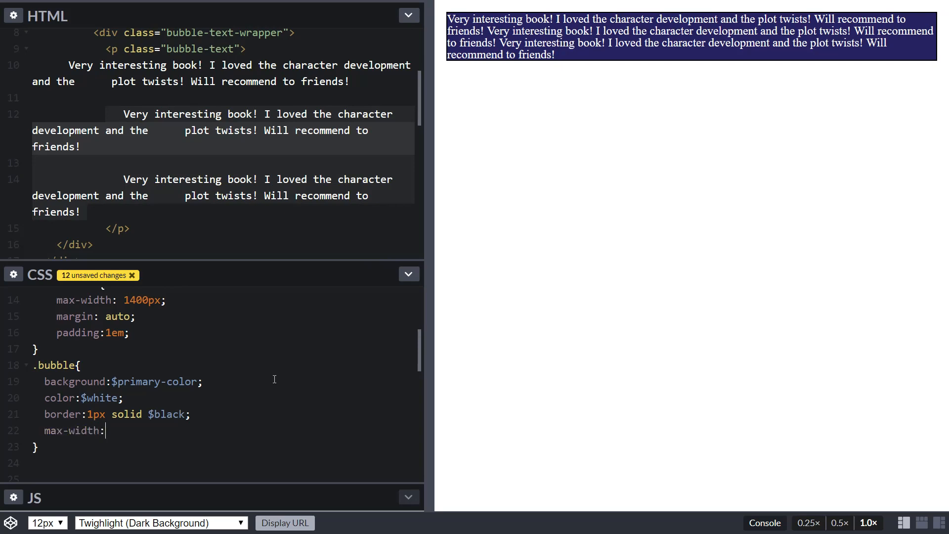
text(450px;)
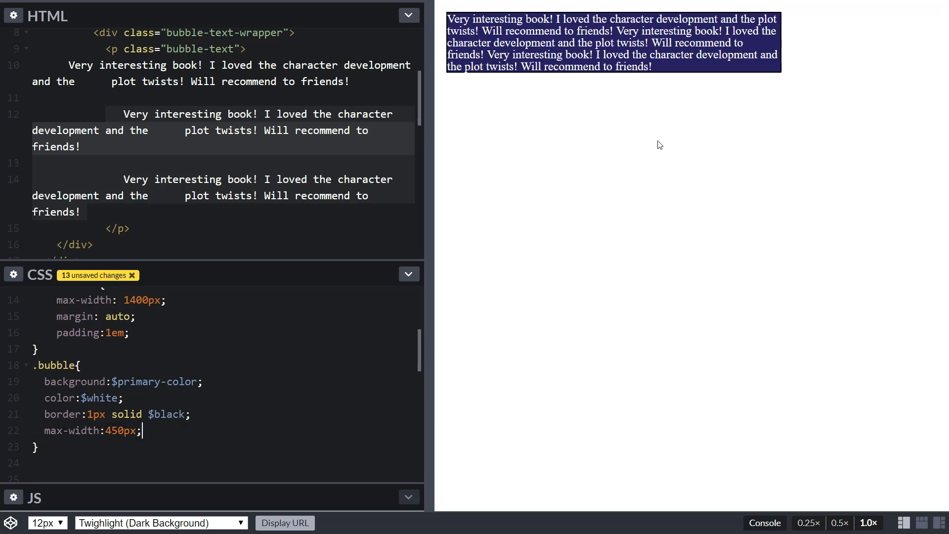
mouse_move(675, 124)
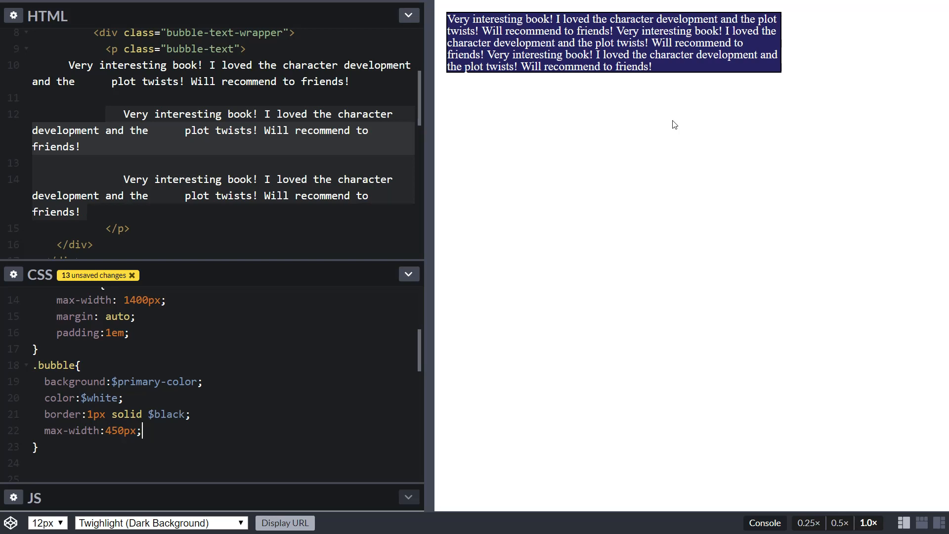
Remove the duplicate review paragraphs and add padding: 20px to the .bubble rule.
scroll(down, 3)
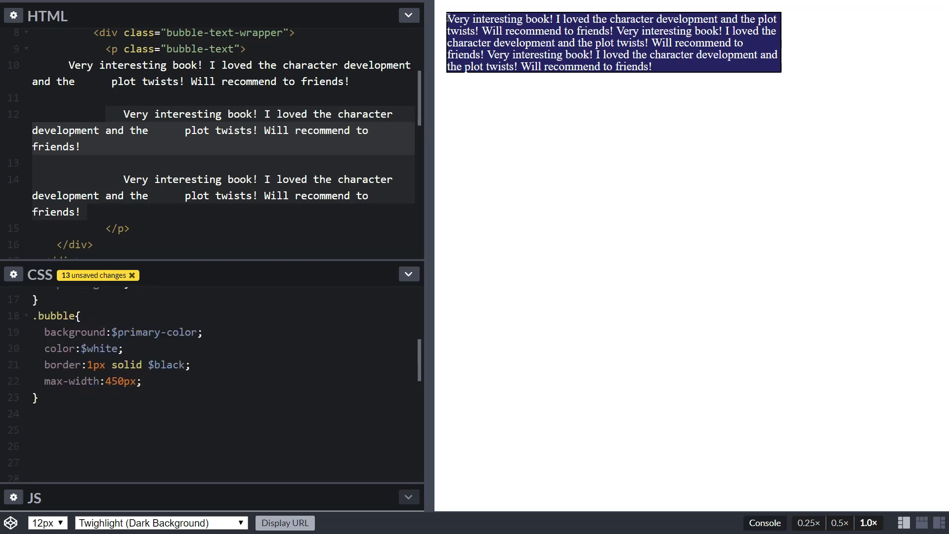
click(142, 381)
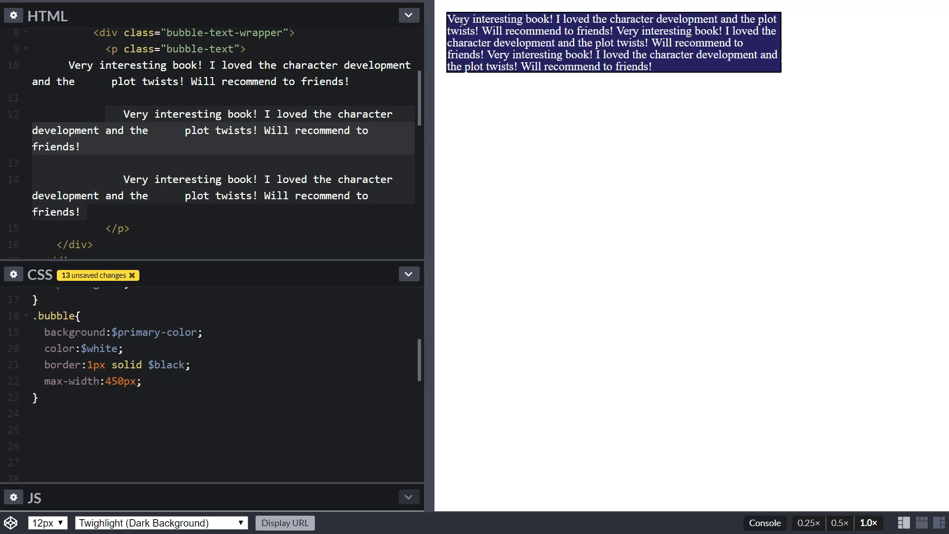
click(141, 381)
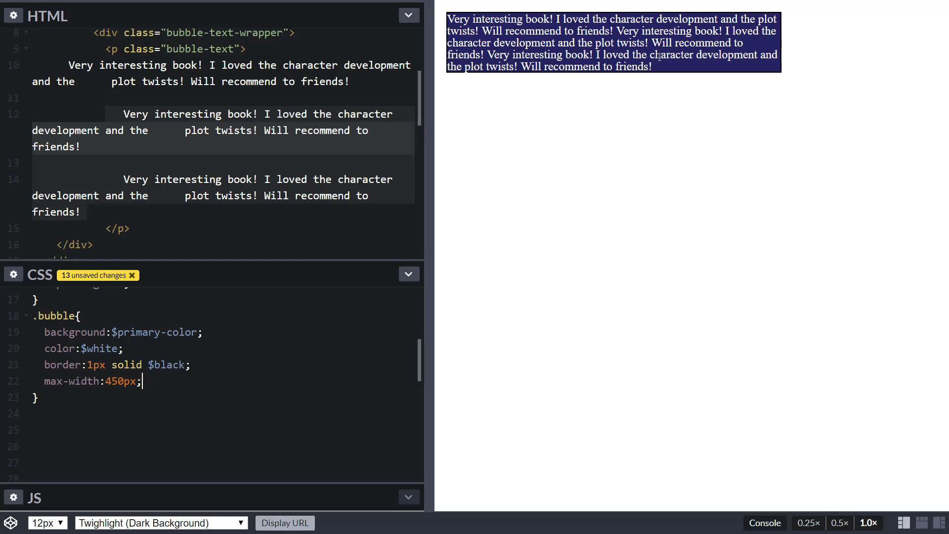
mouse_move(473, 37)
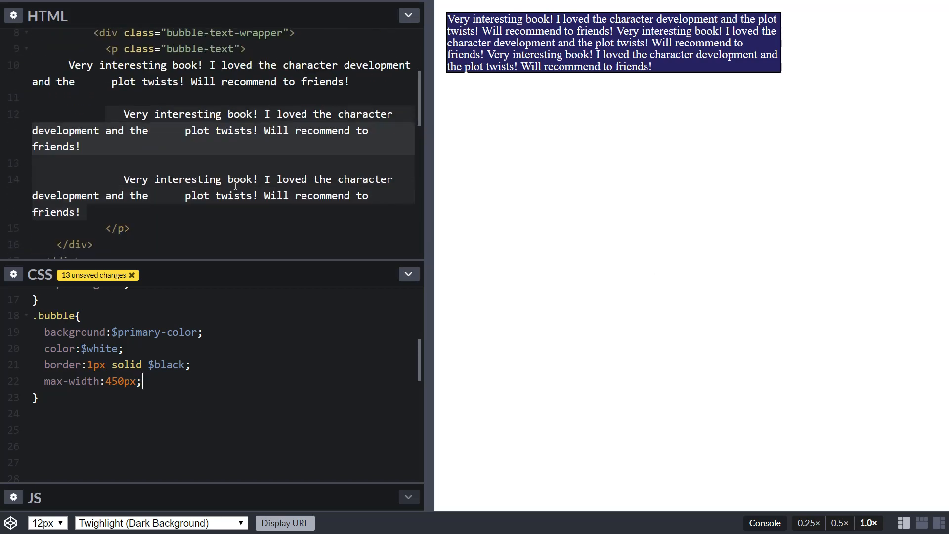
mouse_move(214, 353)
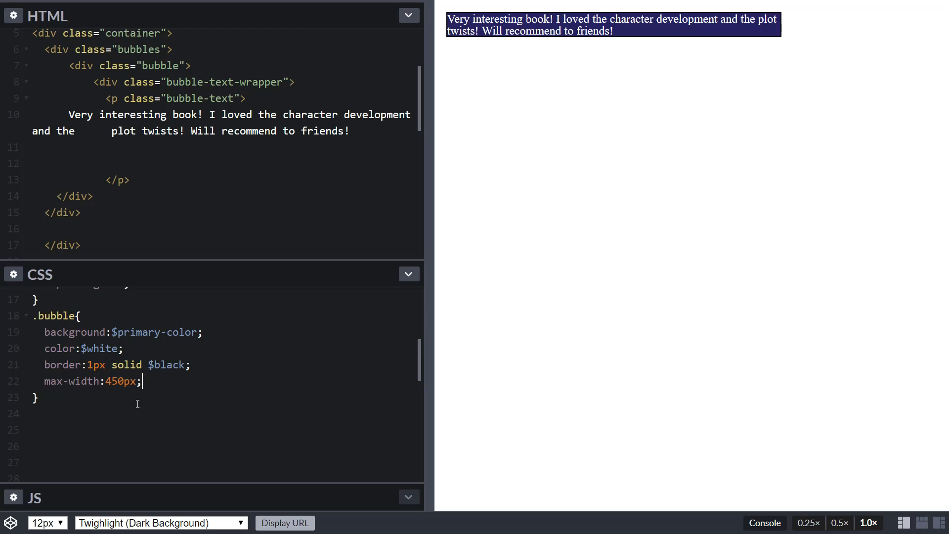
mouse_move(193, 394)
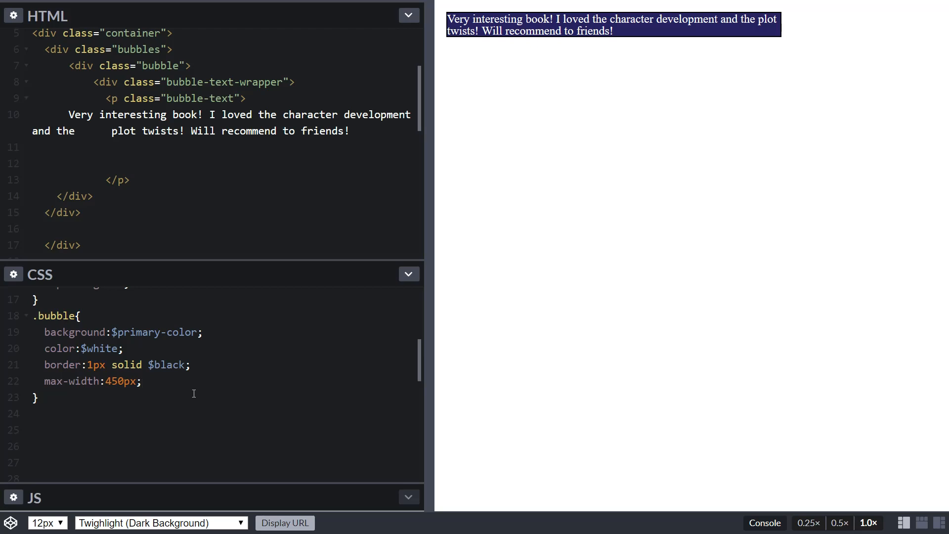
mouse_move(212, 394)
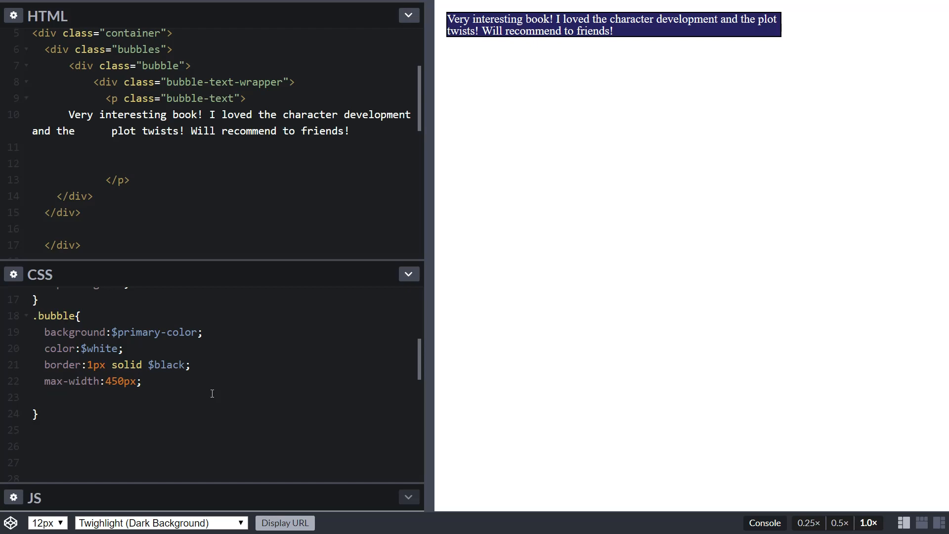
click(44, 397)
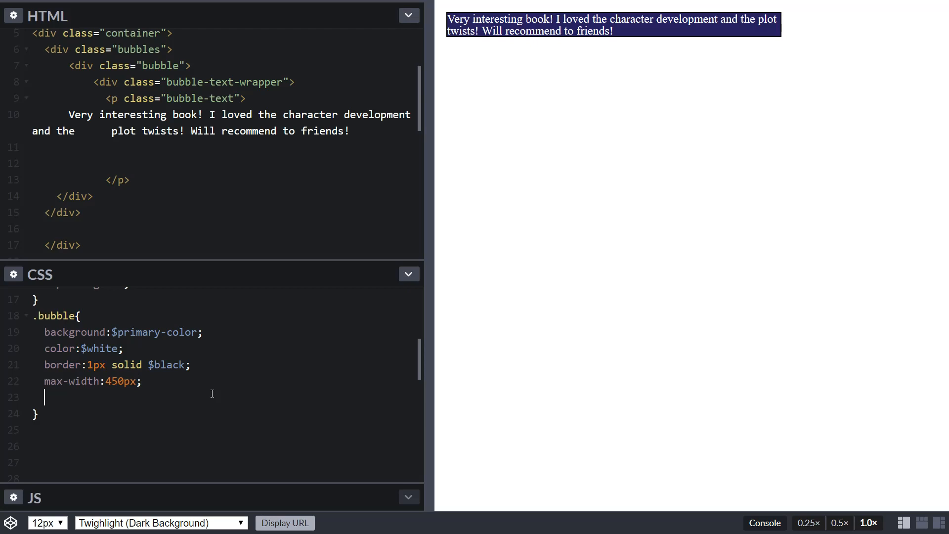
text(paddin)
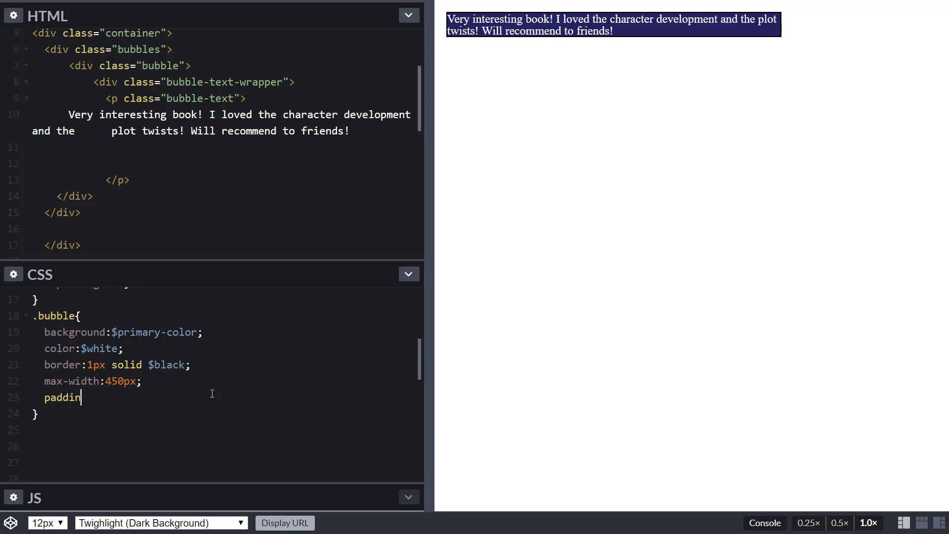
text(g:20)
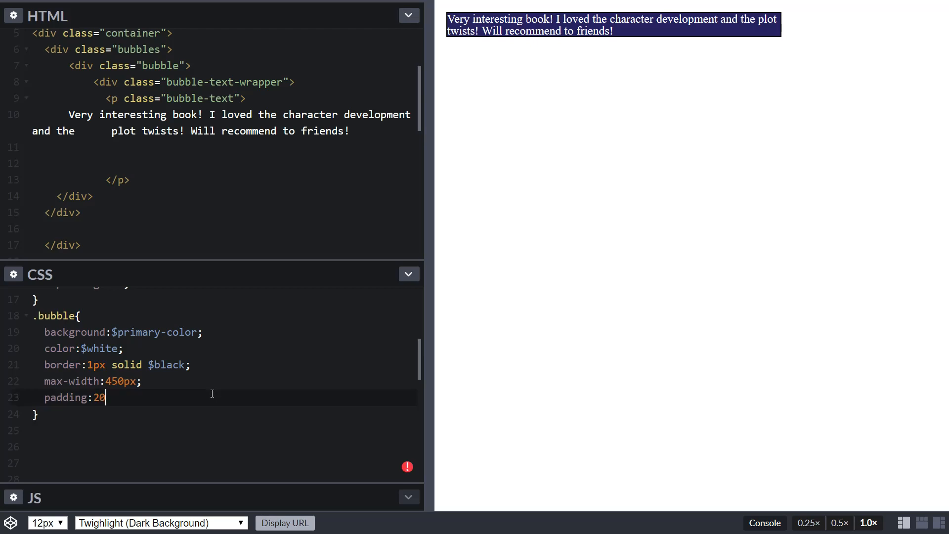
text(px;)
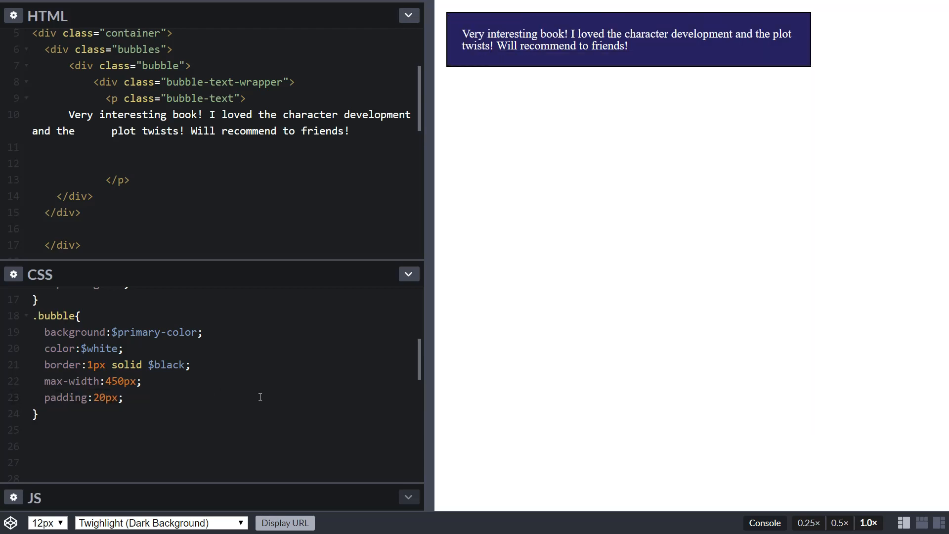
click(124, 397)
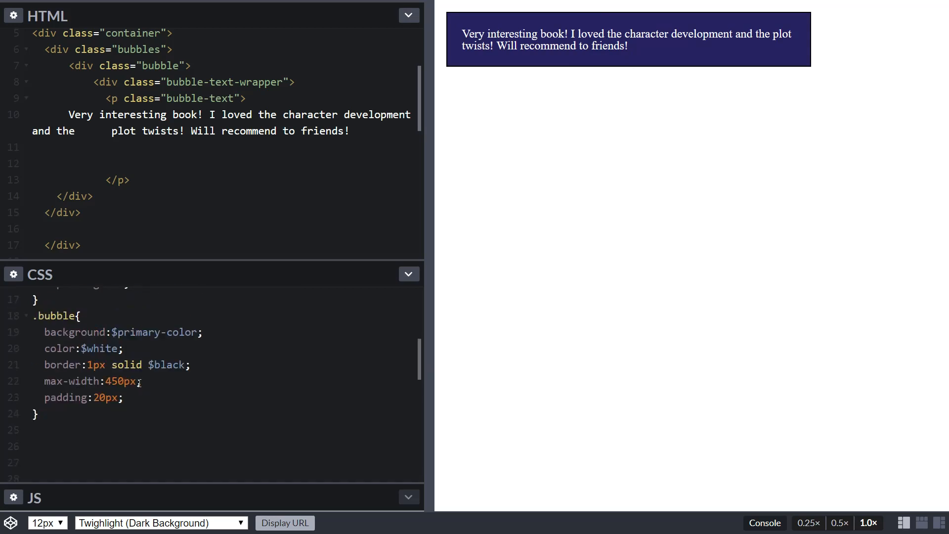
Add a nested .bubble-text rule with font-family 'Roboto', sans-serif and font-size 16px.
text(p{)
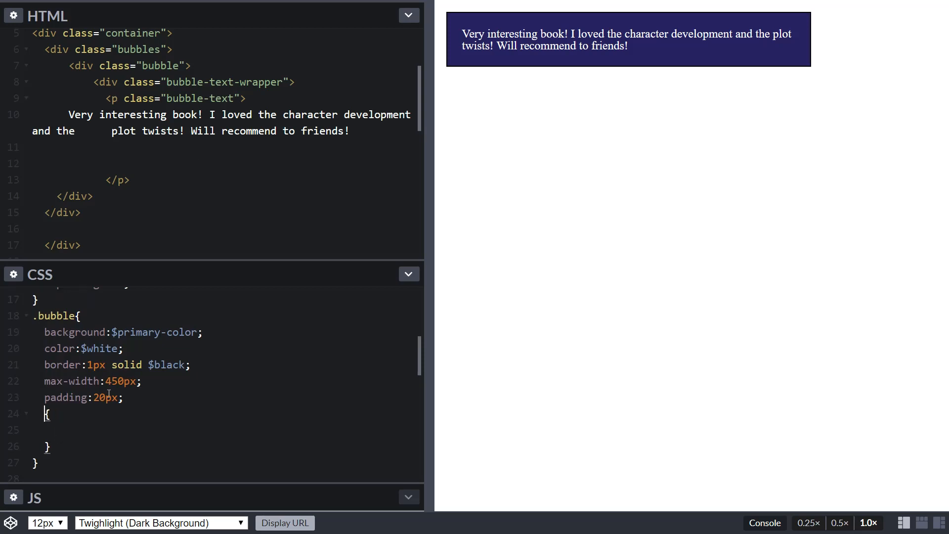
text(.bubble-text)
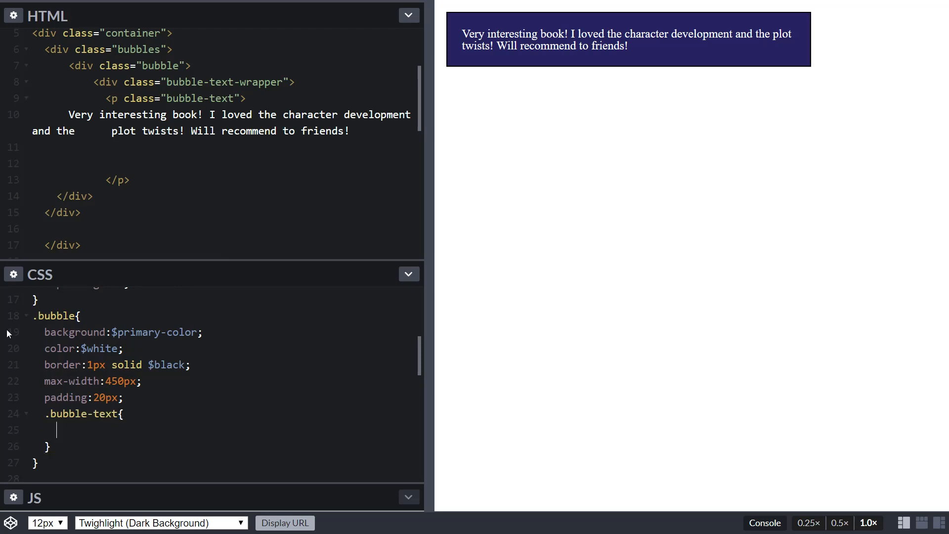
text(font-fami)
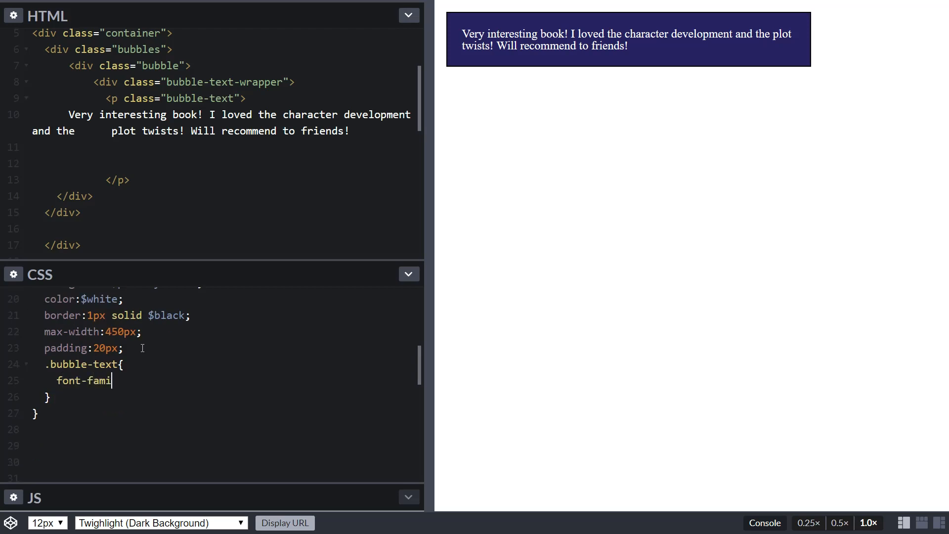
text(ly:')
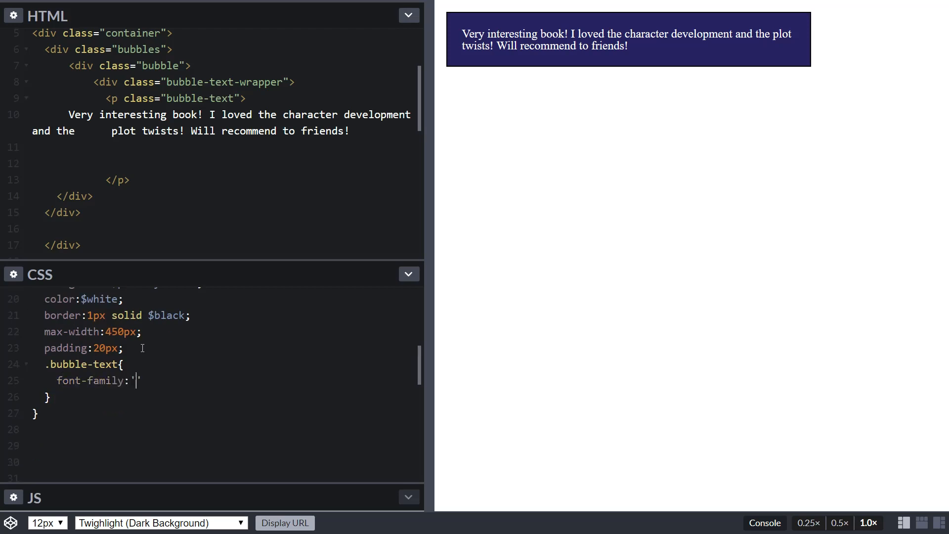
text(Roboto)
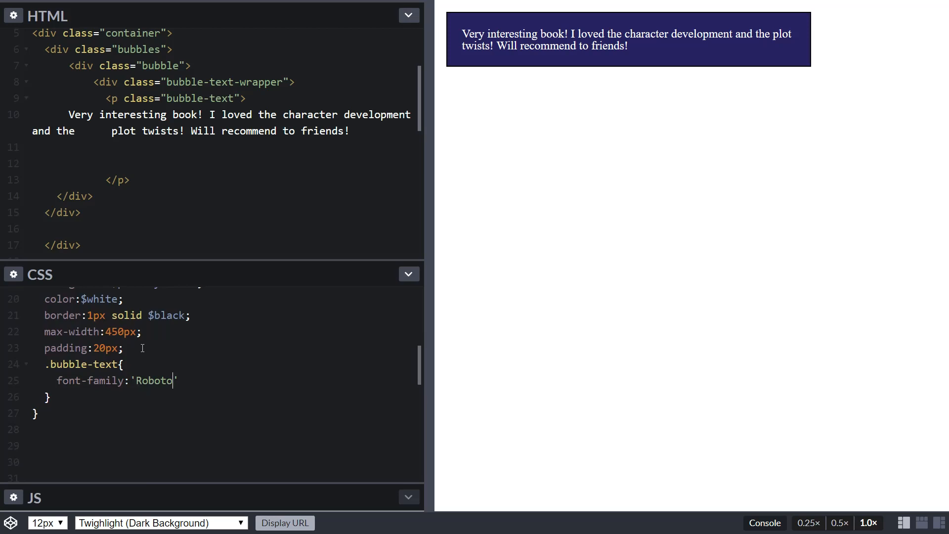
text(, sans)
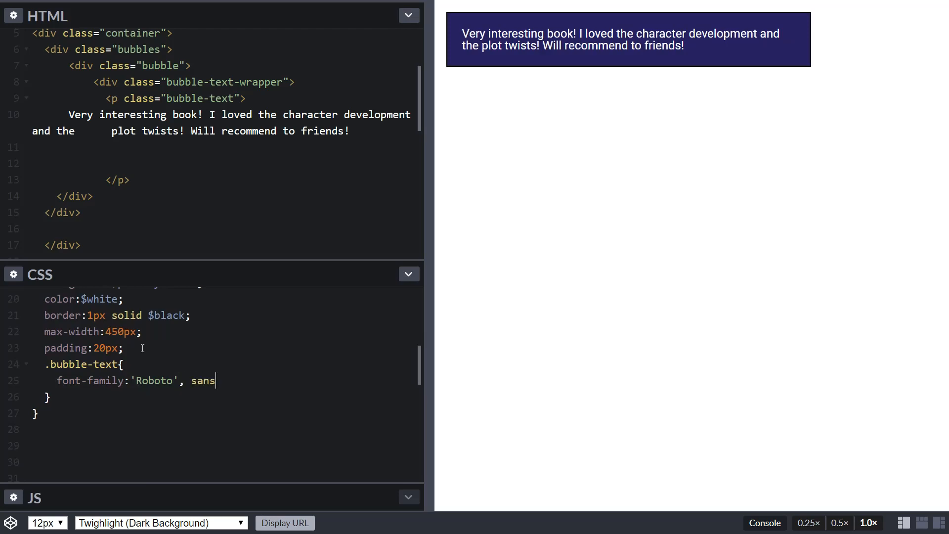
text(-serif;)
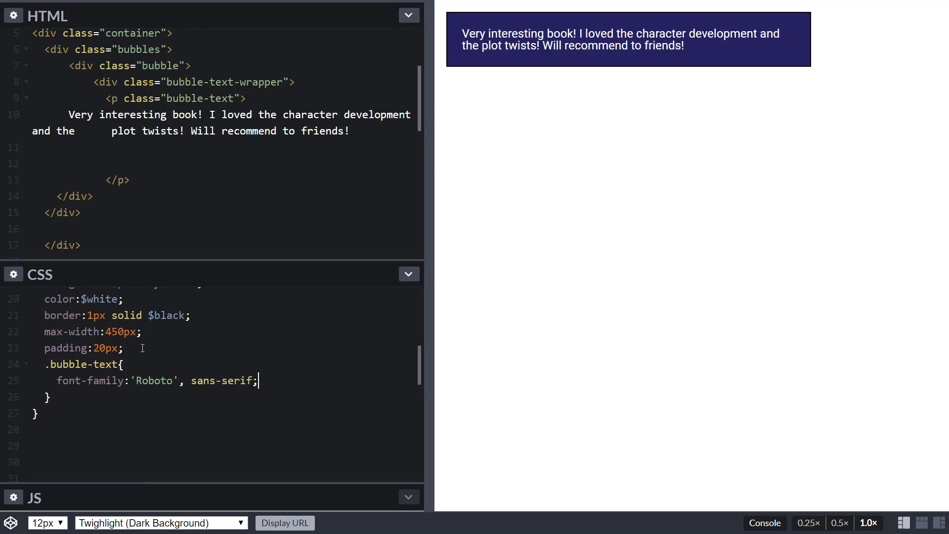
key(Enter)
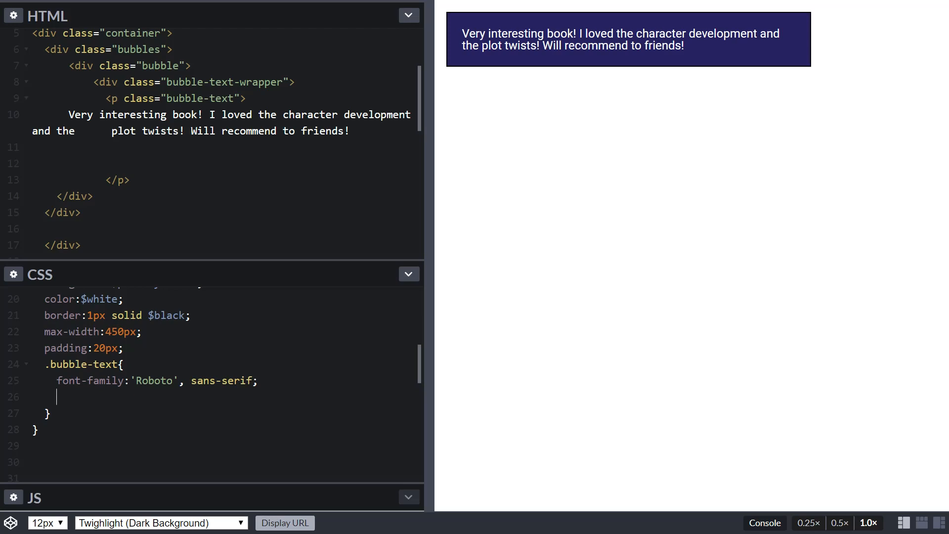
text(font-size:1)
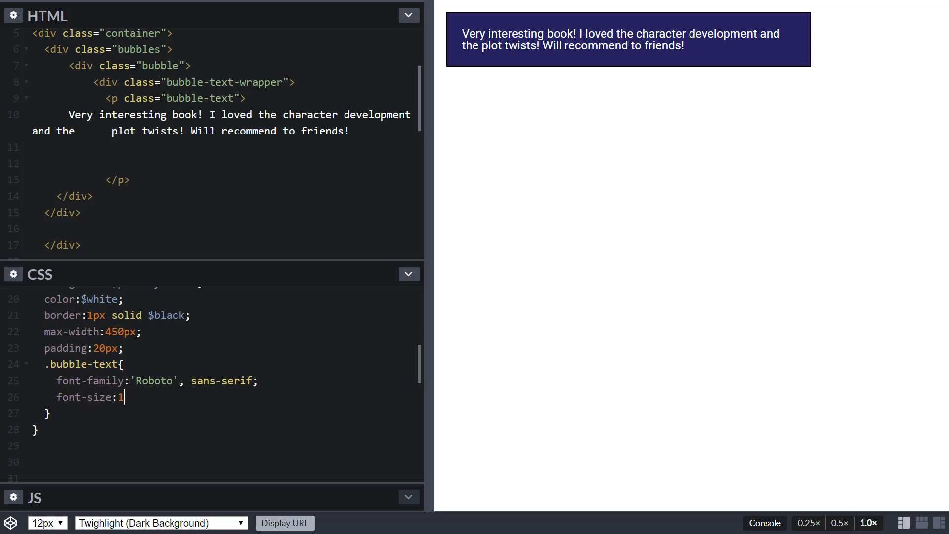
text(6px;)
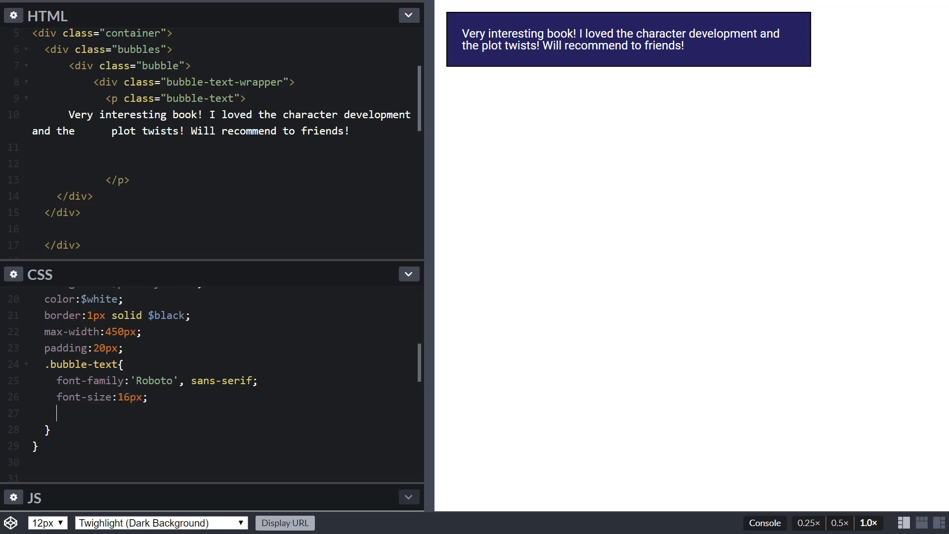
mouse_move(49, 336)
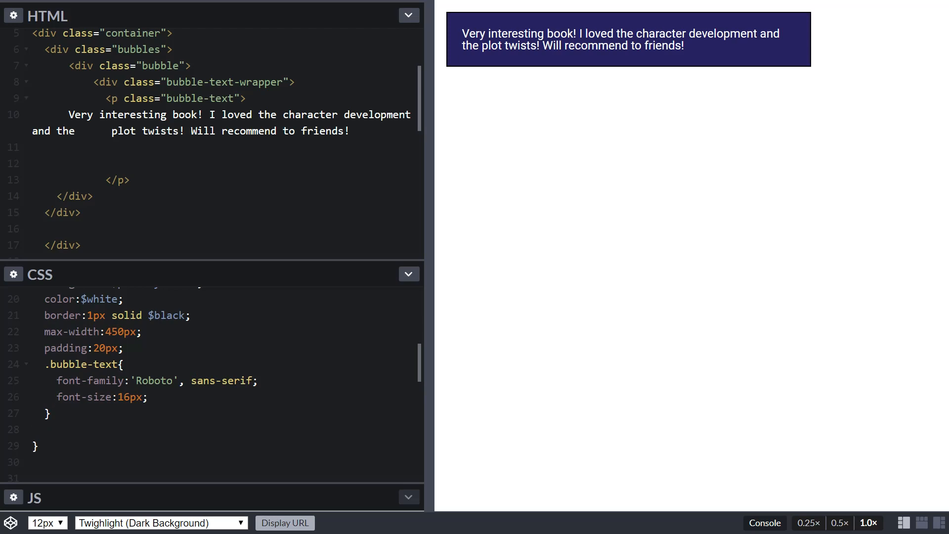
Add border-radius: 10px to the .bubble rule below the padding.
click(45, 429)
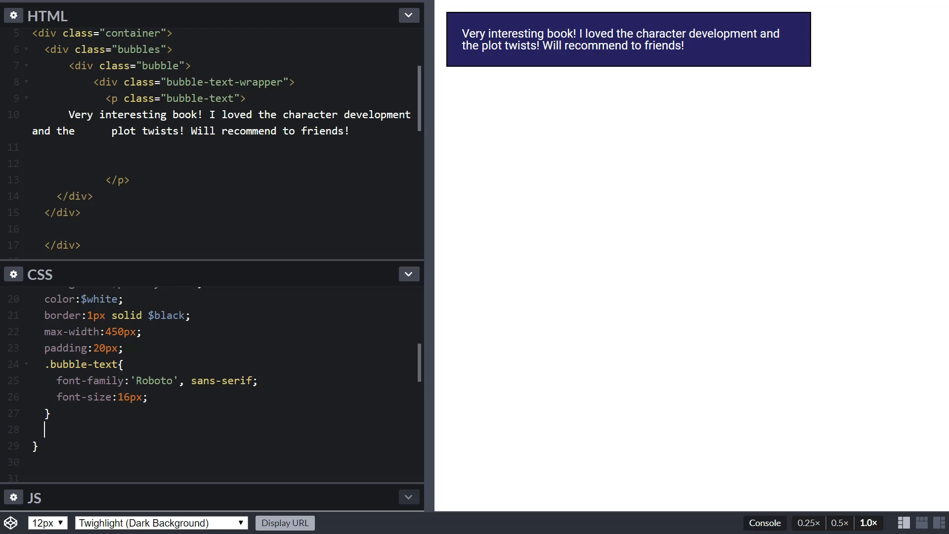
mouse_move(703, 44)
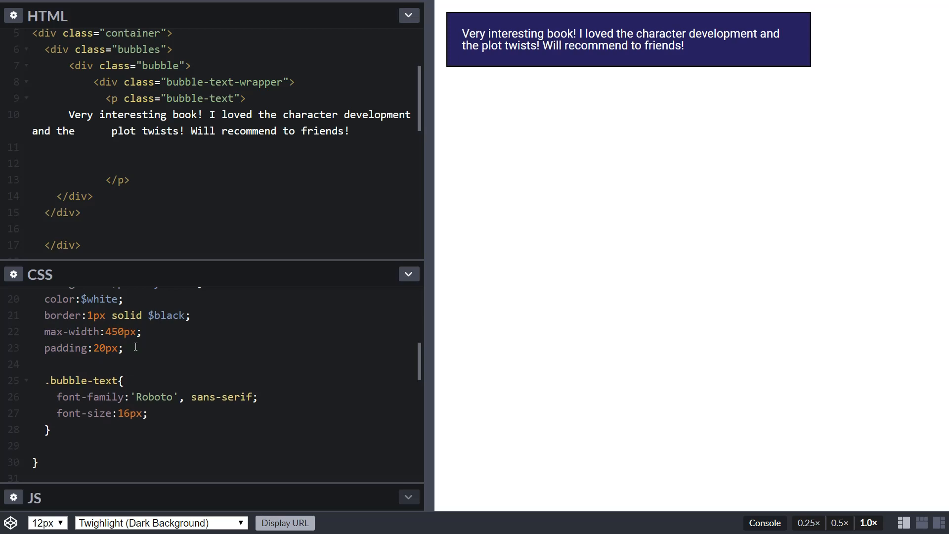
text(border-r)
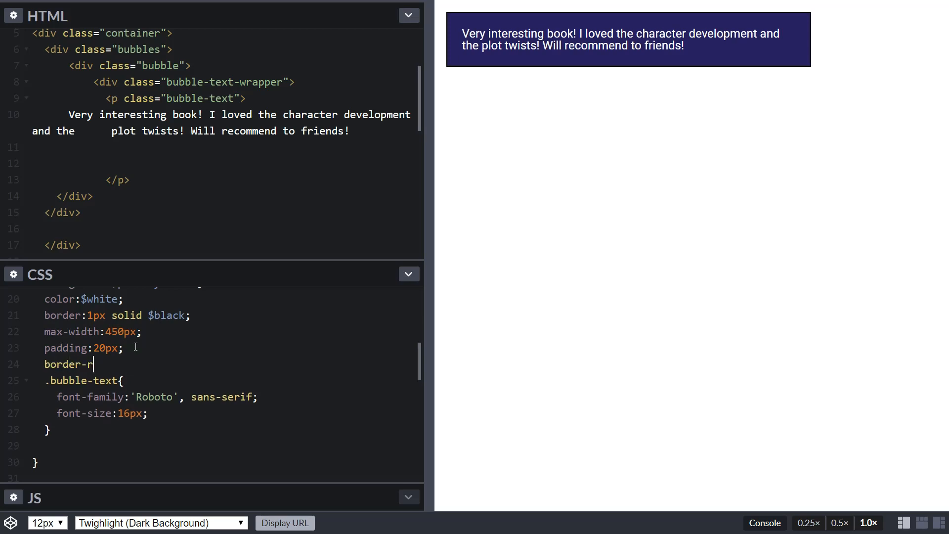
text(adius)
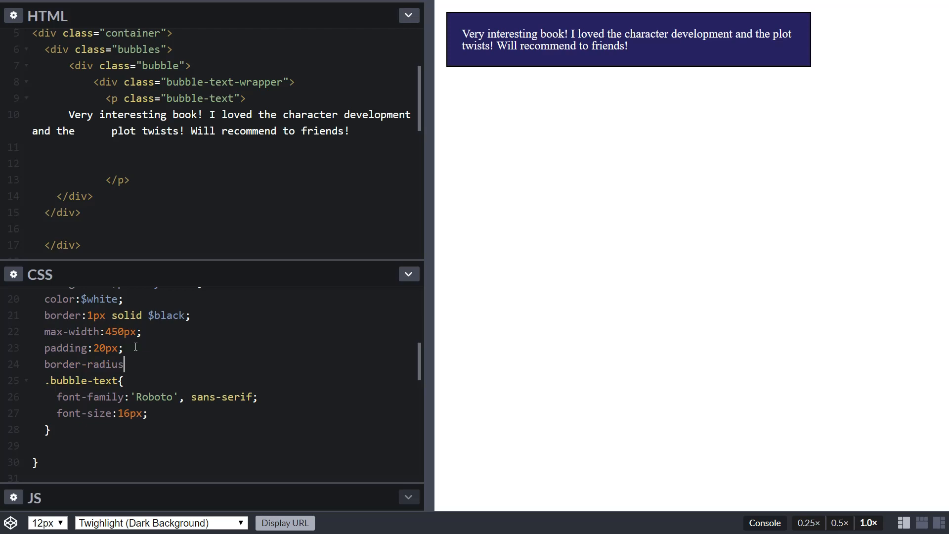
text(:10px;)
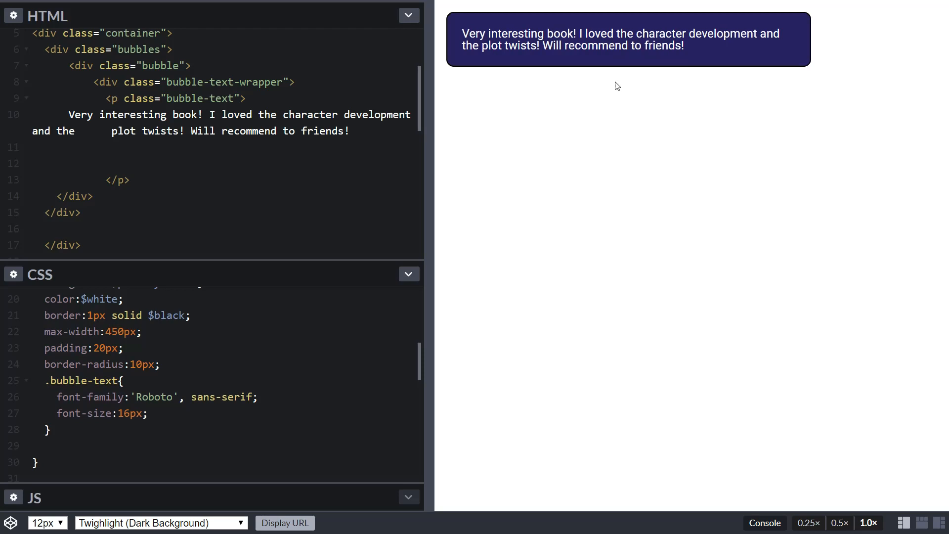
mouse_move(619, 68)
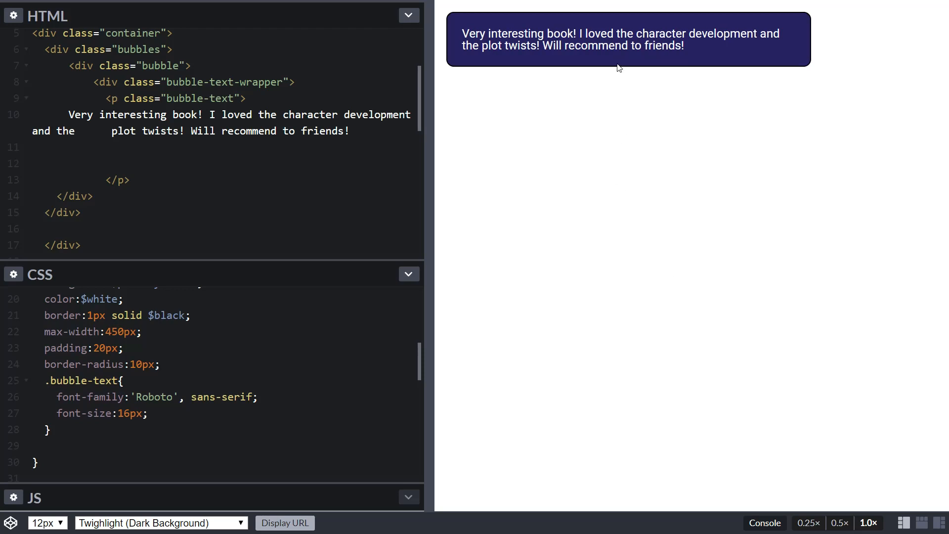
scroll(up, 3)
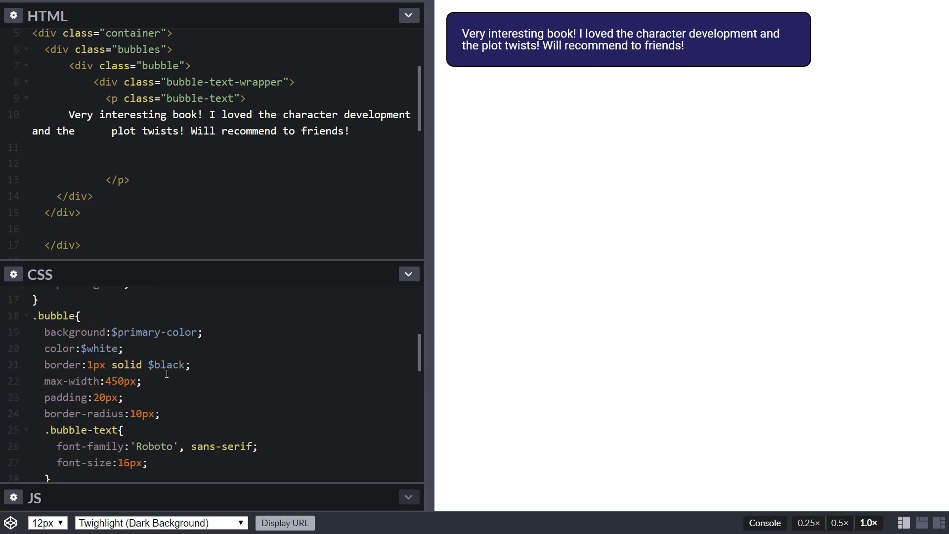
Add a nested &:after rule with width 0, height 0 and content "".
click(159, 414)
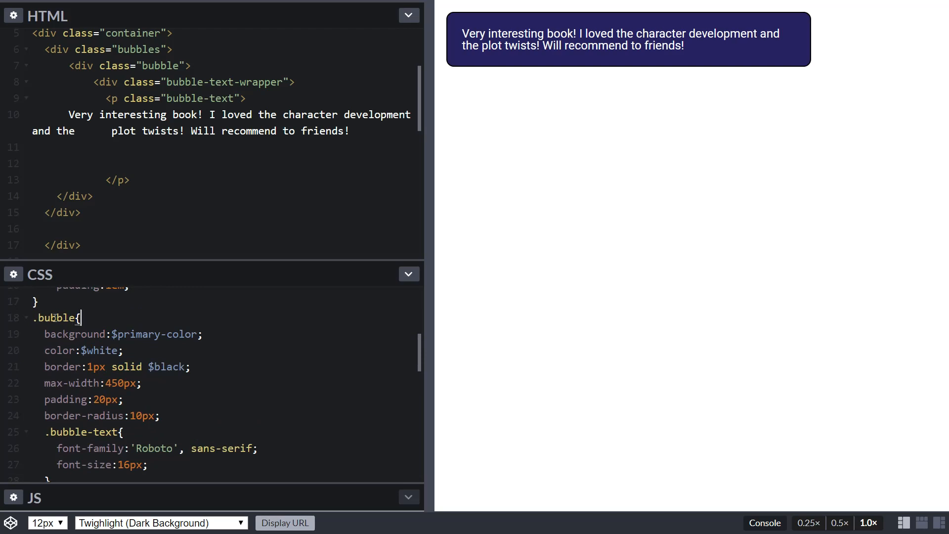
mouse_move(192, 394)
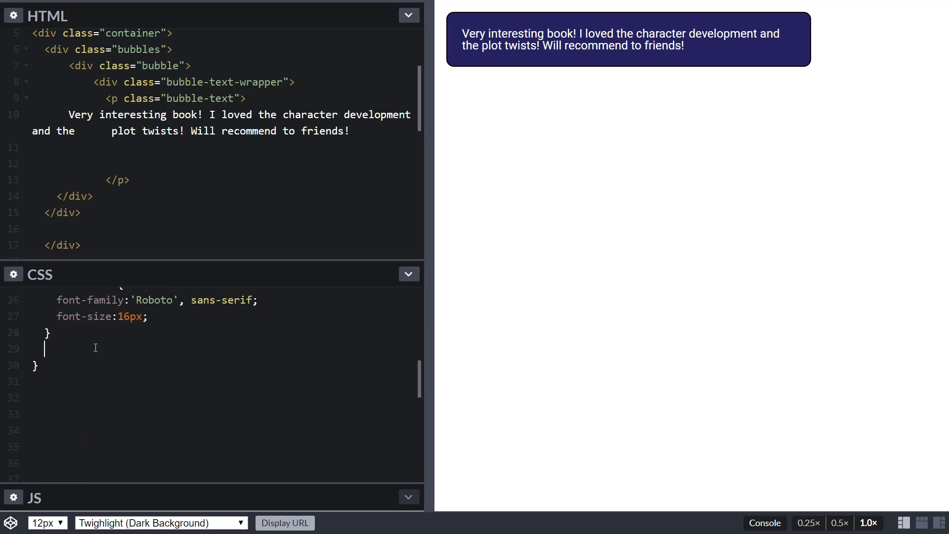
text(&:a)
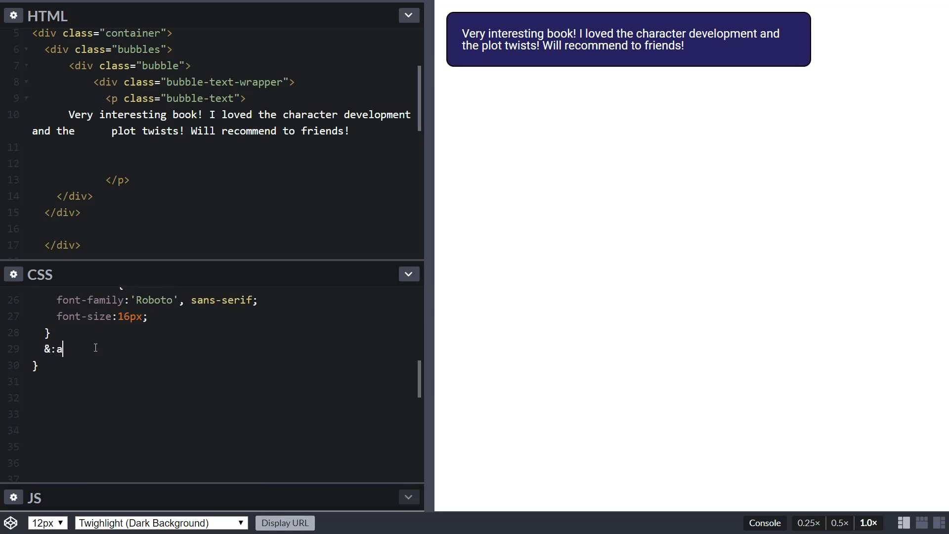
text(fter{)
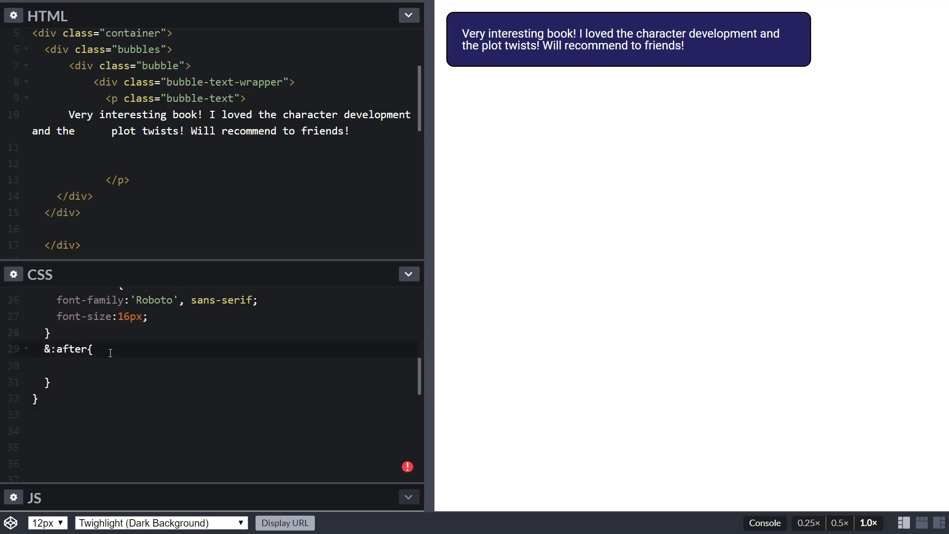
text(width:0;)
text(height:0;)
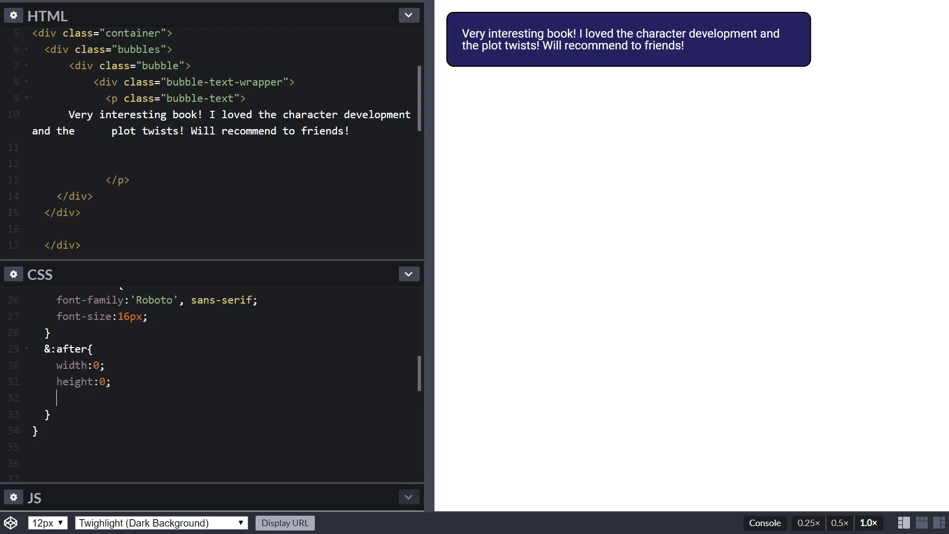
text(con)
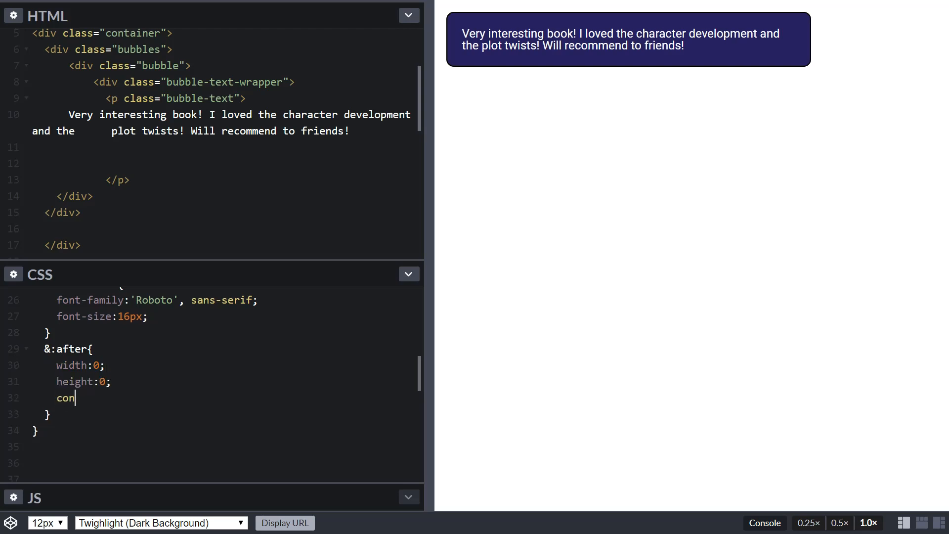
text(tent:"";)
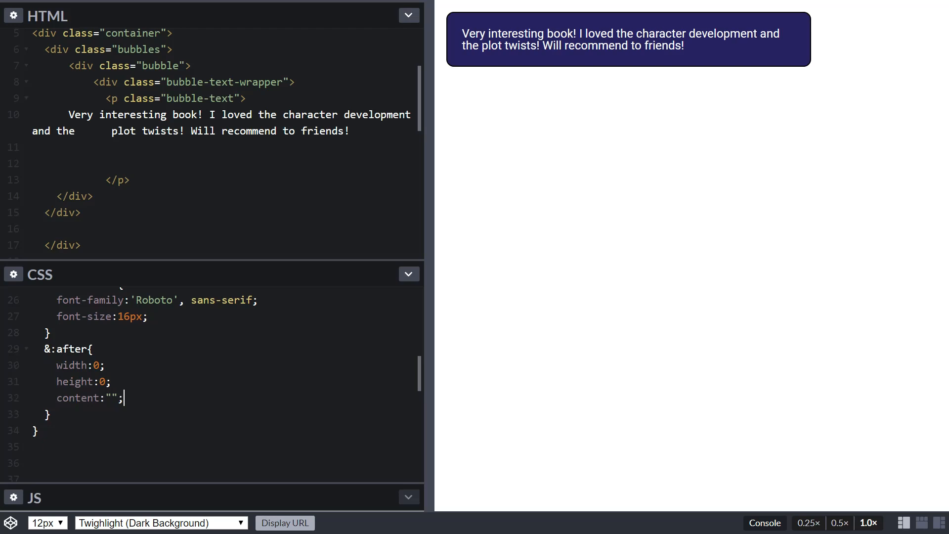
key(Enter)
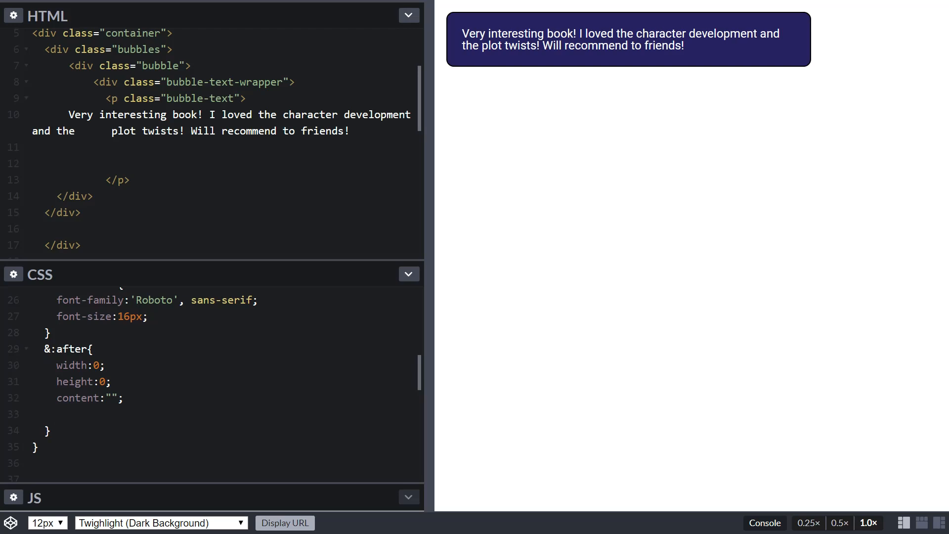
mouse_move(665, 106)
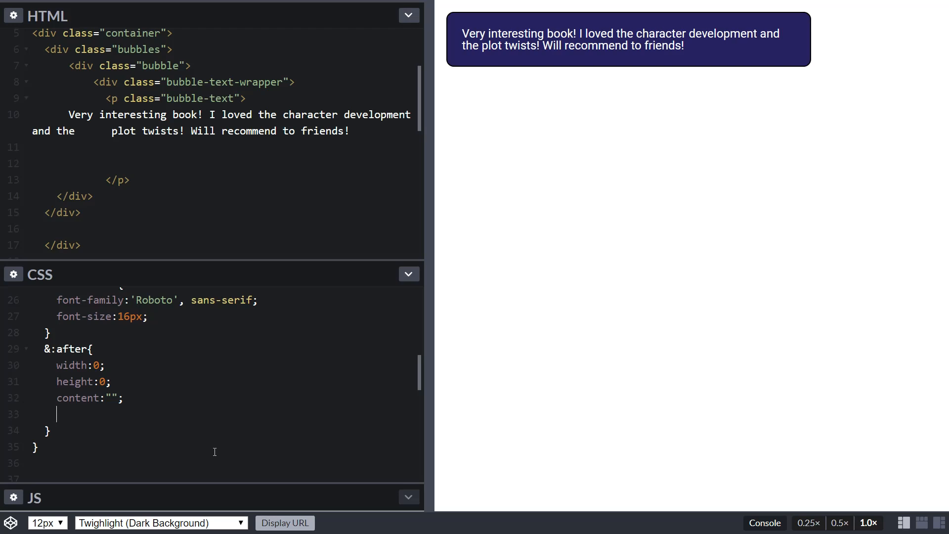
mouse_move(263, 356)
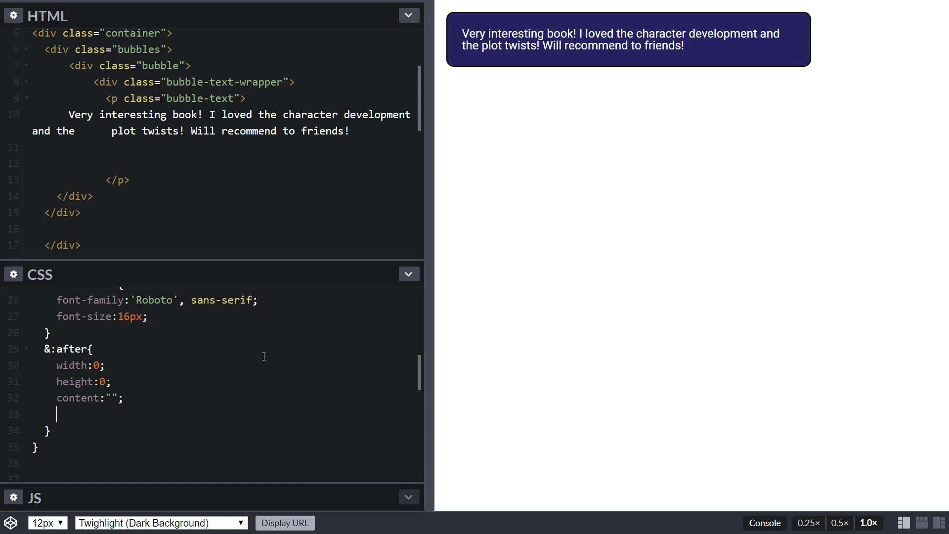
Give the :after element position relative and transparent left and right borders.
text(position)
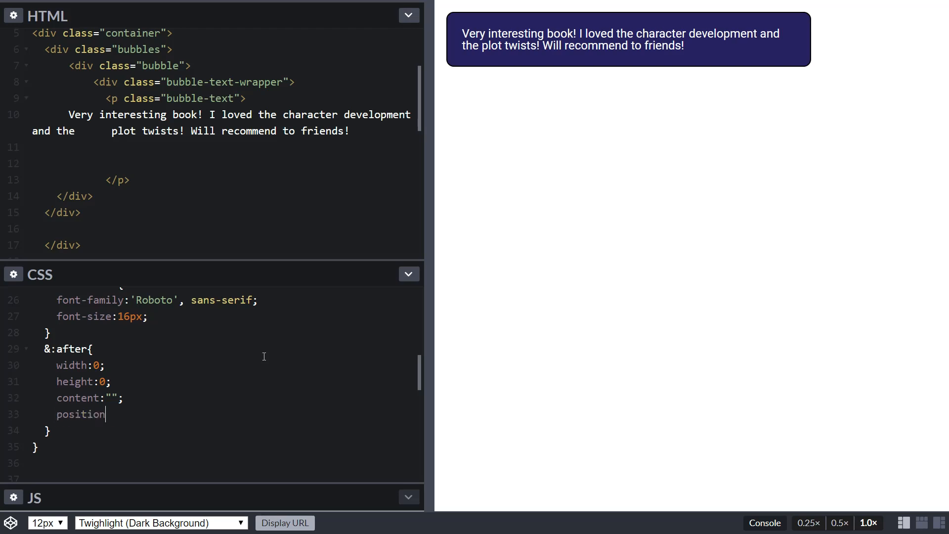
text(:relative;)
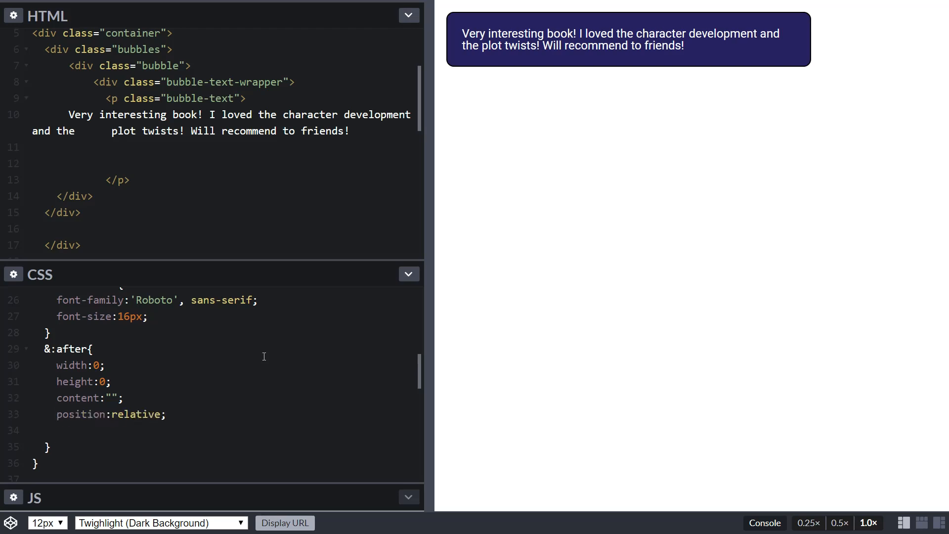
text(bordee)
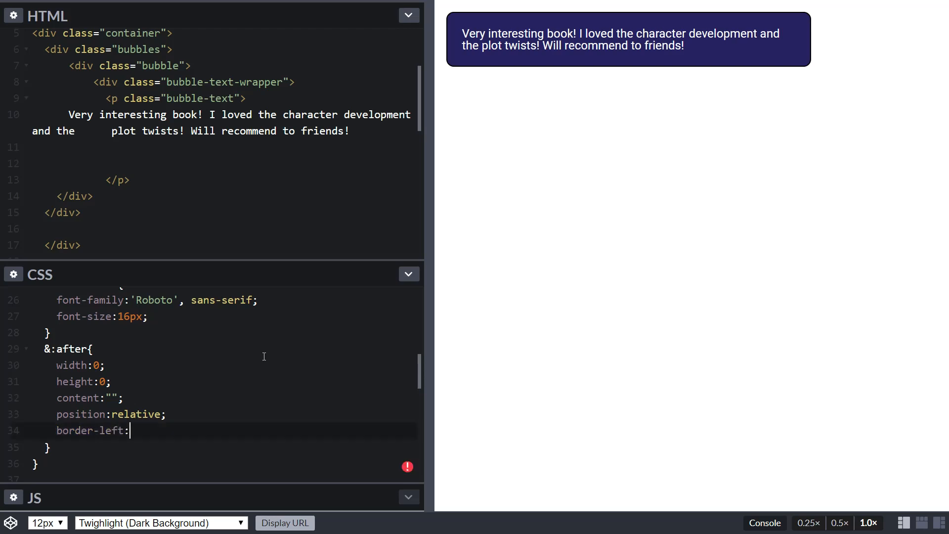
text(25px solid)
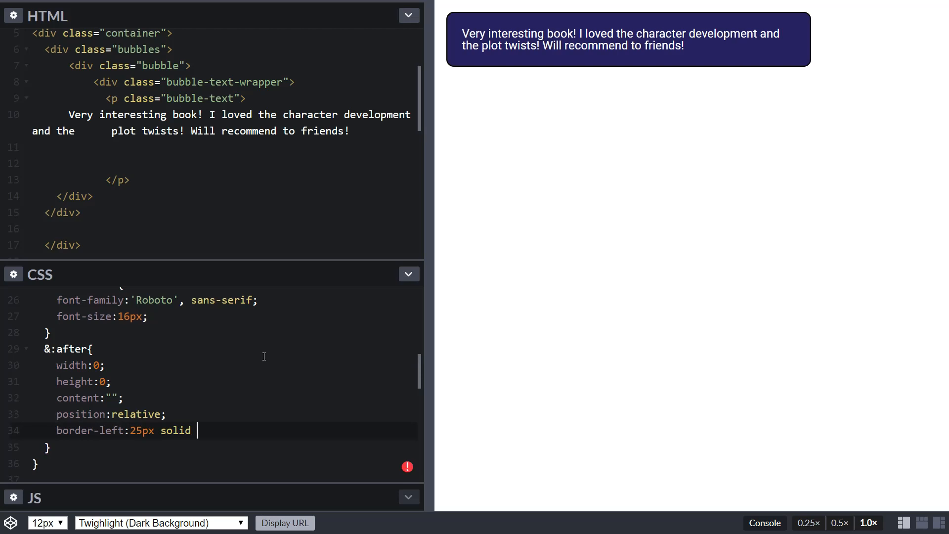
text(trans)
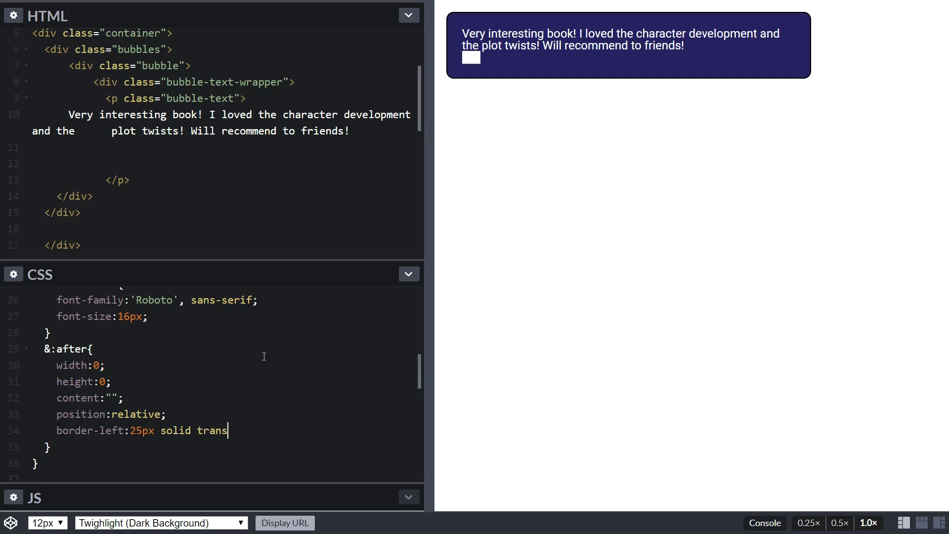
text(parent;)
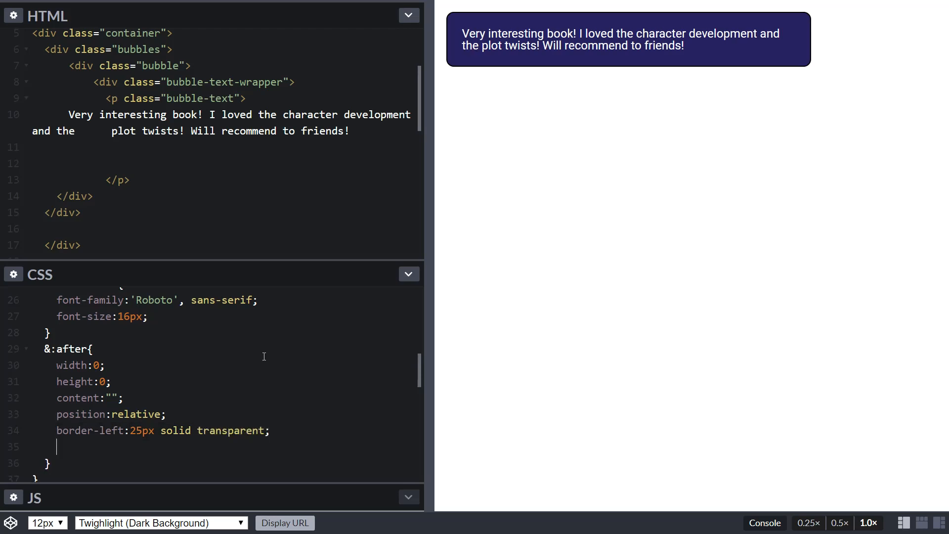
text(border-right:)
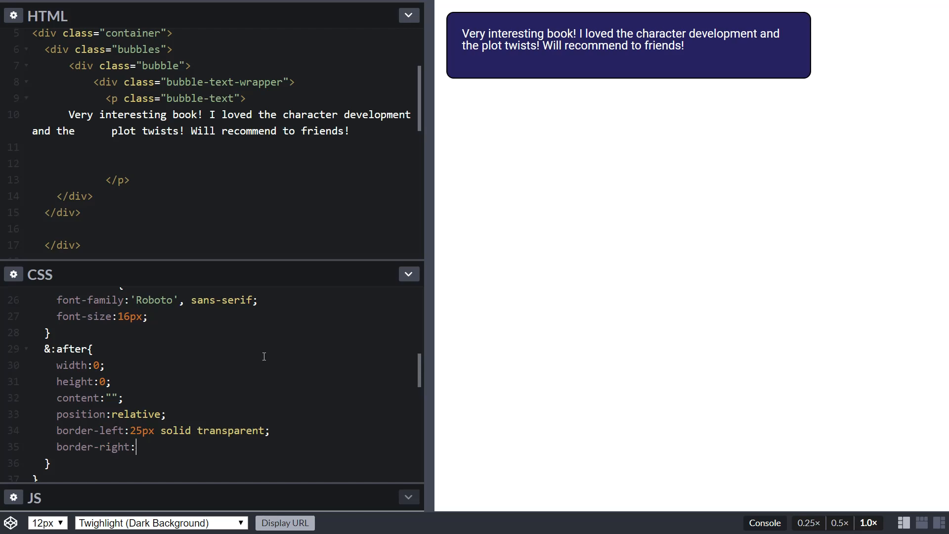
text(10px; solid)
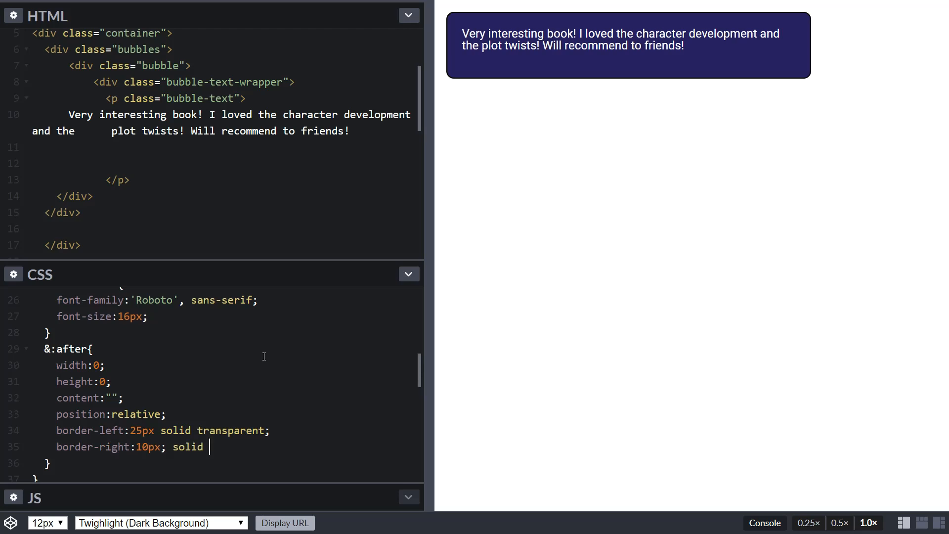
text(transparent;)
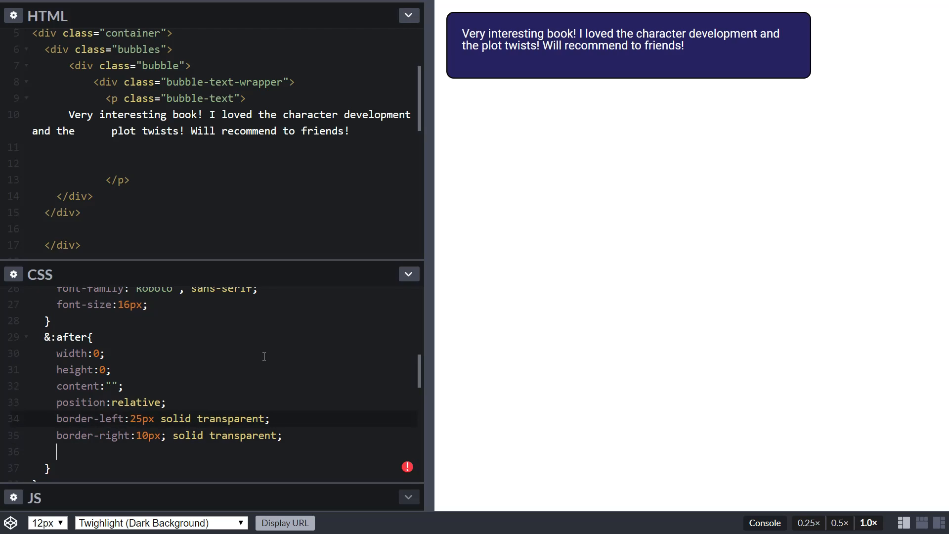
Add border-top: 70px solid $primary-color to the :after element.
text(top)
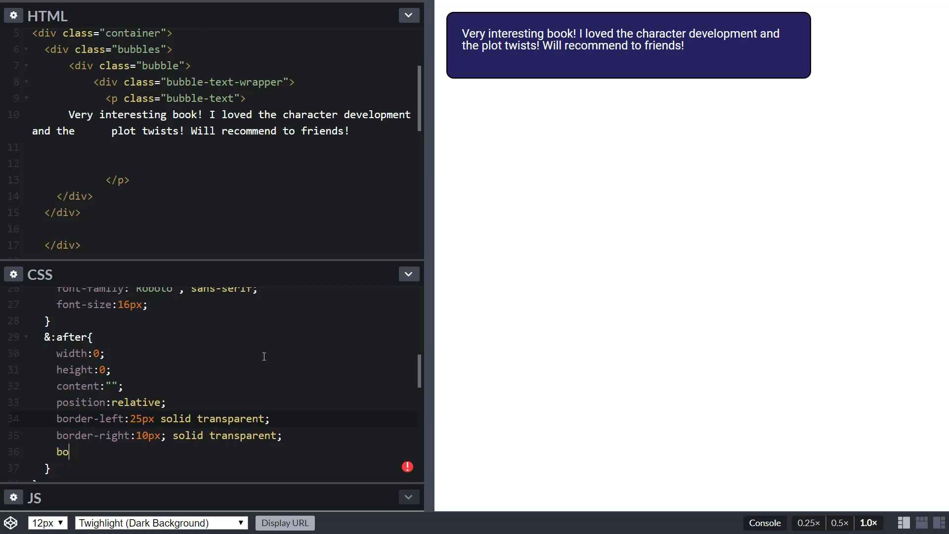
text(rder-t)
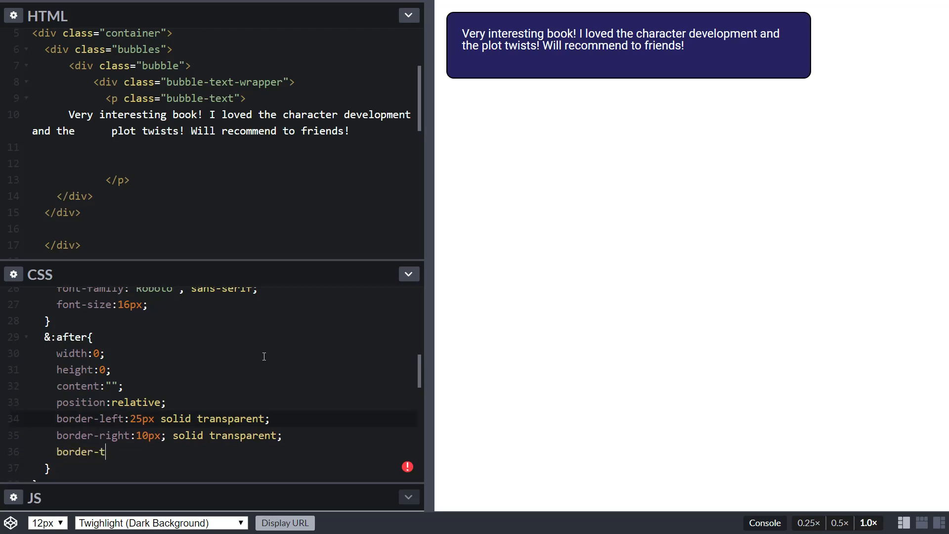
text(op:)
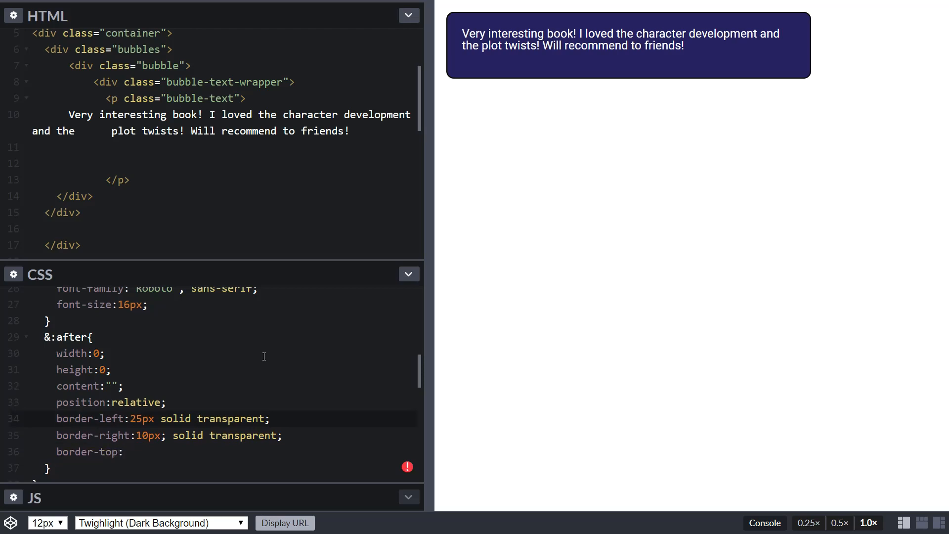
text(70px)
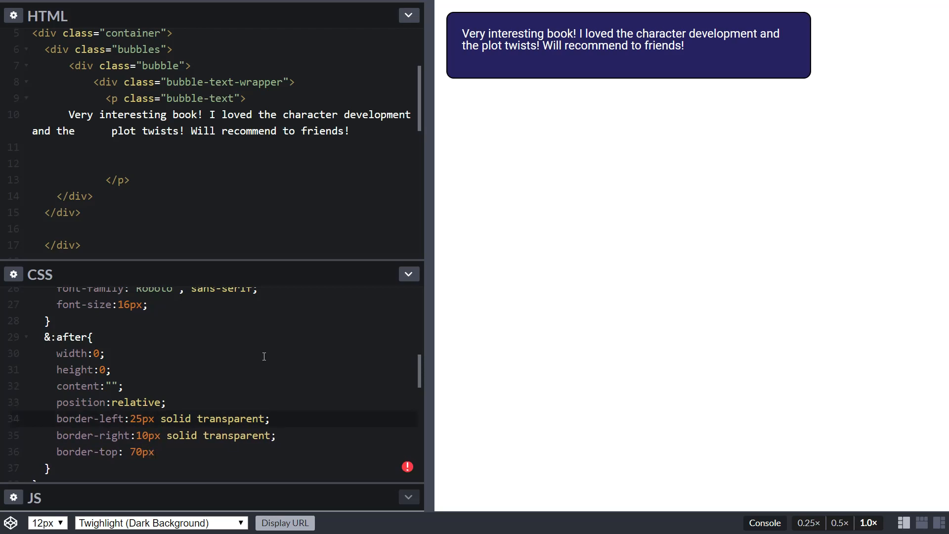
click(158, 451)
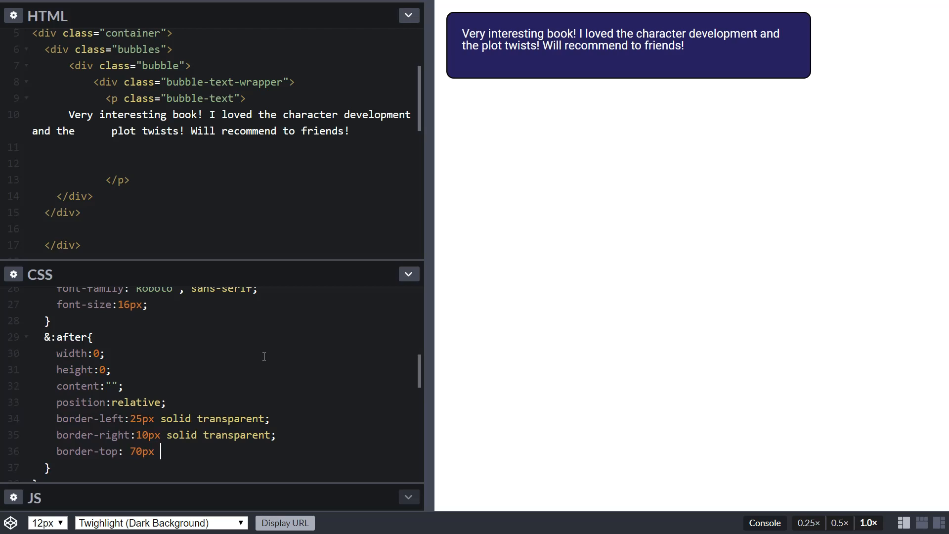
text(solid $prima)
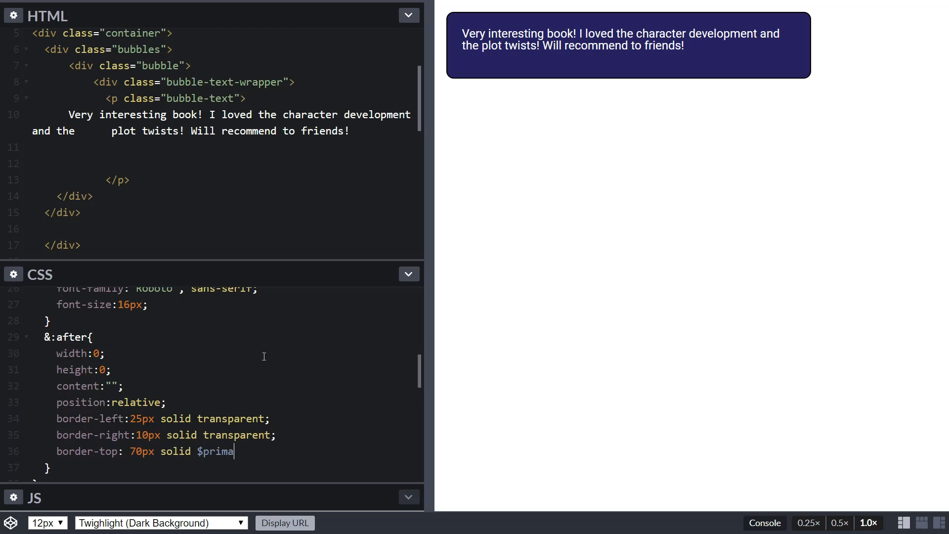
text(ry-color;)
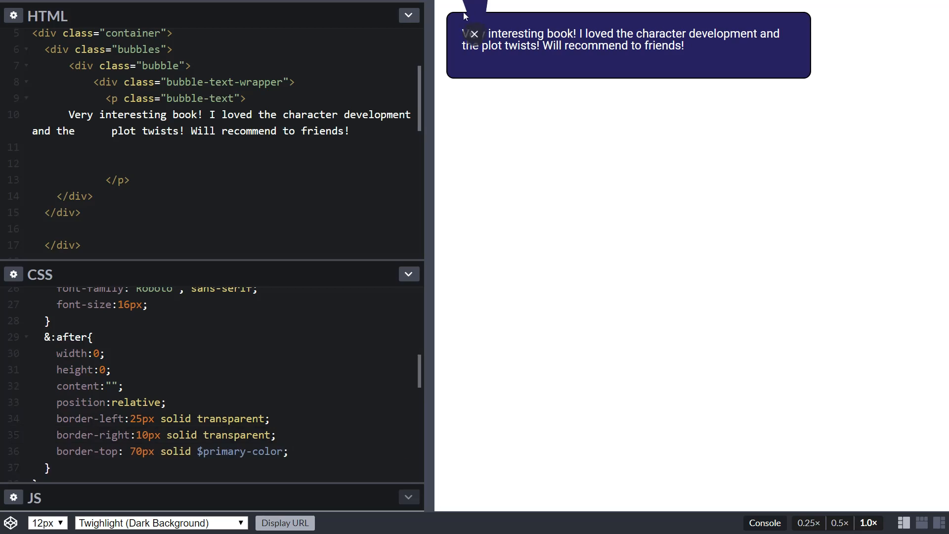
Add top: 100px to the &:after block below the border-top rule.
scroll(down, 3)
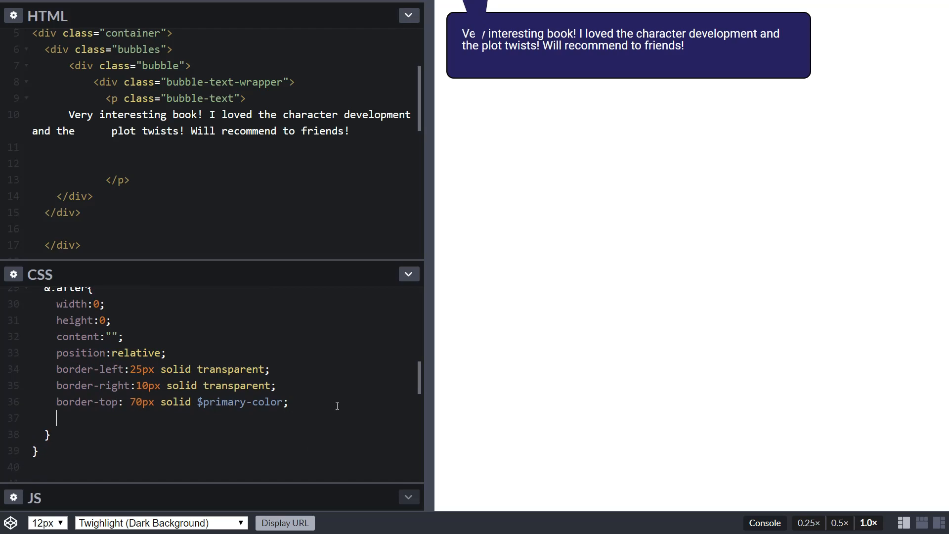
mouse_move(643, 77)
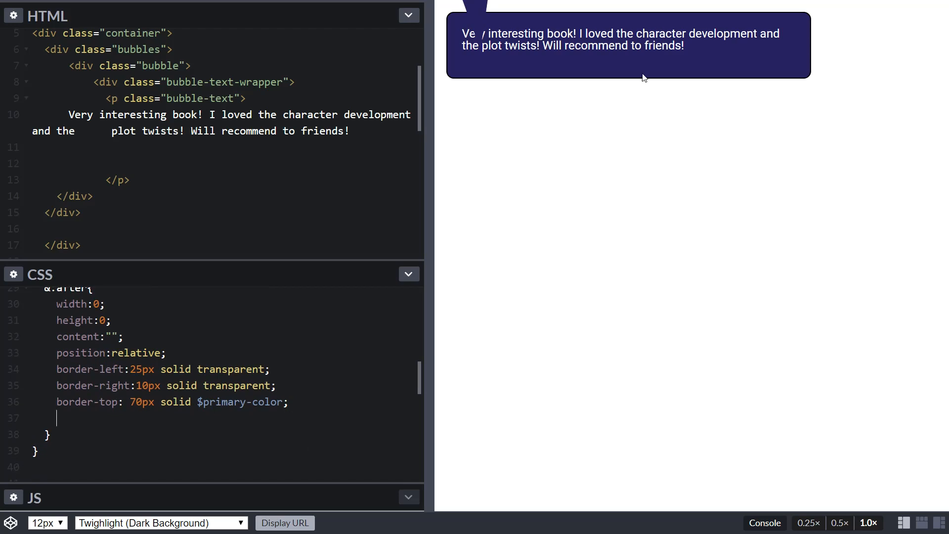
text(t)
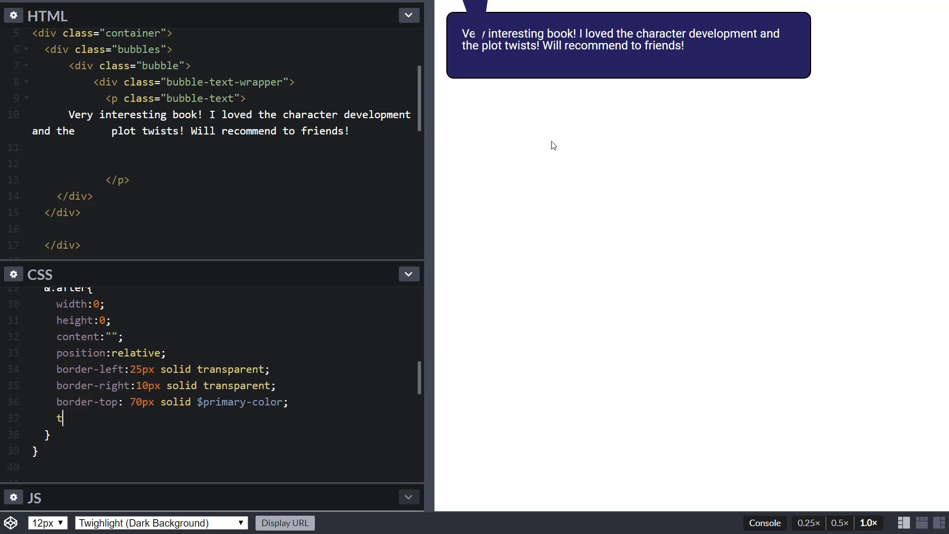
text(op:100px;)
text(k)
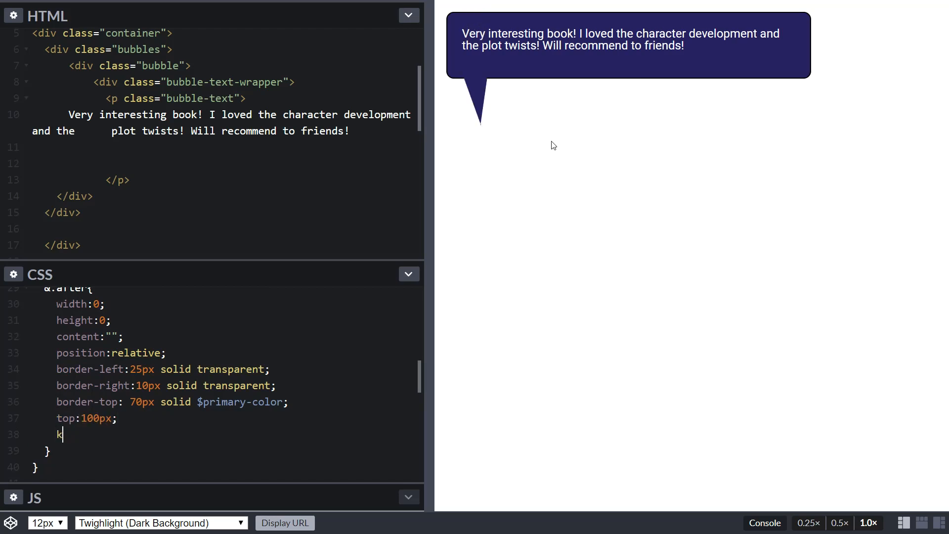
key(Backspace)
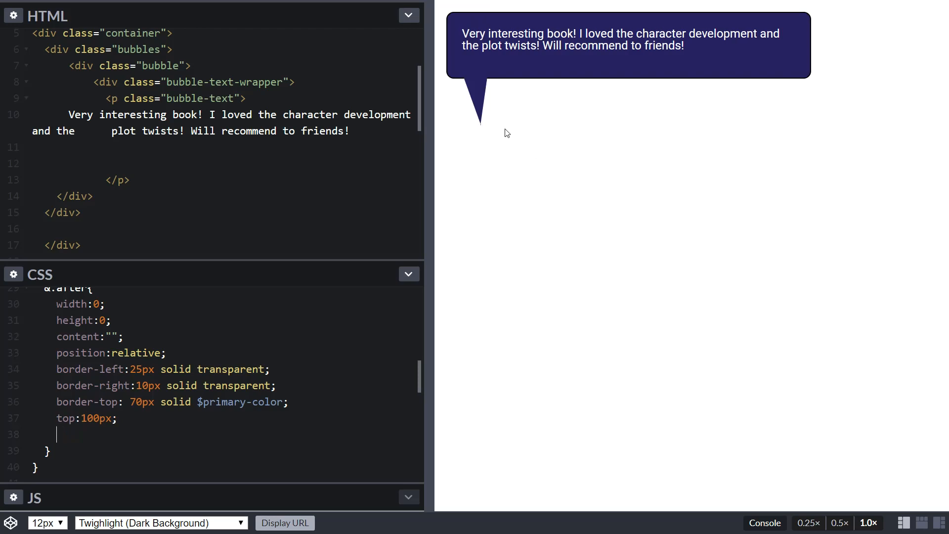
mouse_move(481, 129)
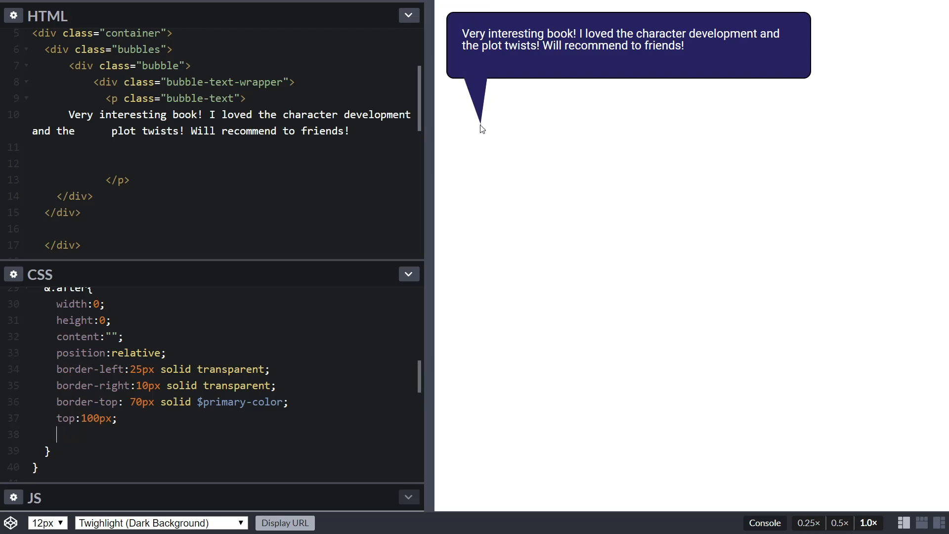
mouse_move(462, 92)
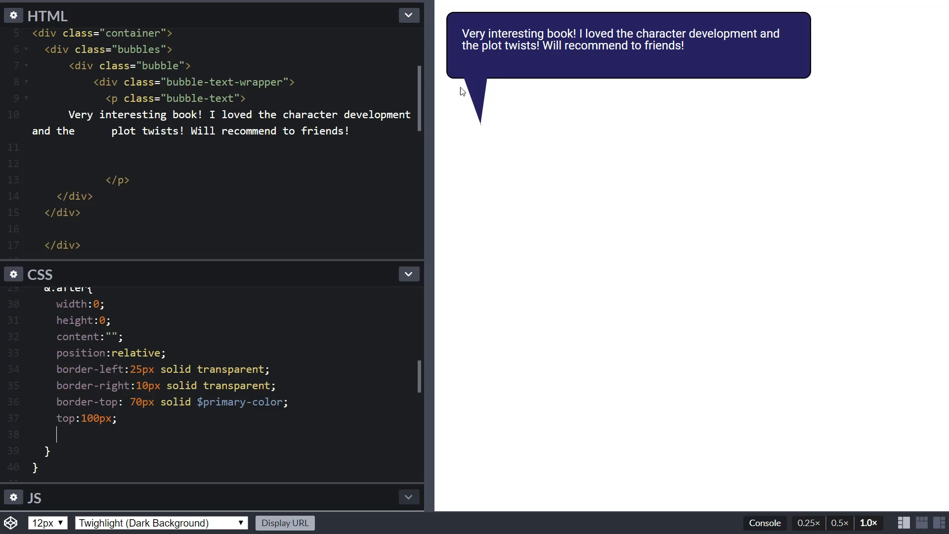
mouse_move(490, 98)
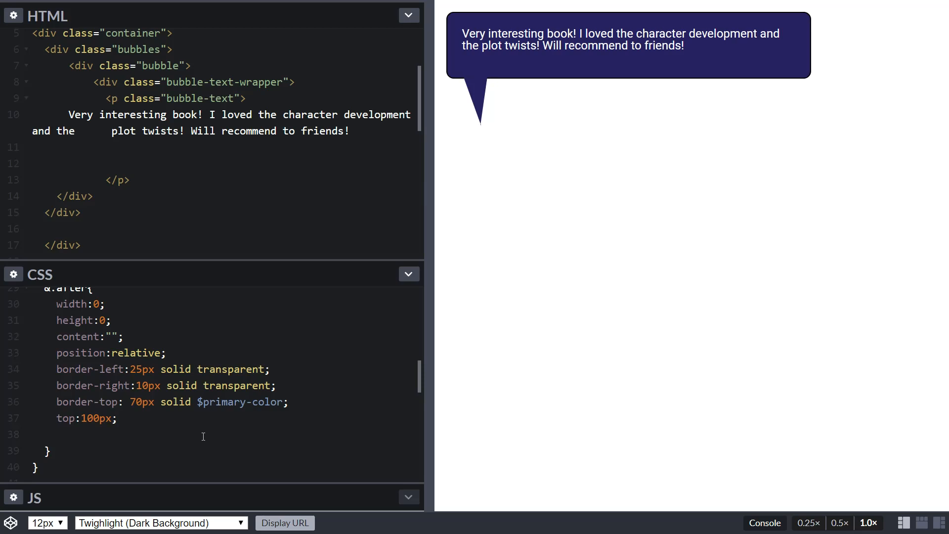
mouse_move(200, 431)
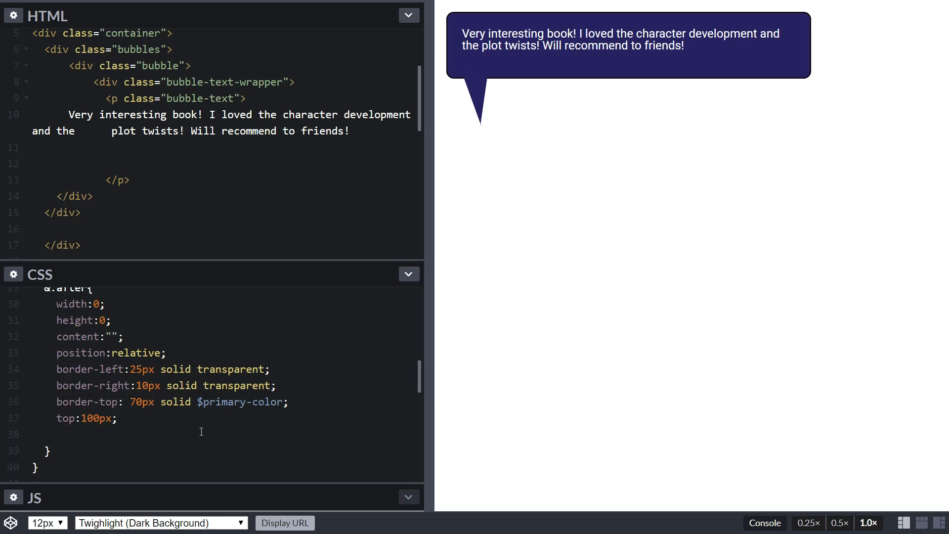
Add left: 50% and margin-left: -25px to the &:after block.
text(left:50%)
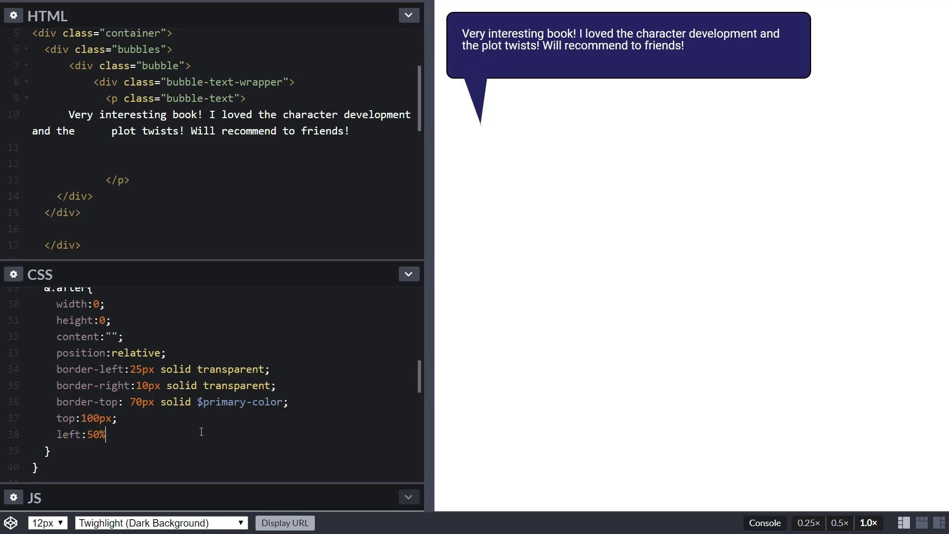
text(;)
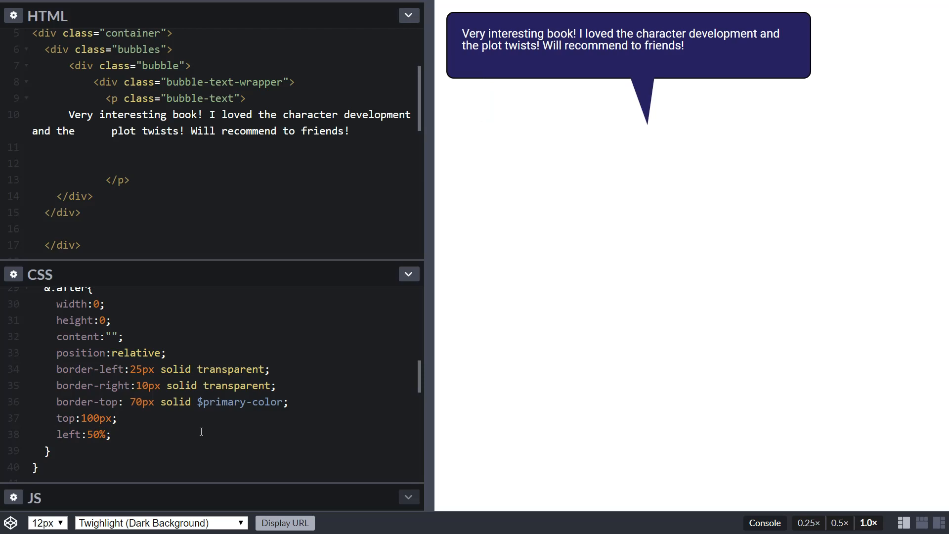
text(margin-l)
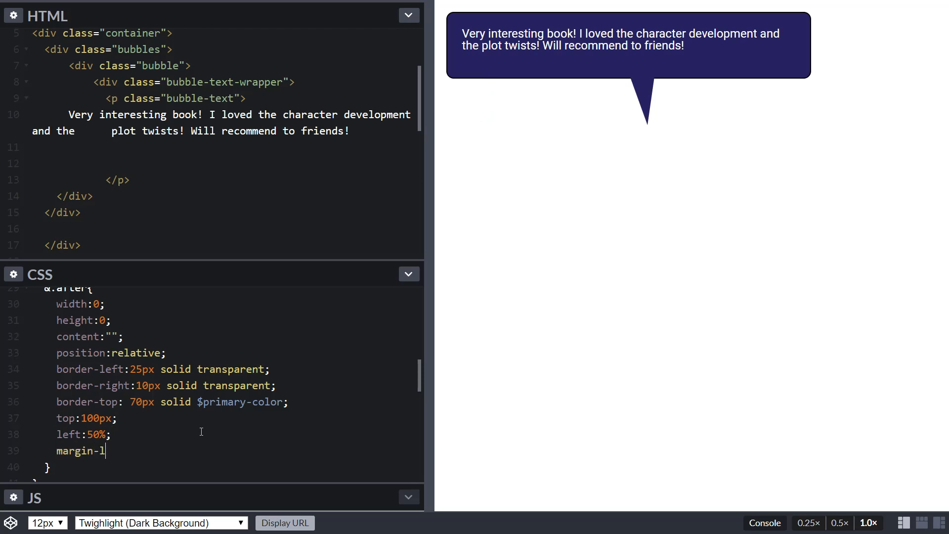
text(eft:)
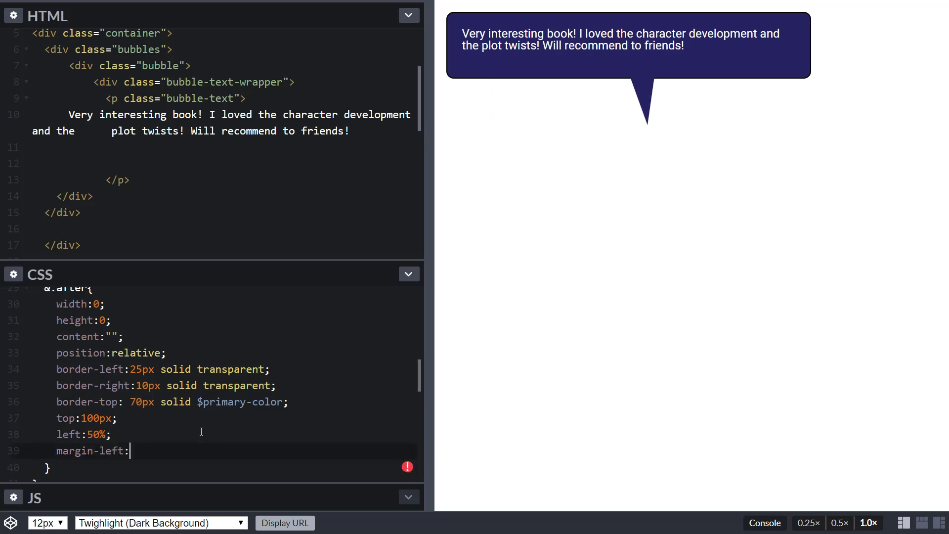
text(-25px;)
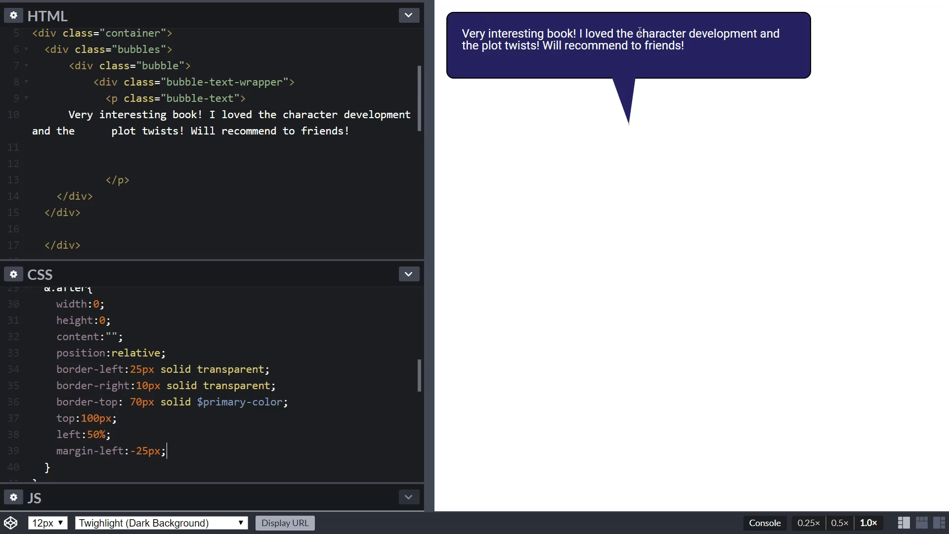
mouse_move(688, 101)
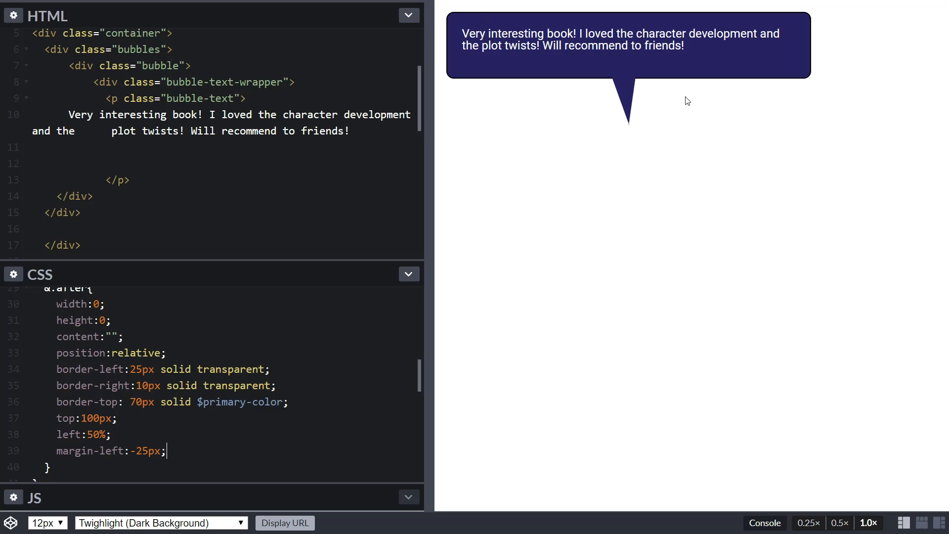
scroll(down, 3)
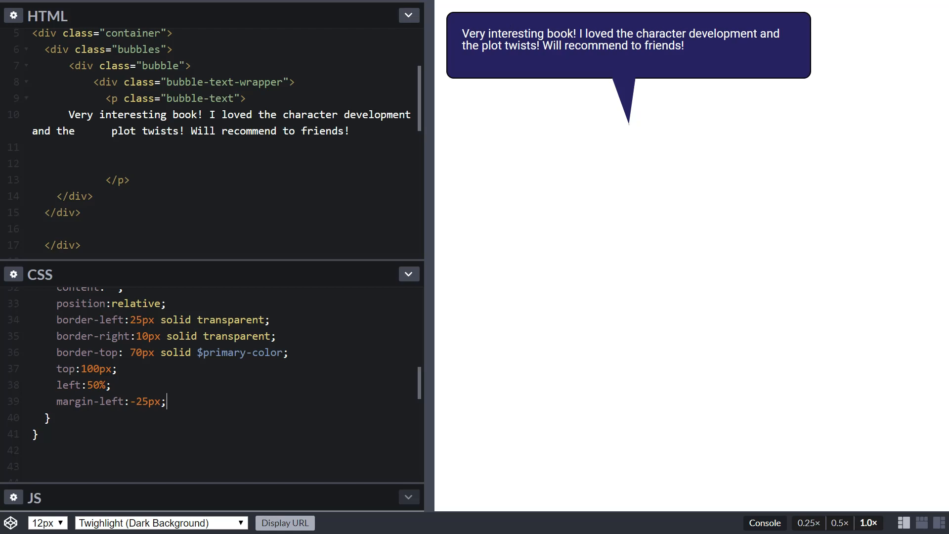
mouse_move(544, 62)
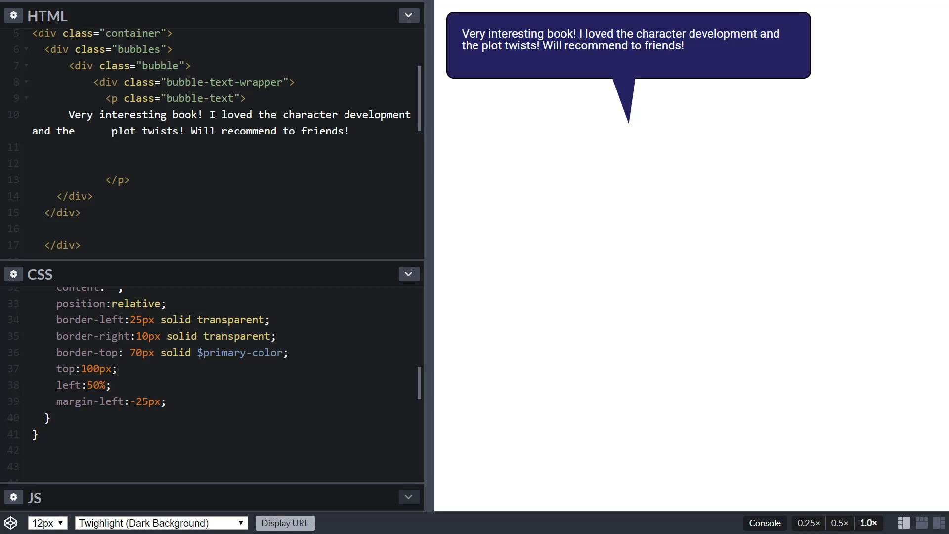
mouse_move(566, 46)
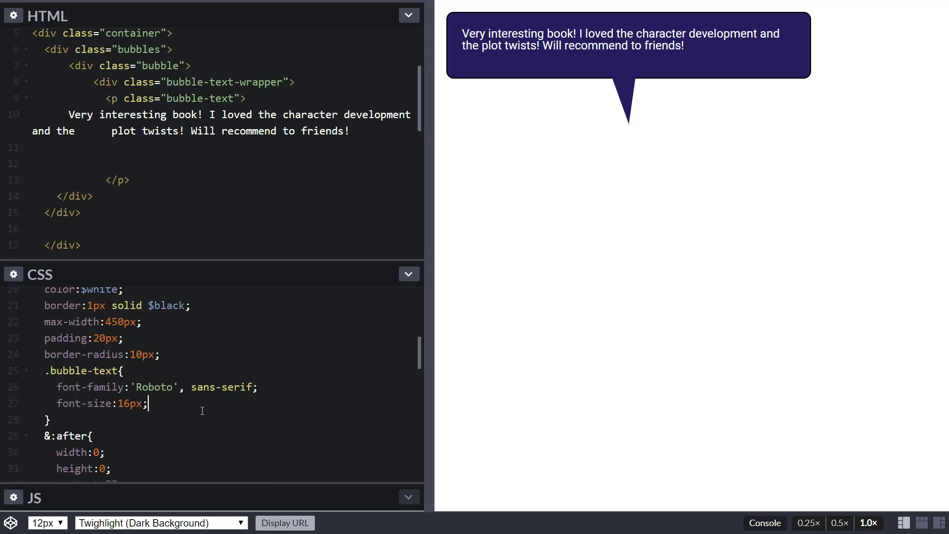
Add line-height: 1.3 to the .bubble-text rule below the font size.
key(Enter)
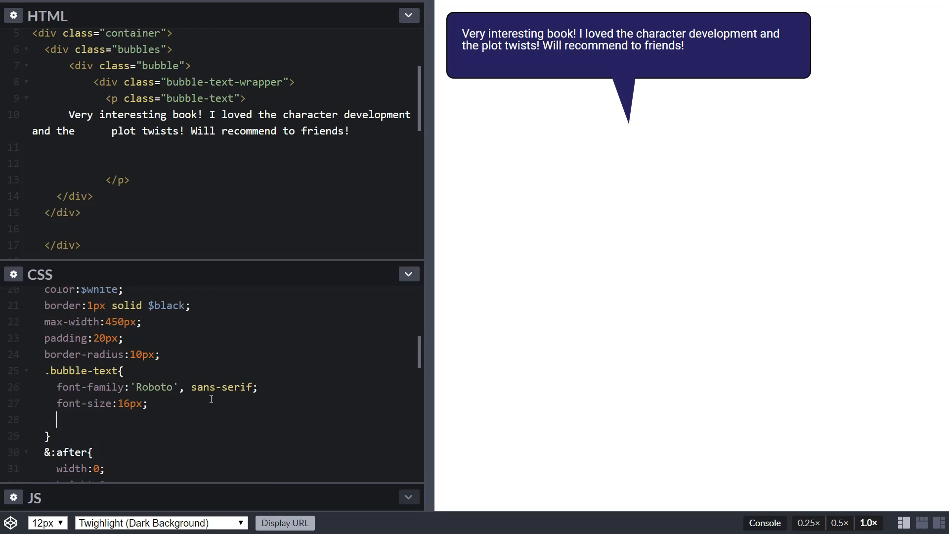
text(line-he)
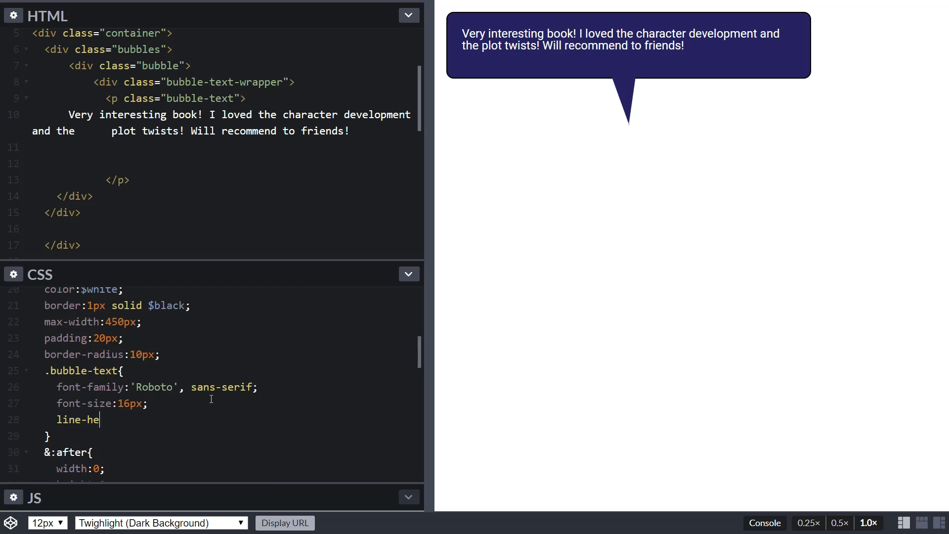
text(ight:1.3)
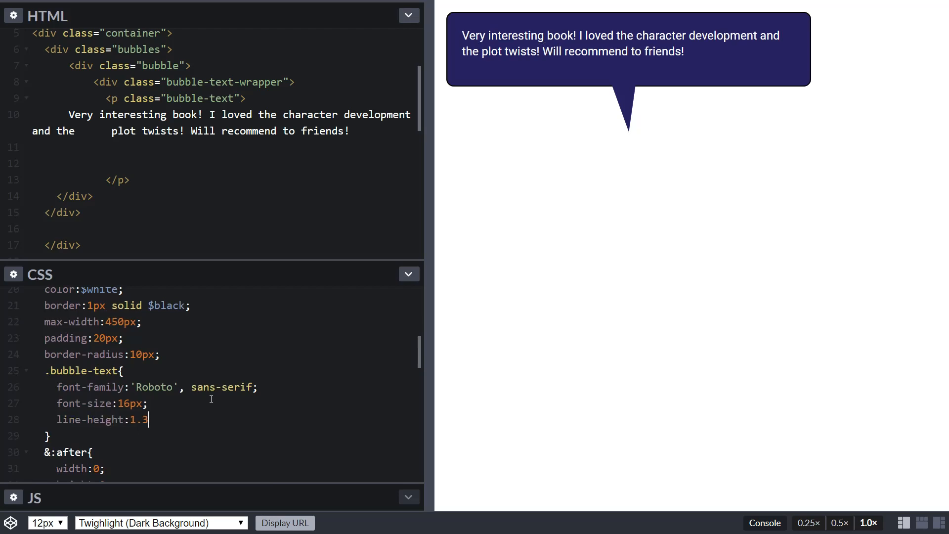
text(;)
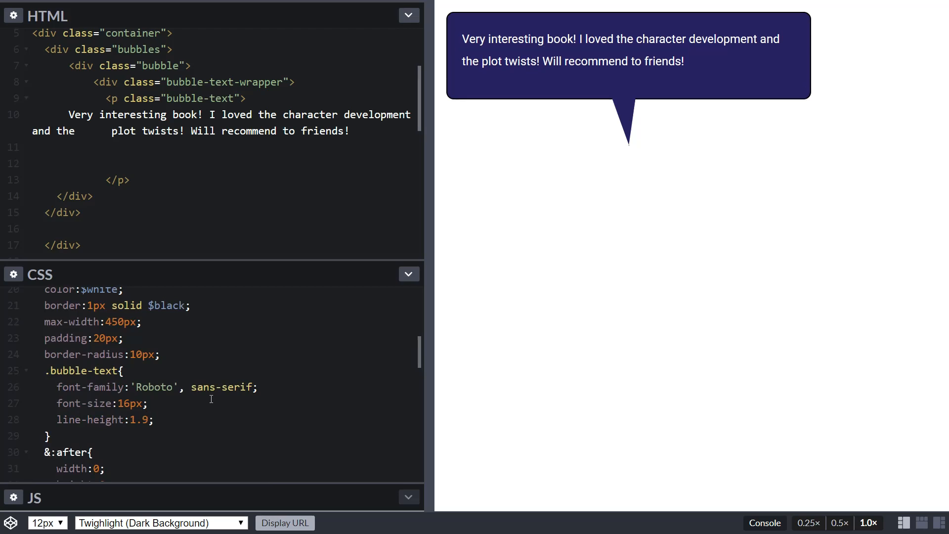
text(1.3)
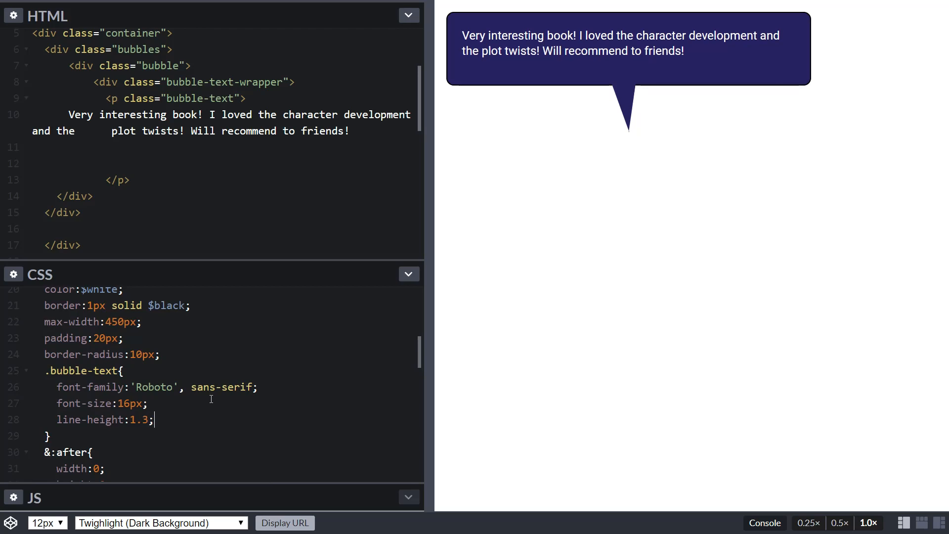
key(Enter)
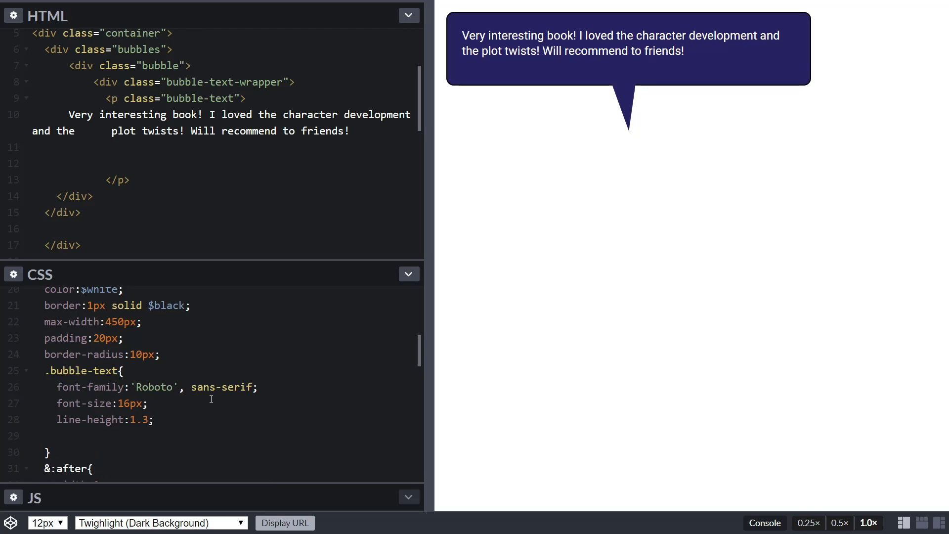
mouse_move(714, 45)
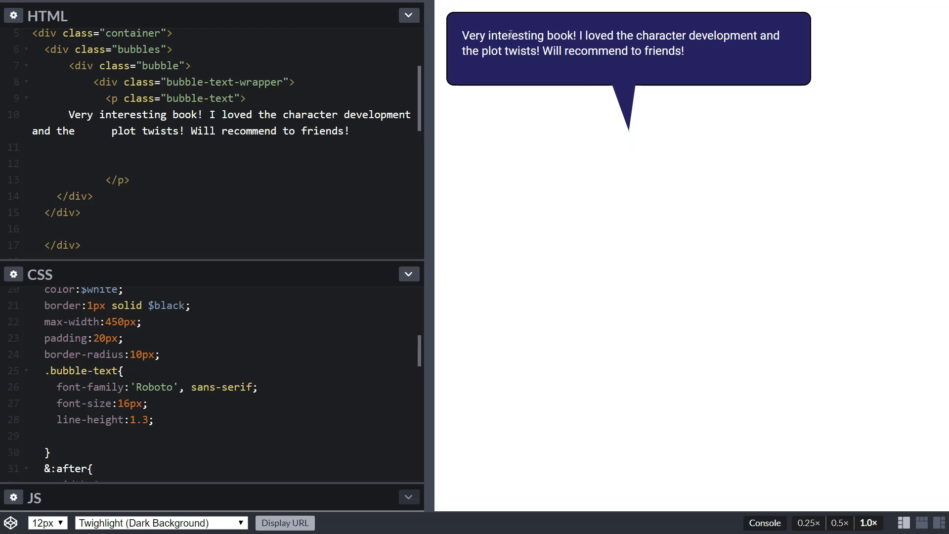
Add letter-spacing: 0.5px to .bubble-text, then scroll down through the stylesheet.
text(let)
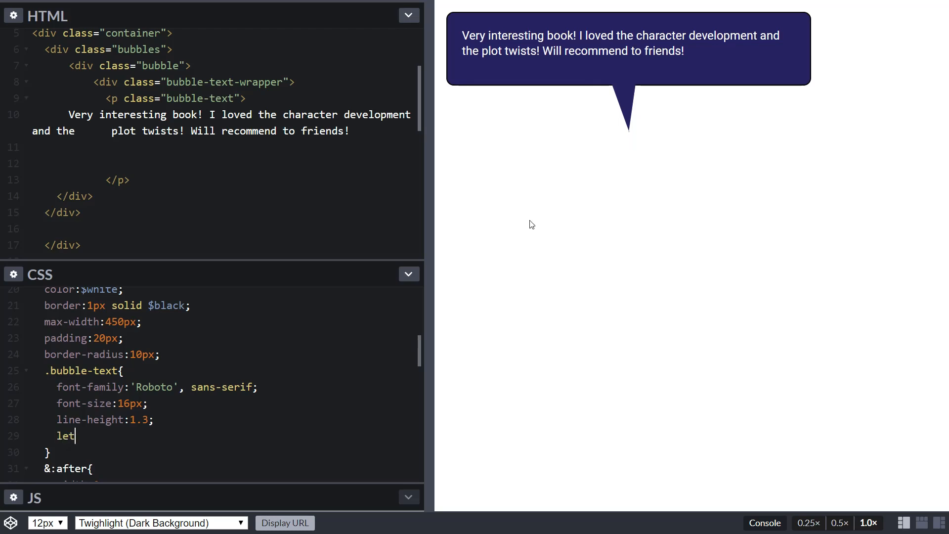
text(ter-spacing)
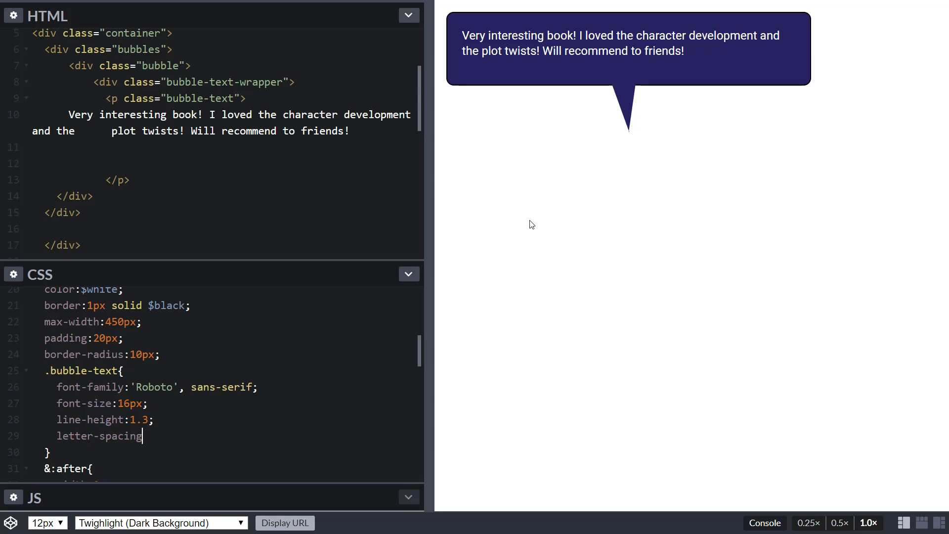
text(:0.5px;)
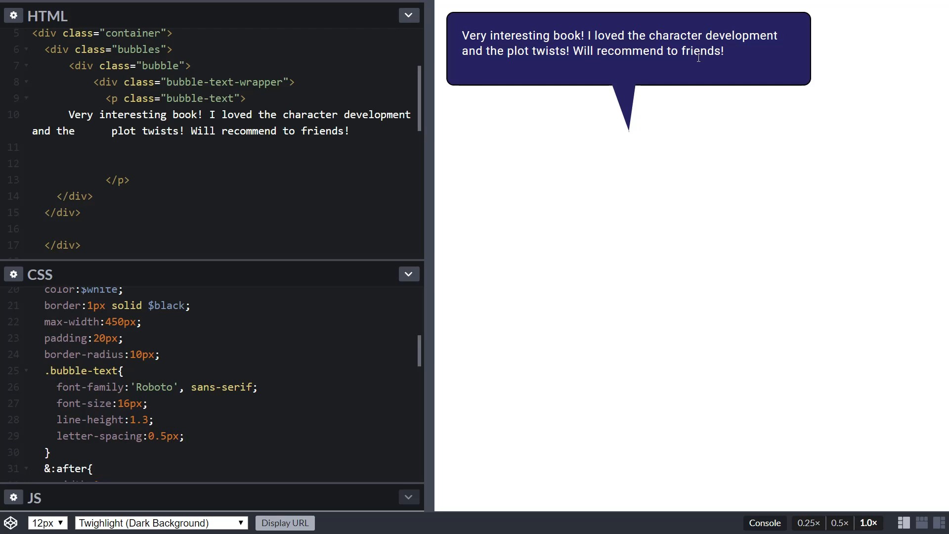
scroll(down, 3)
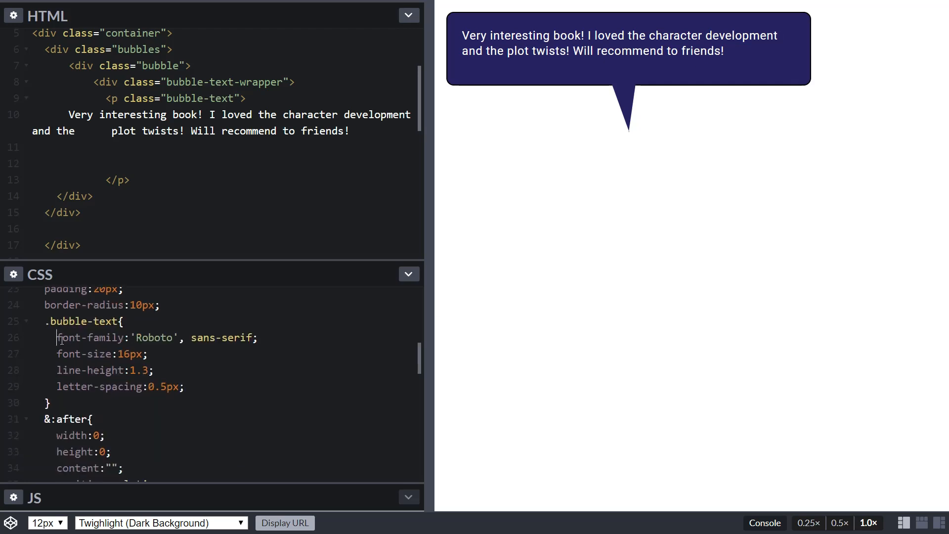
click(186, 386)
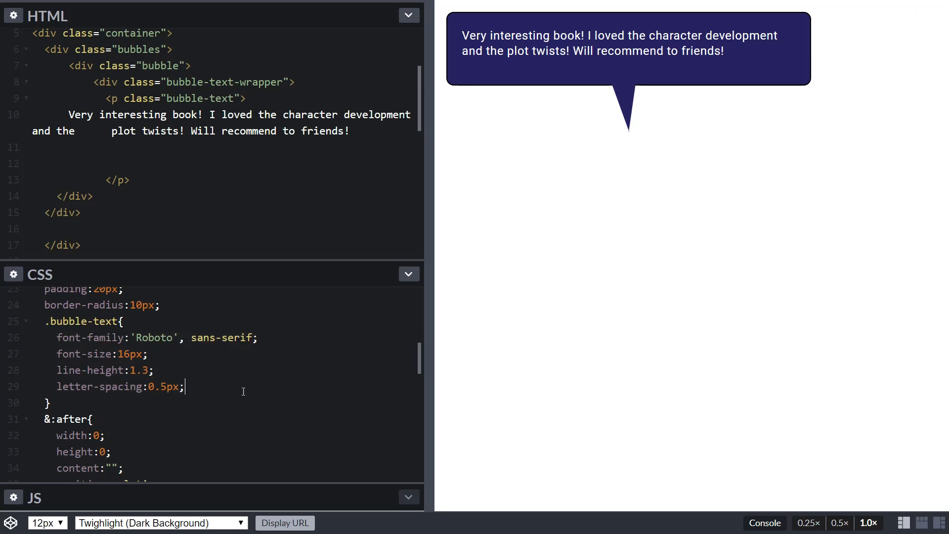
scroll(down, 3)
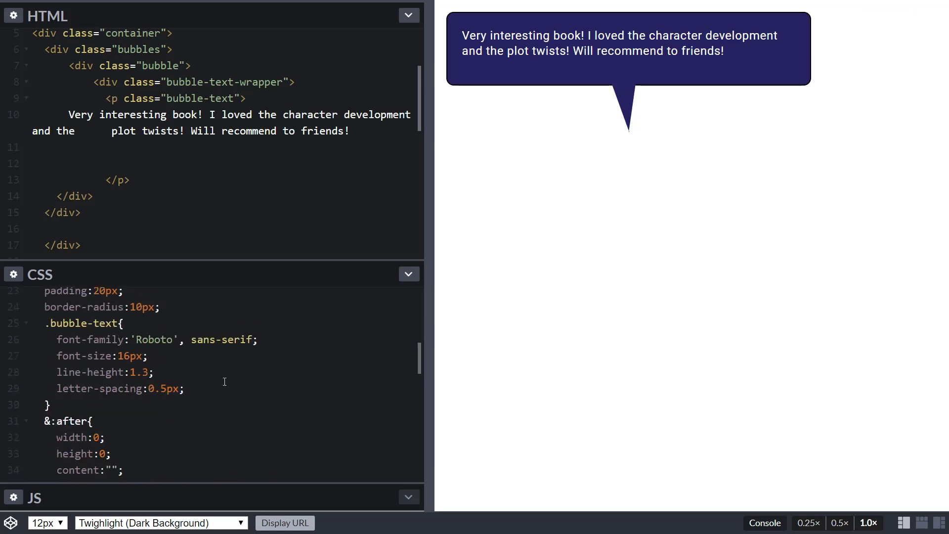
scroll(down, 3)
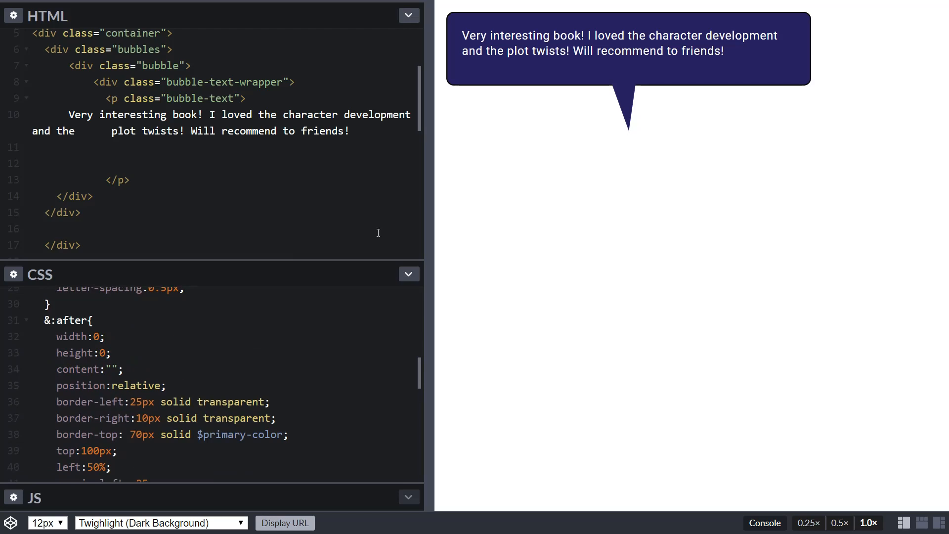
mouse_move(558, 162)
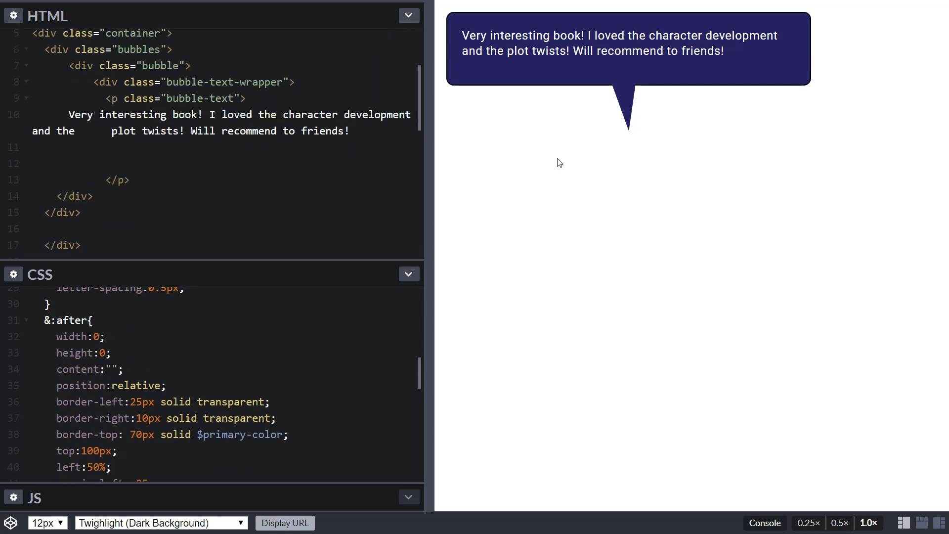
mouse_move(276, 313)
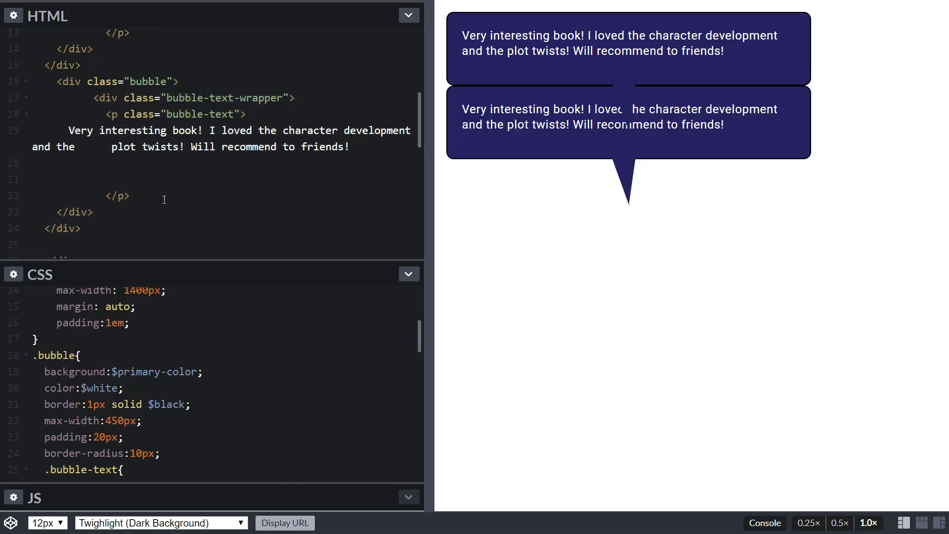
Save the pen with the duplicated bubble and move to the end of the stylesheet.
key(Ctrl+s)
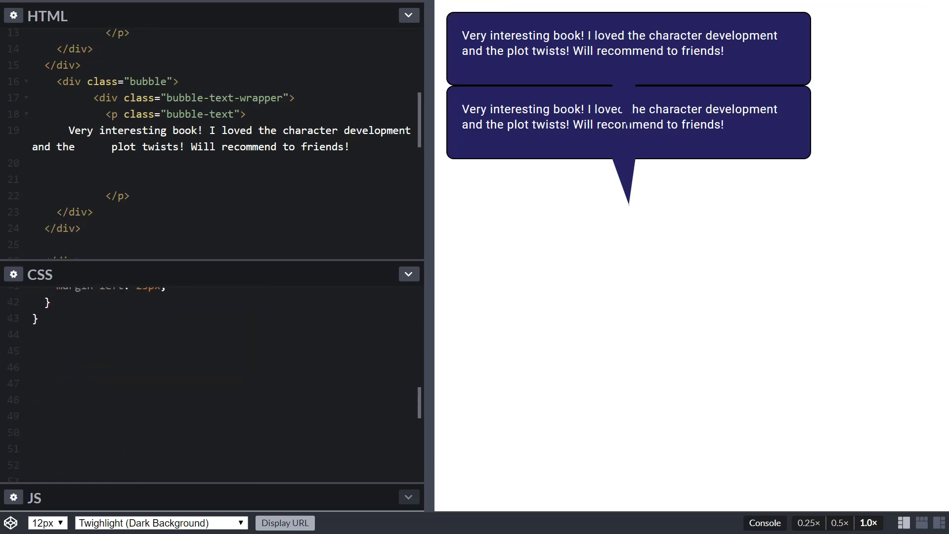
click(82, 229)
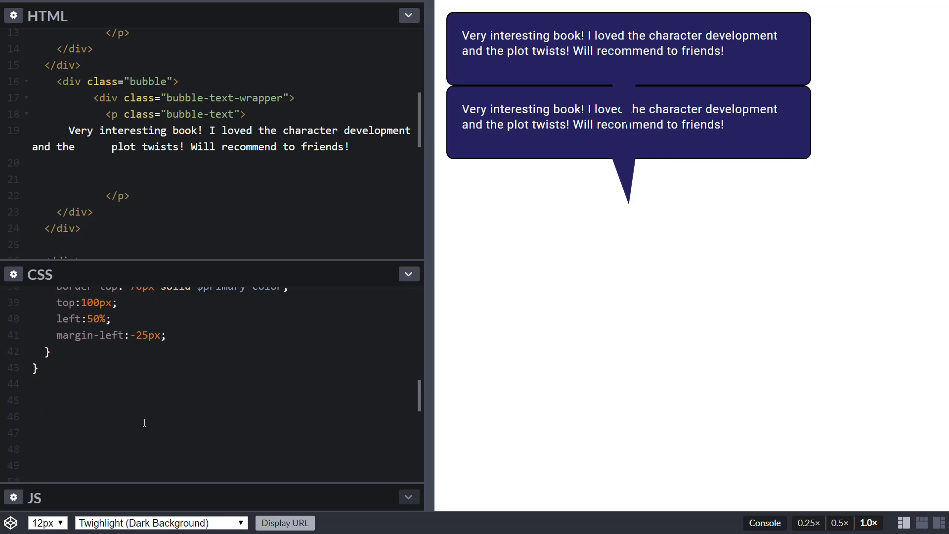
mouse_move(86, 87)
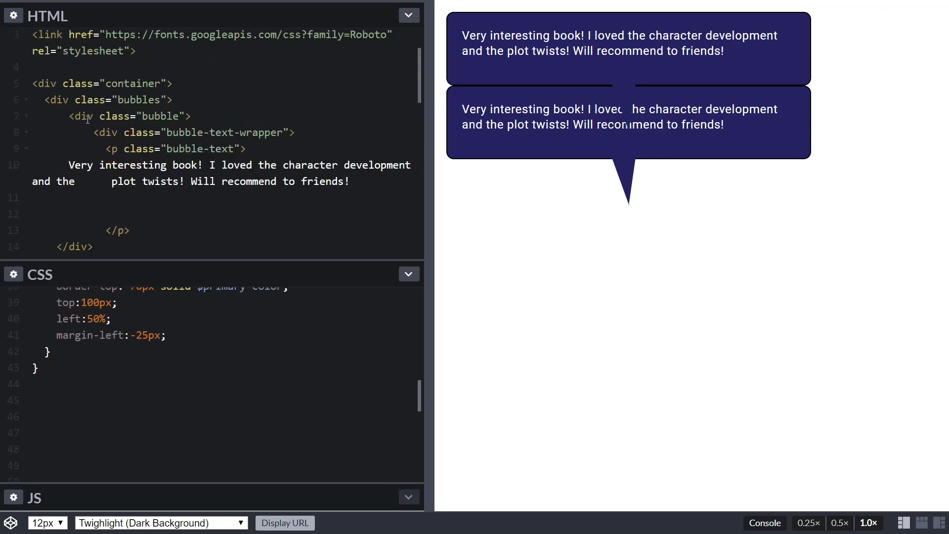
scroll(down, 3)
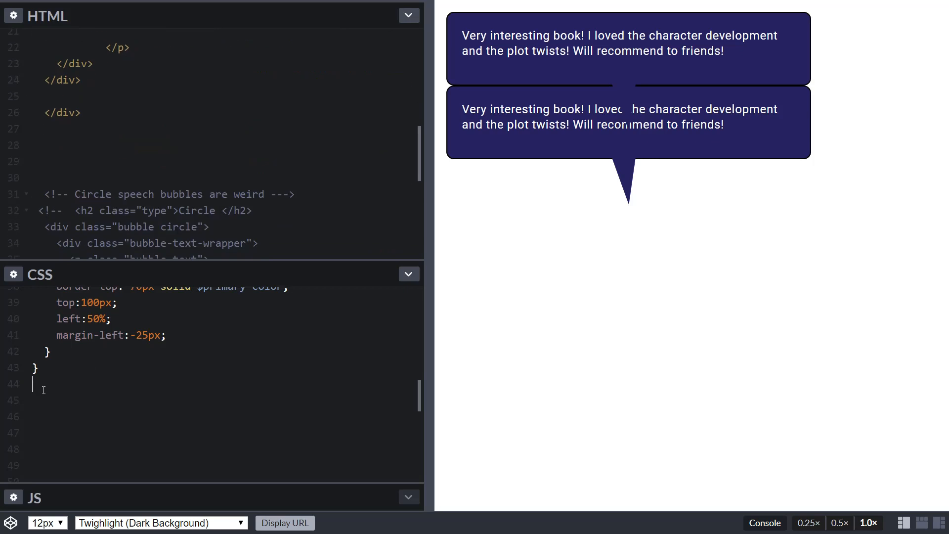
Make .bubbles display:grid with repeat(auto-fit, minmax(280px, 1fr)) columns.
text(.bubbles{)
click(225, 416)
text(di)
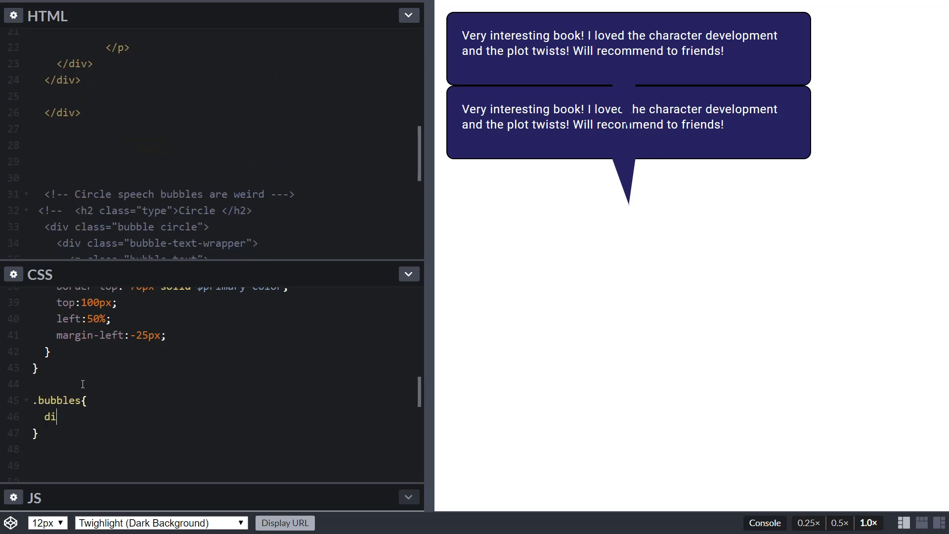
text(splay:grid;)
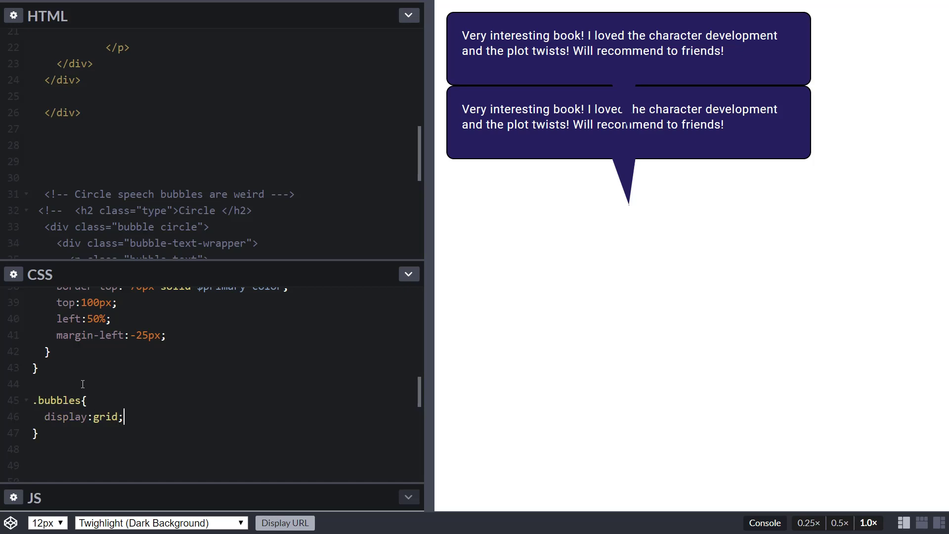
text(grid-templa)
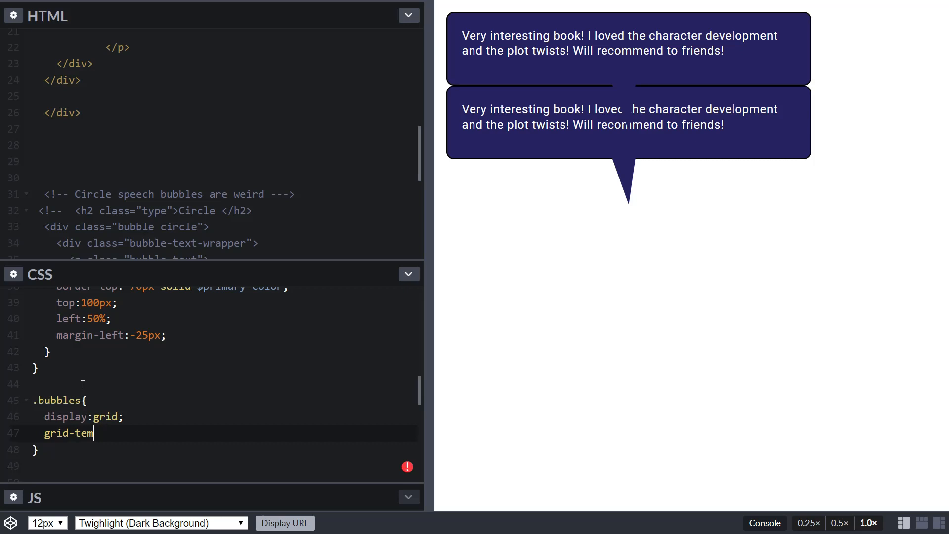
text(plate-)
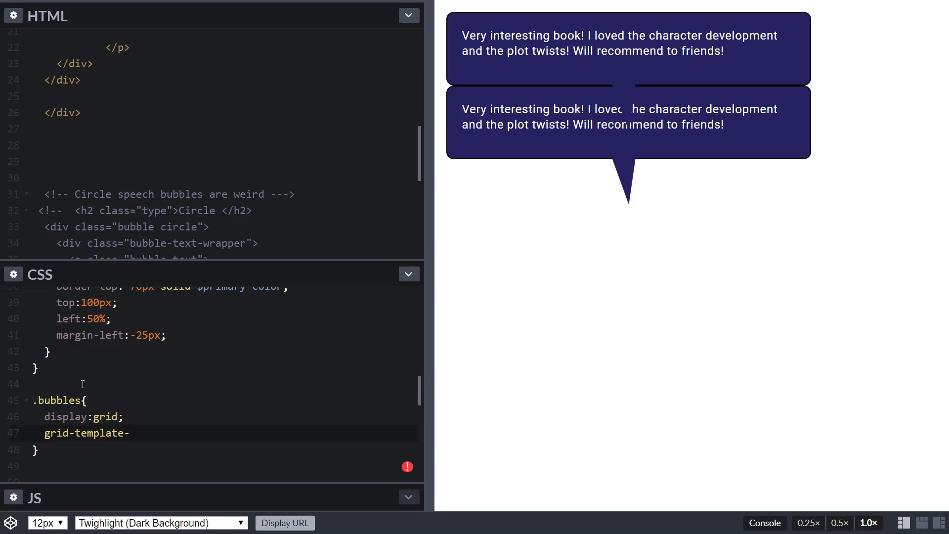
text(columns:repeat(auti)
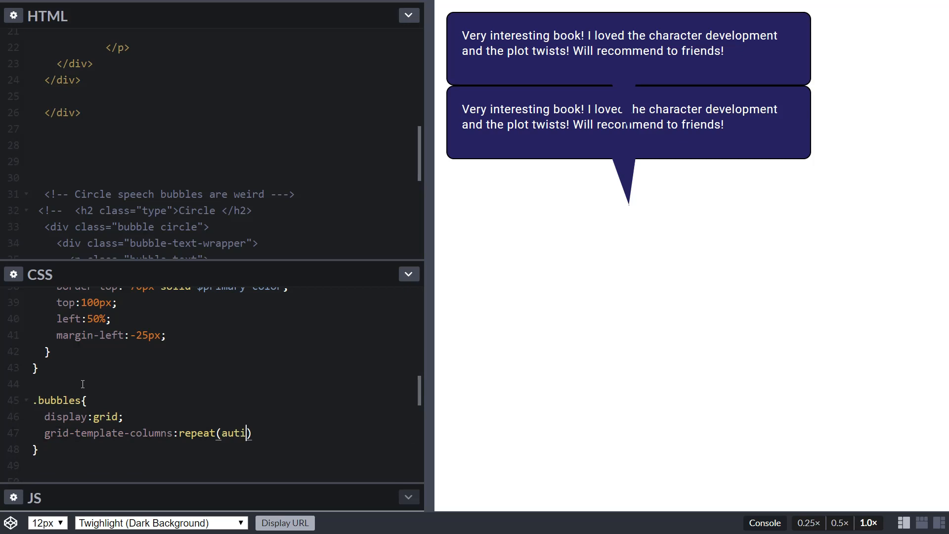
text(o-fit)
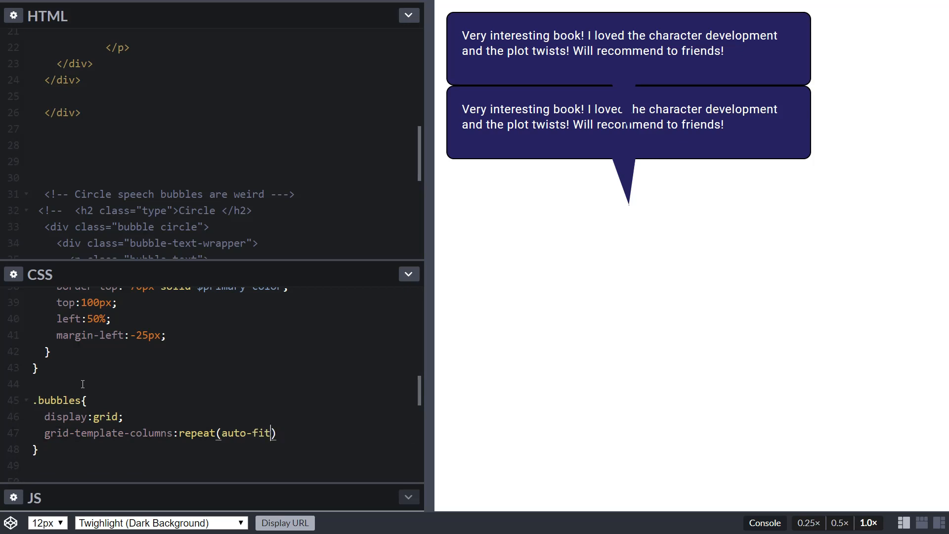
text(,minmac)
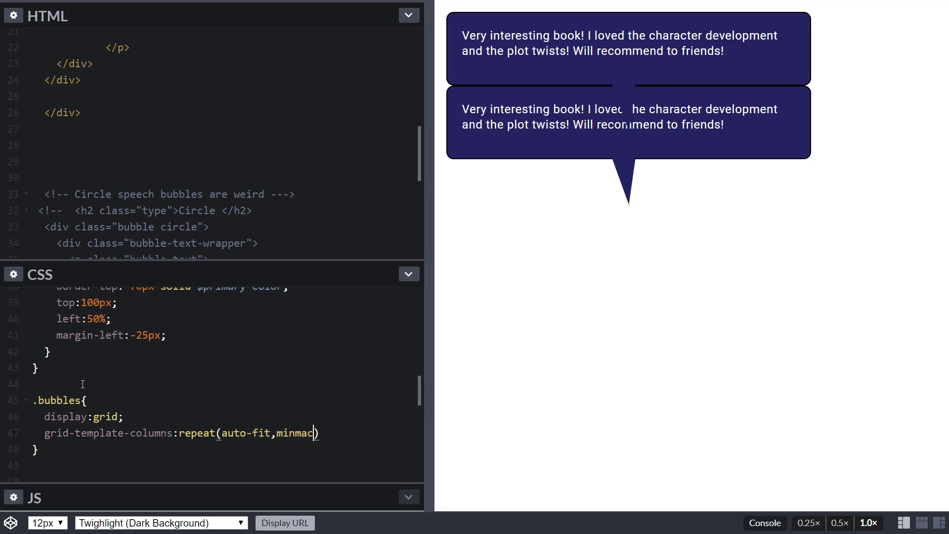
text((280)
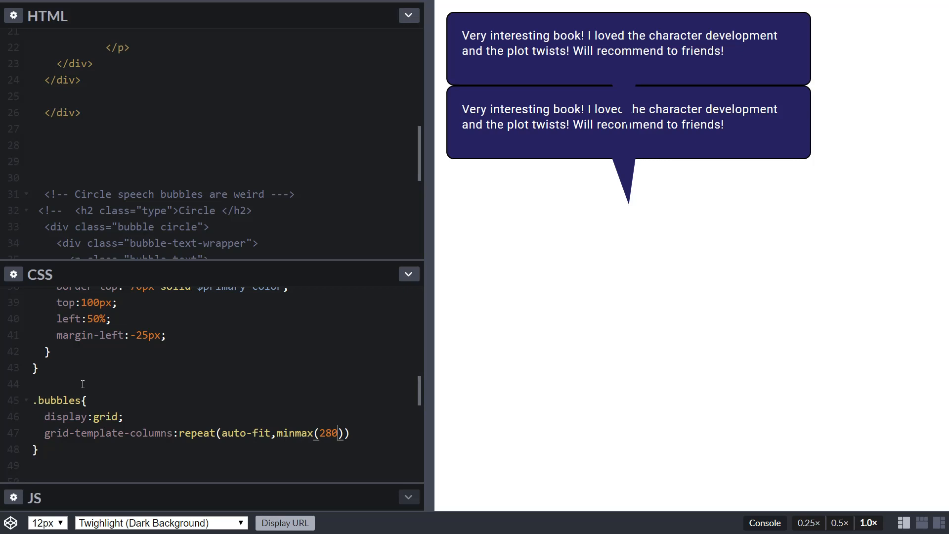
text(px, 1fr)
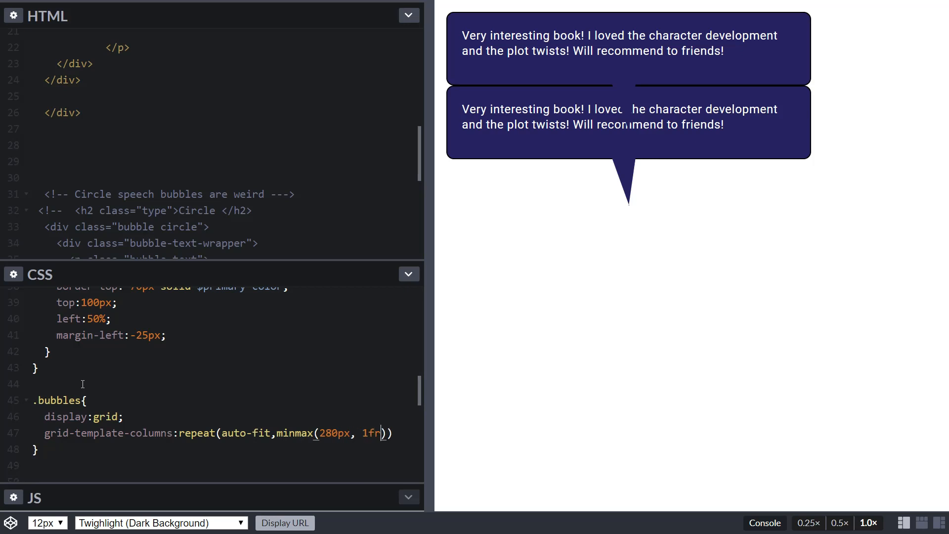
text(;)
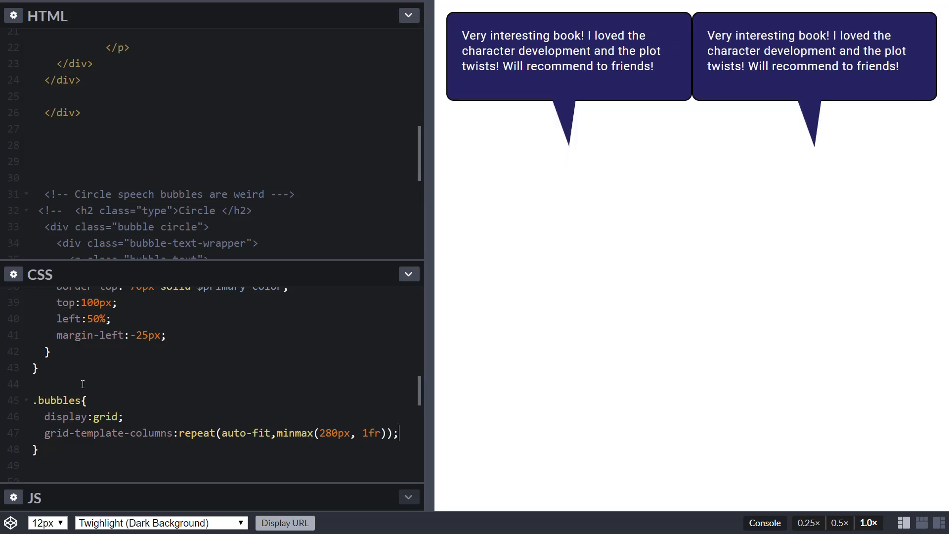
key(Enter)
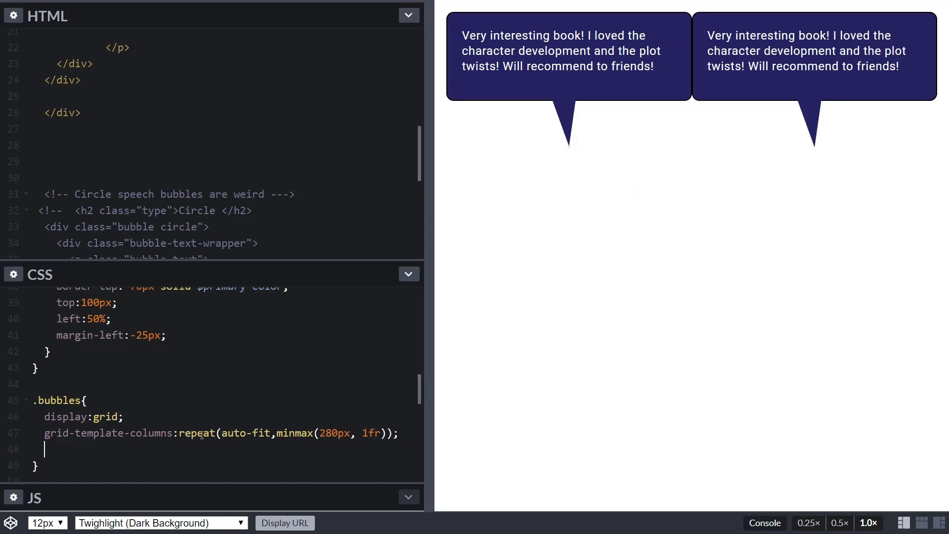
mouse_move(249, 437)
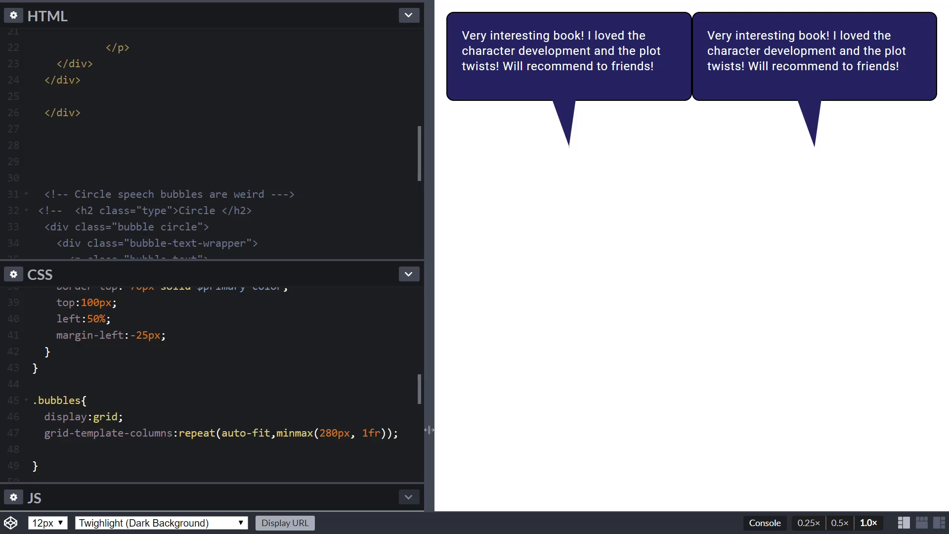
drag(429, 429, 489, 431)
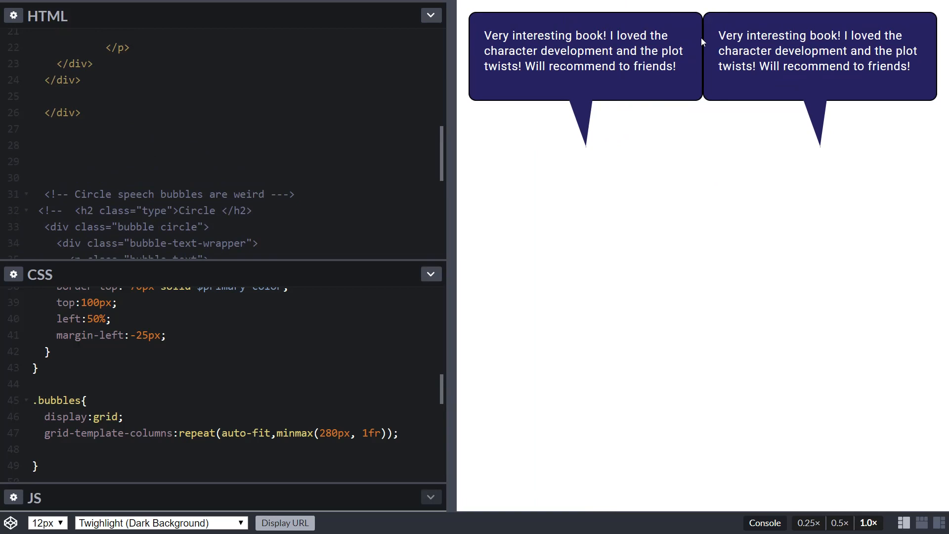
mouse_move(707, 72)
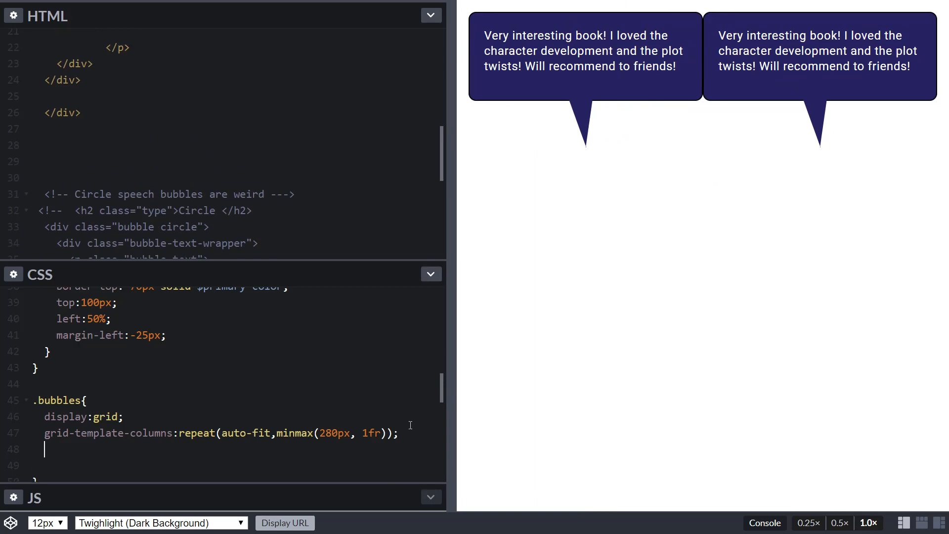
Add grid-column-gap: 30px and grid-row-gap: 67px to the .bubbles rule.
text(grid-)
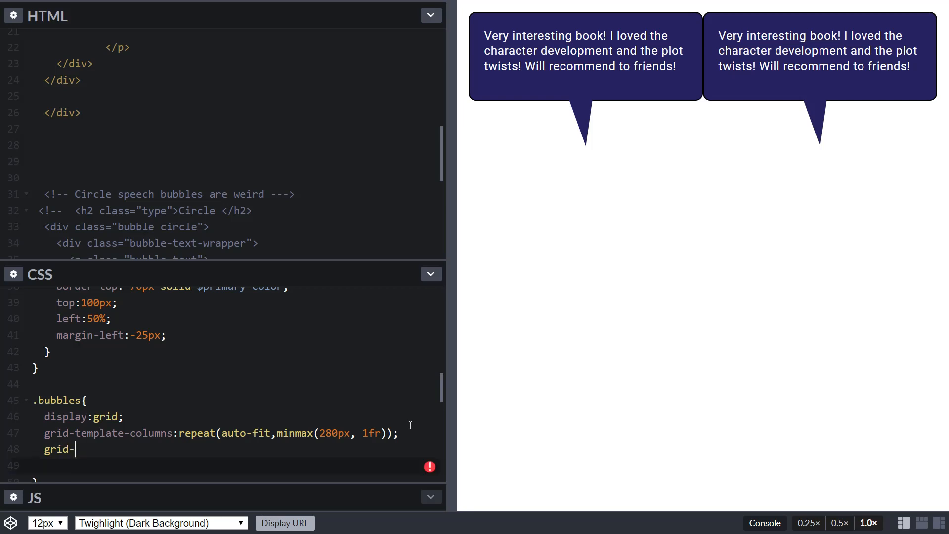
text(column-)
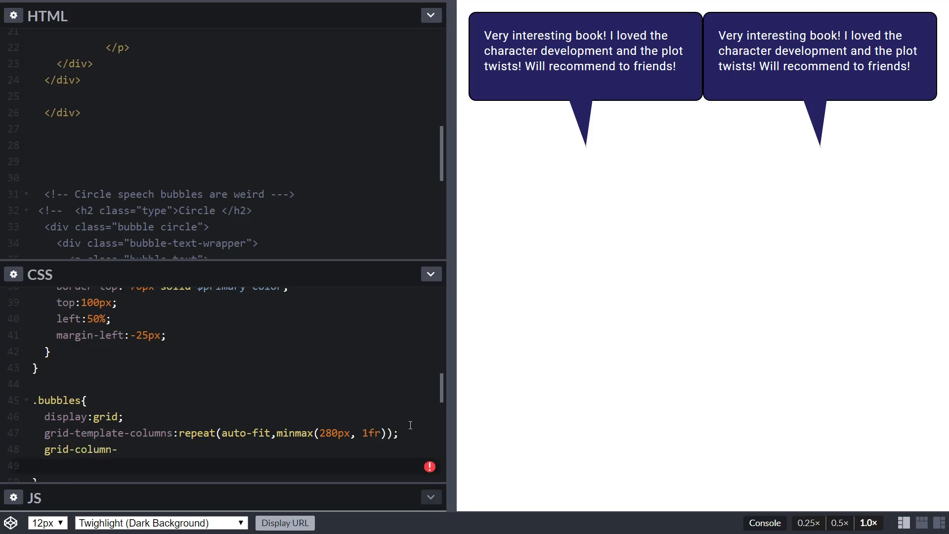
text(30px;)
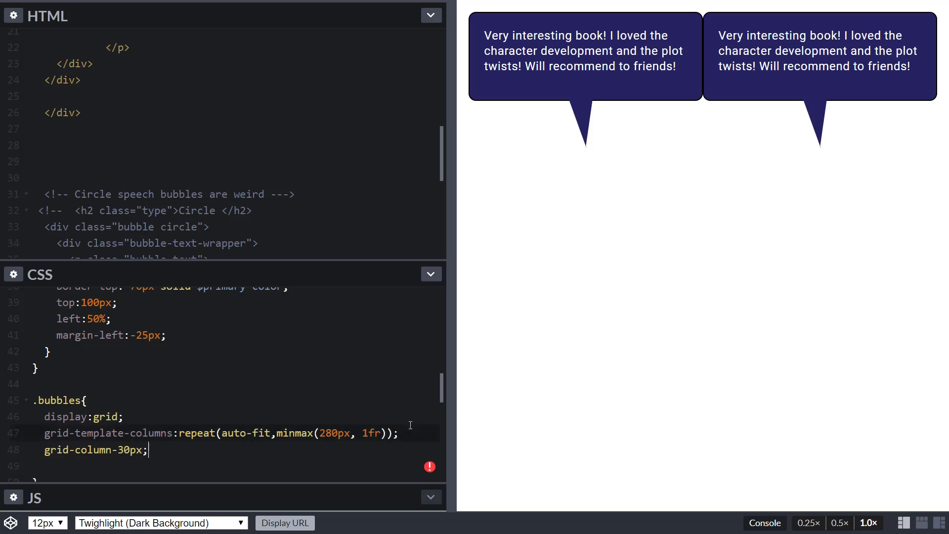
text(gap:)
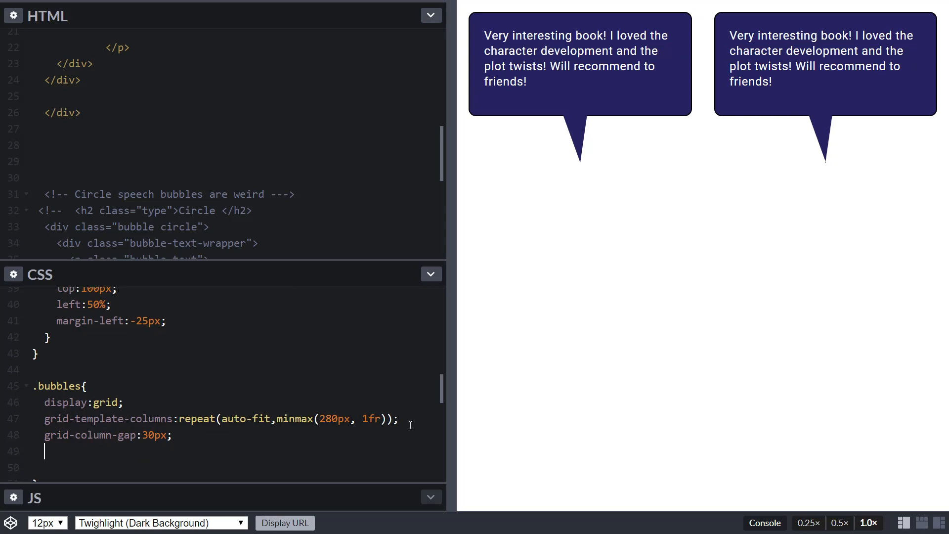
text(grid-row)
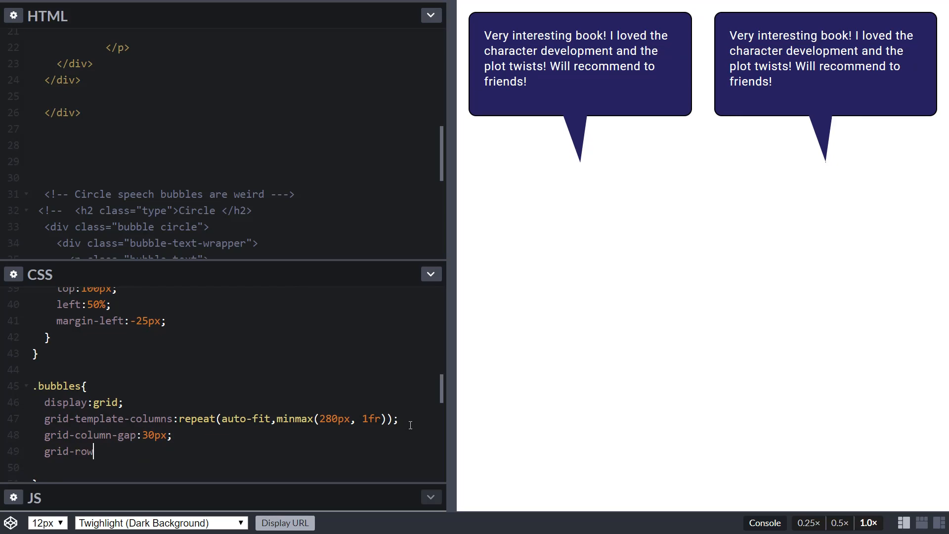
text(-gap:)
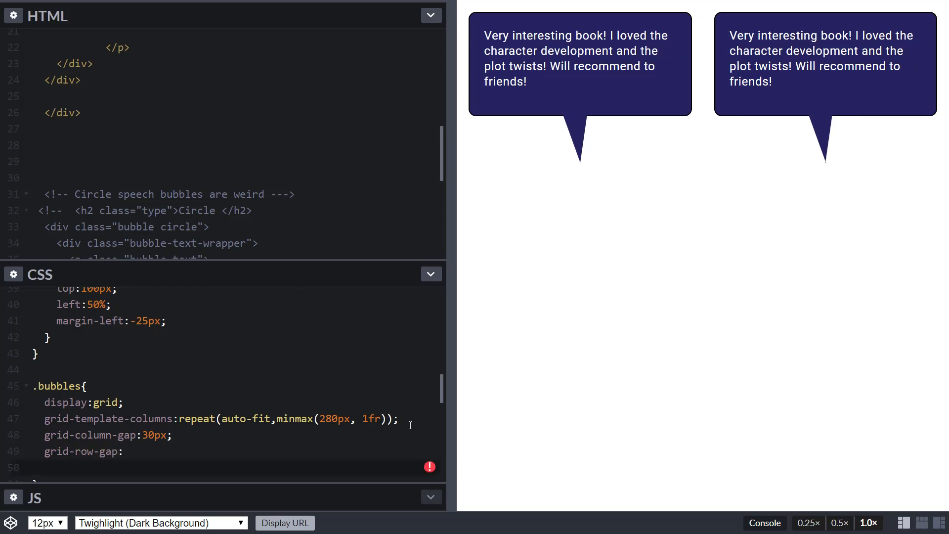
text(67px;)
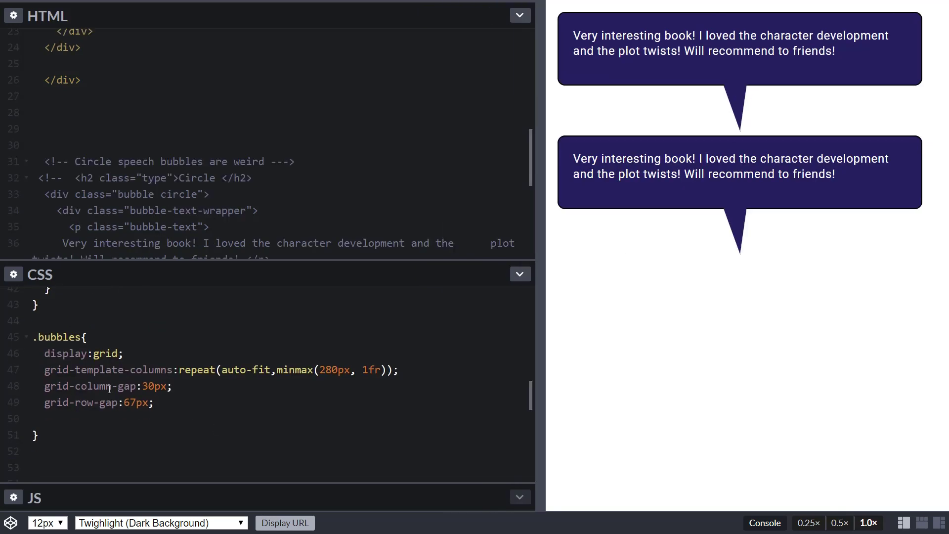
text(//)
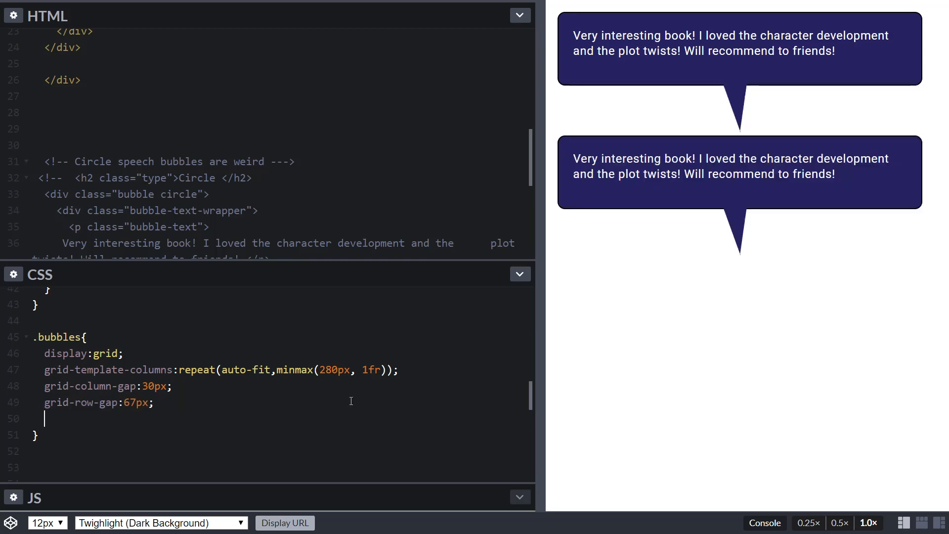
mouse_move(213, 434)
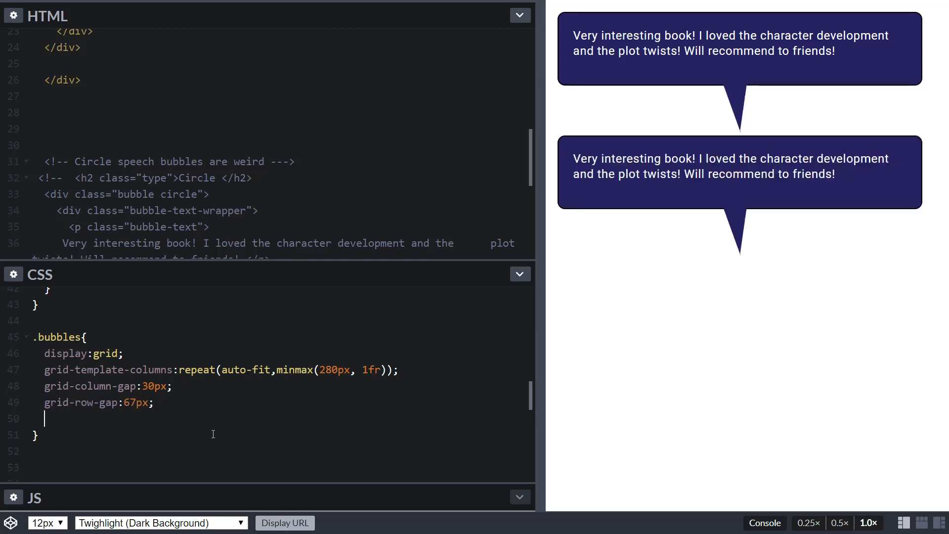
Add justify-items: center to .bubbles and resize the preview pane to test reflow.
text(j)
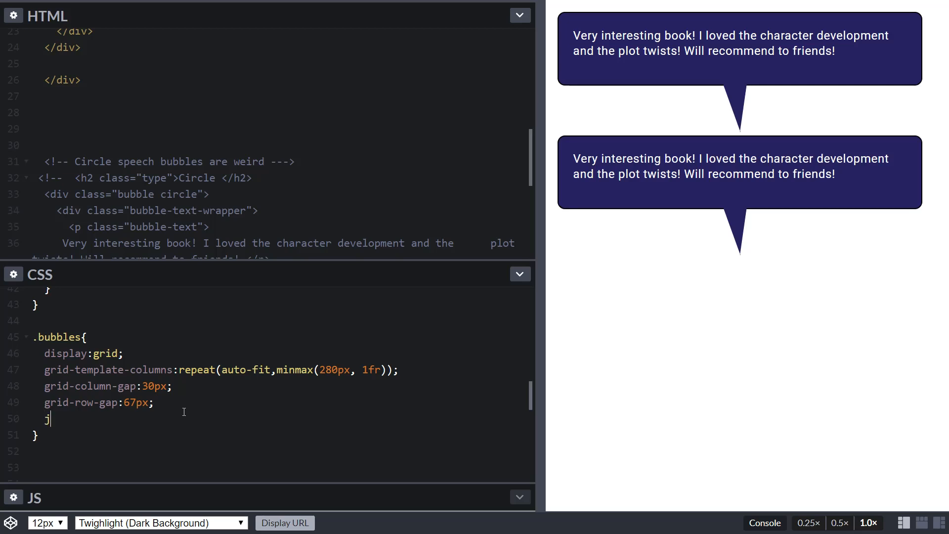
text(ustify)
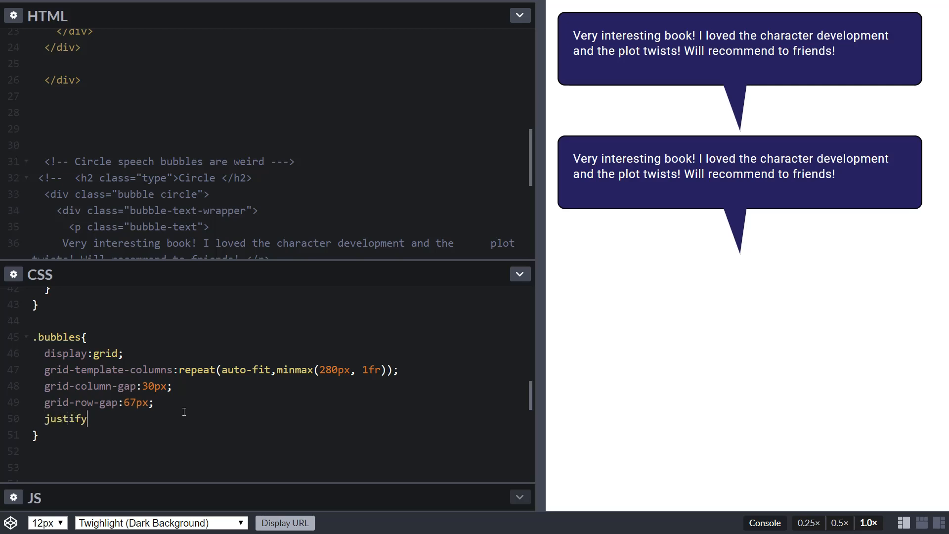
text(-ite)
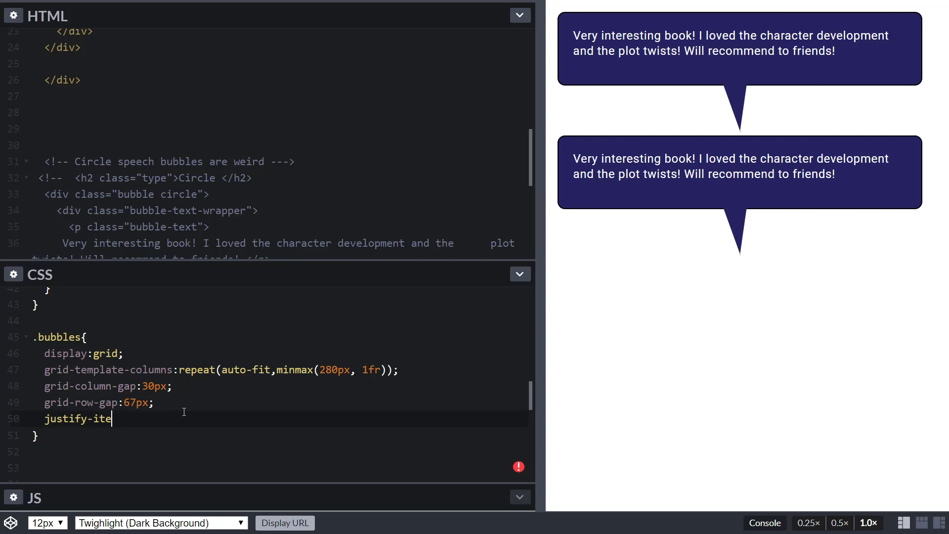
text(ms:cente)
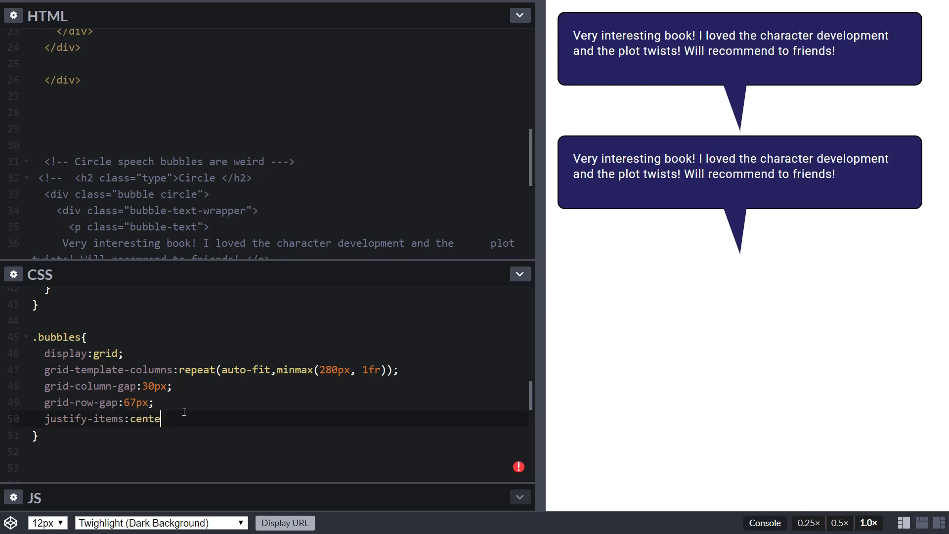
text(r;)
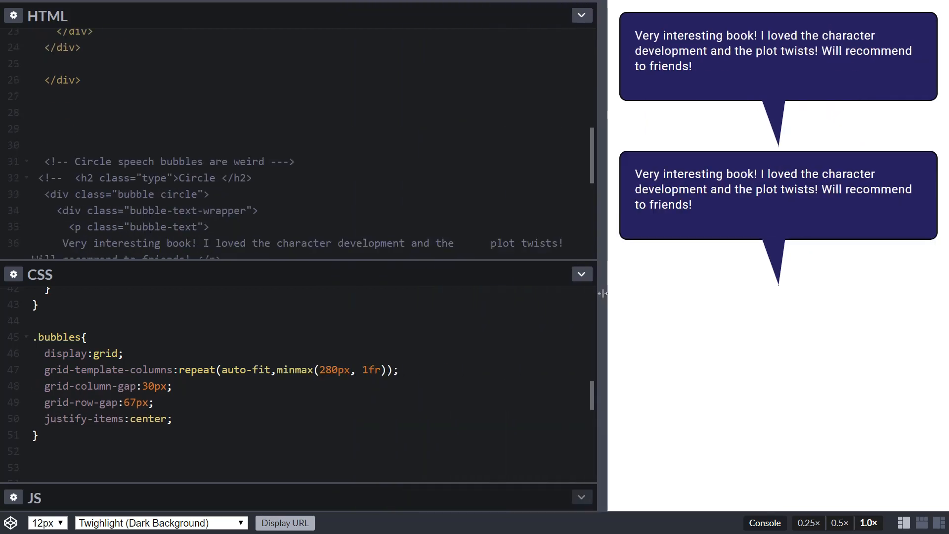
drag(602, 292, 339, 286)
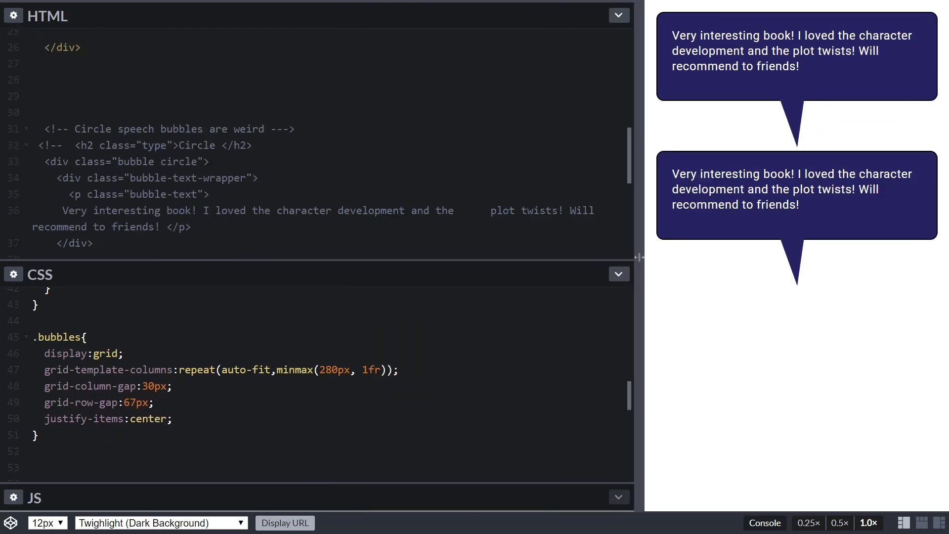
drag(638, 257, 446, 284)
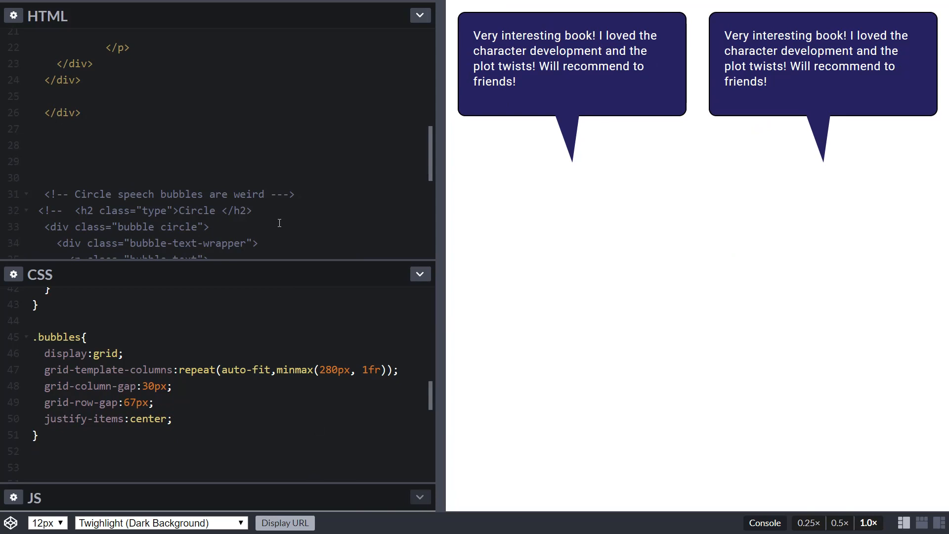
mouse_move(303, 190)
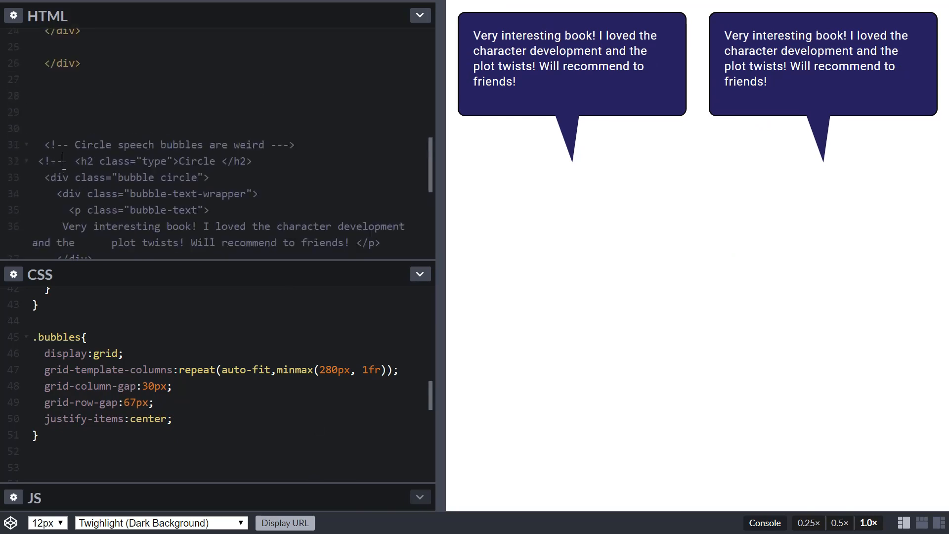
Scroll to the commented Circle bubble markup in the HTML and place the cursor there.
scroll(down, 3)
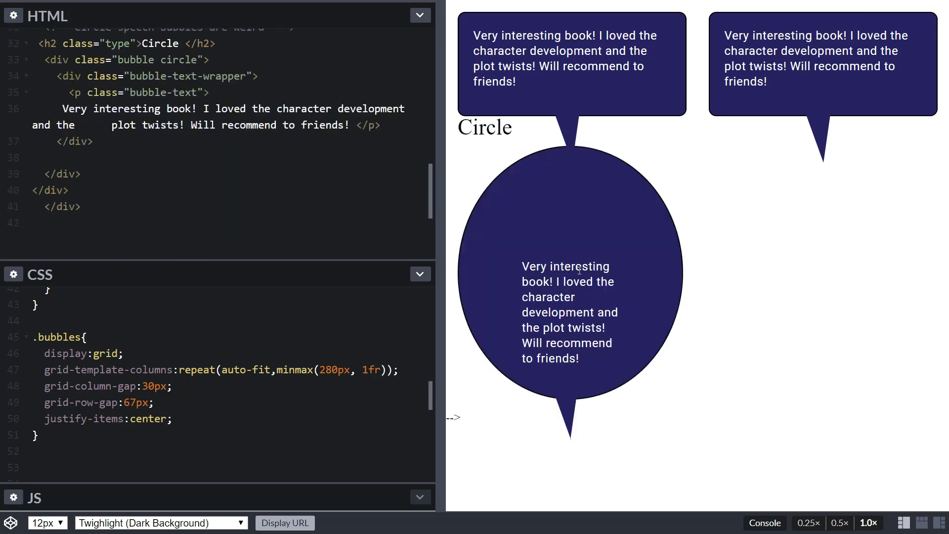
mouse_move(594, 278)
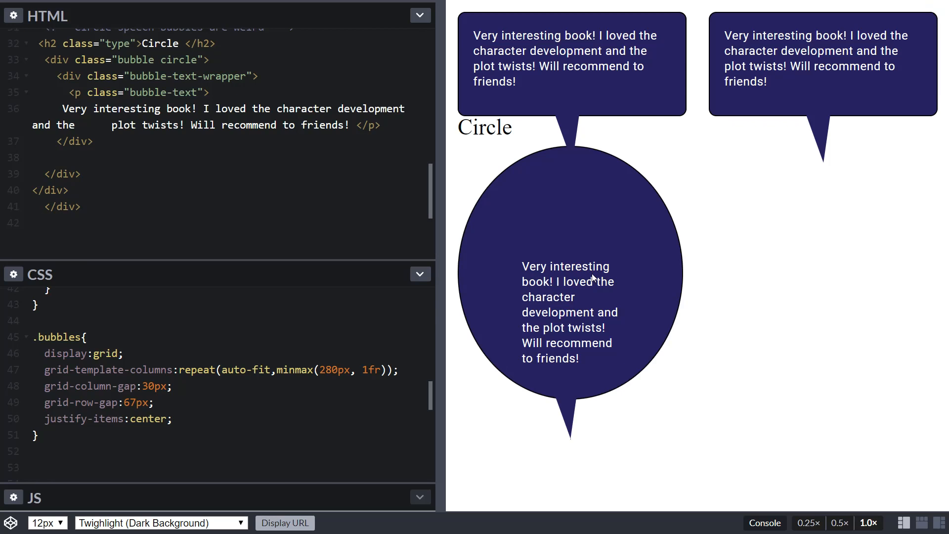
mouse_move(563, 279)
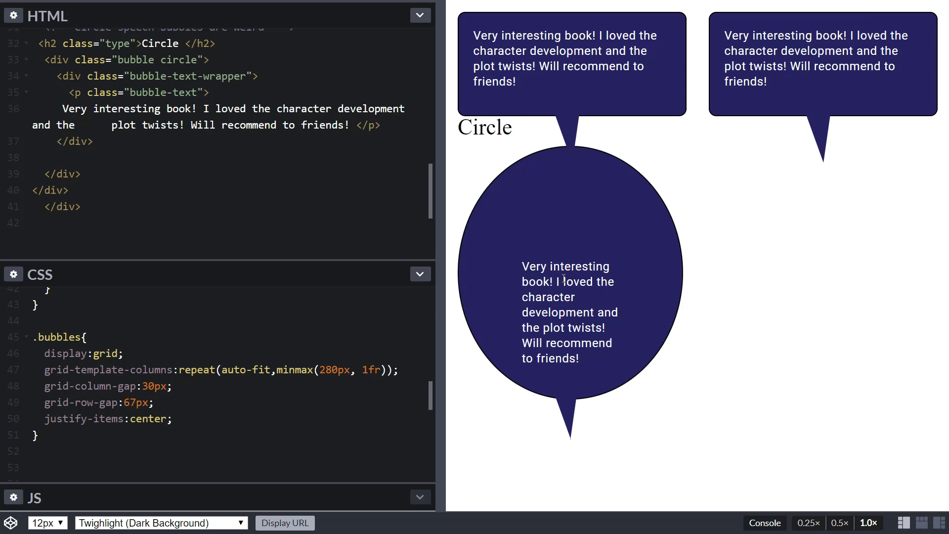
mouse_move(587, 314)
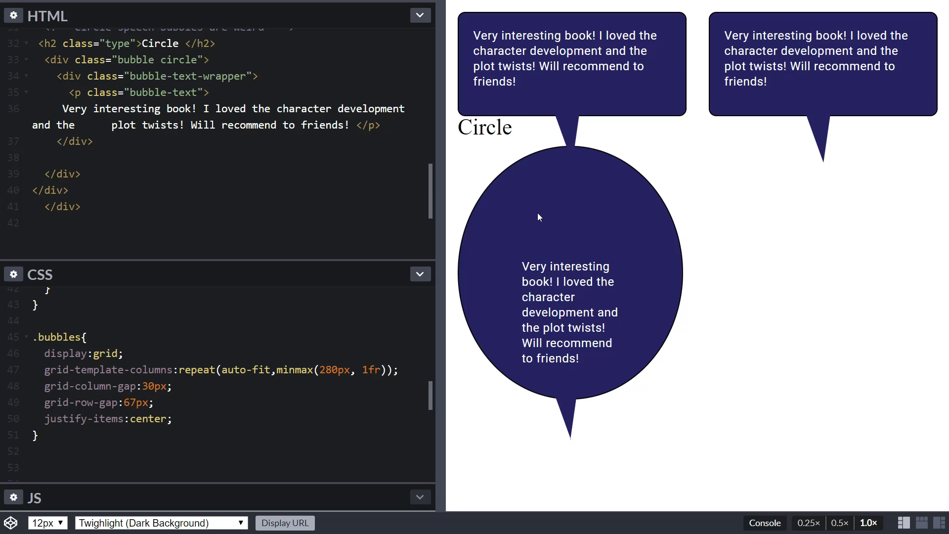
click(39, 222)
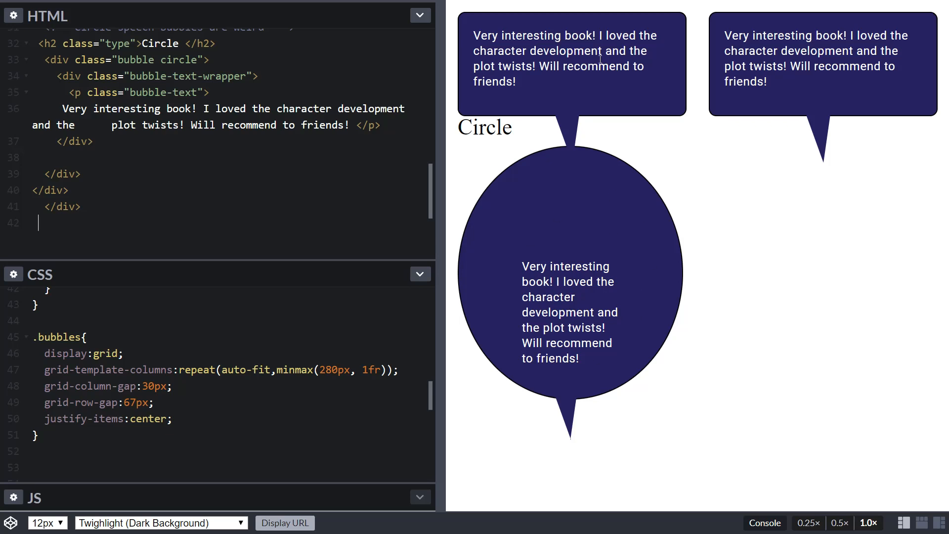
mouse_move(626, 81)
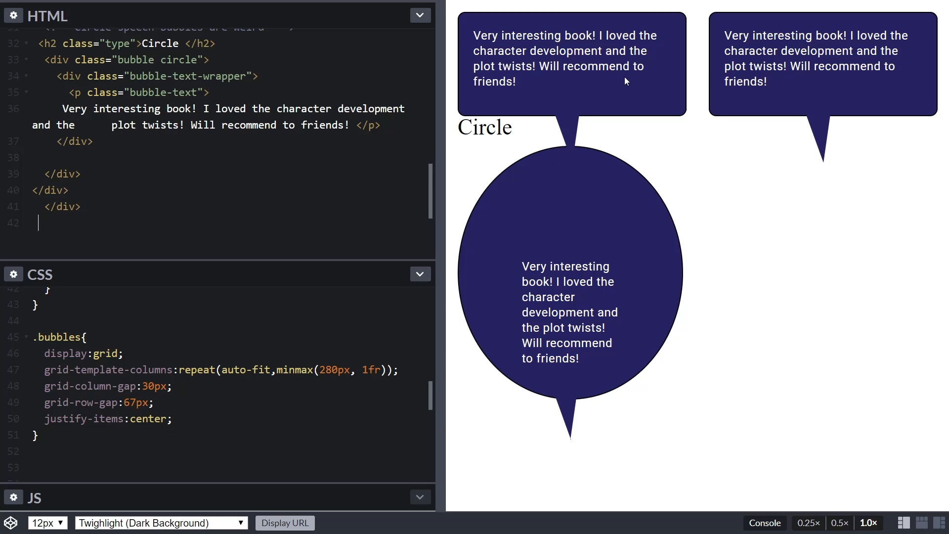